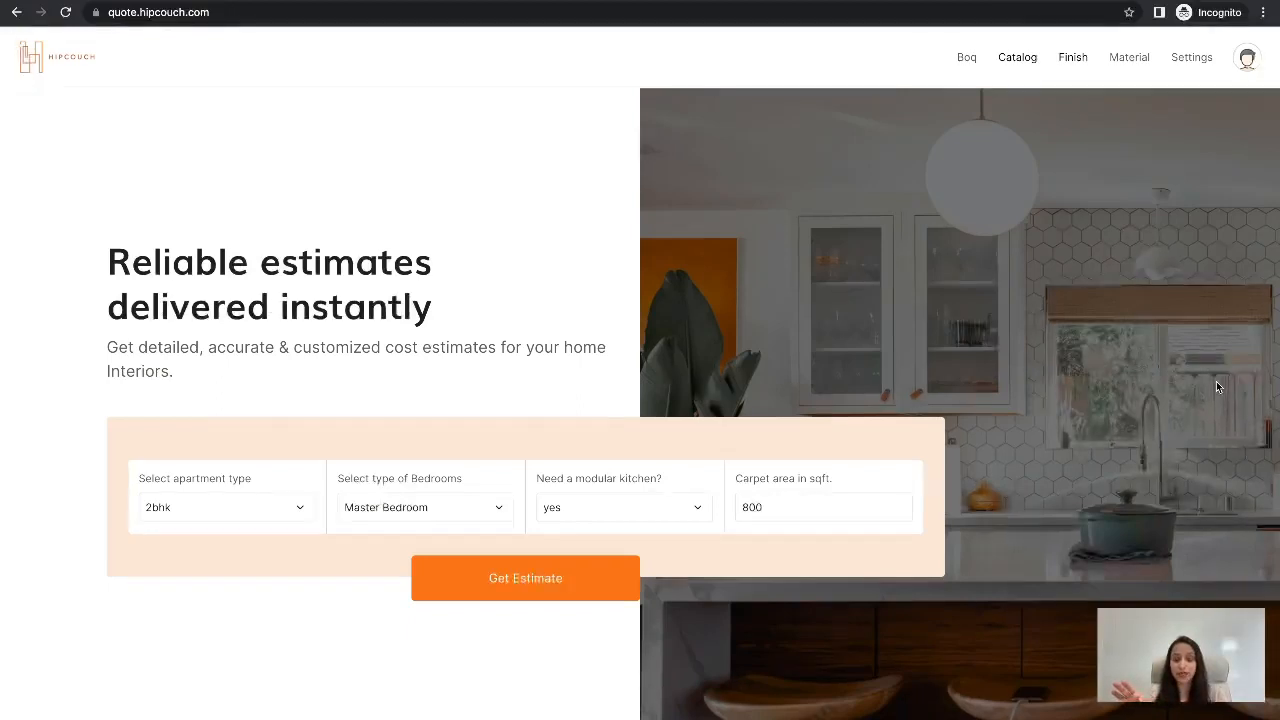
- Add Home Office Study to the bedrooms, set modular kitchen to No, carpet area 1100, and get the estimate
scroll(down, 3)
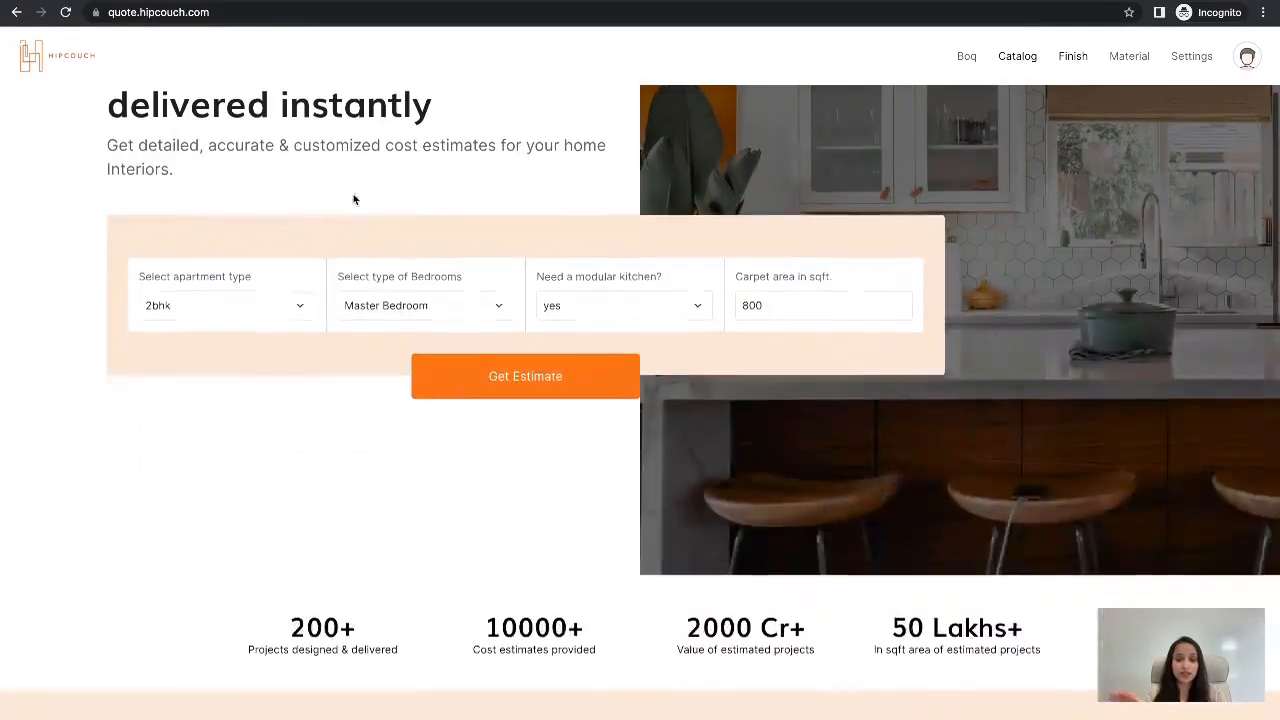
click(424, 304)
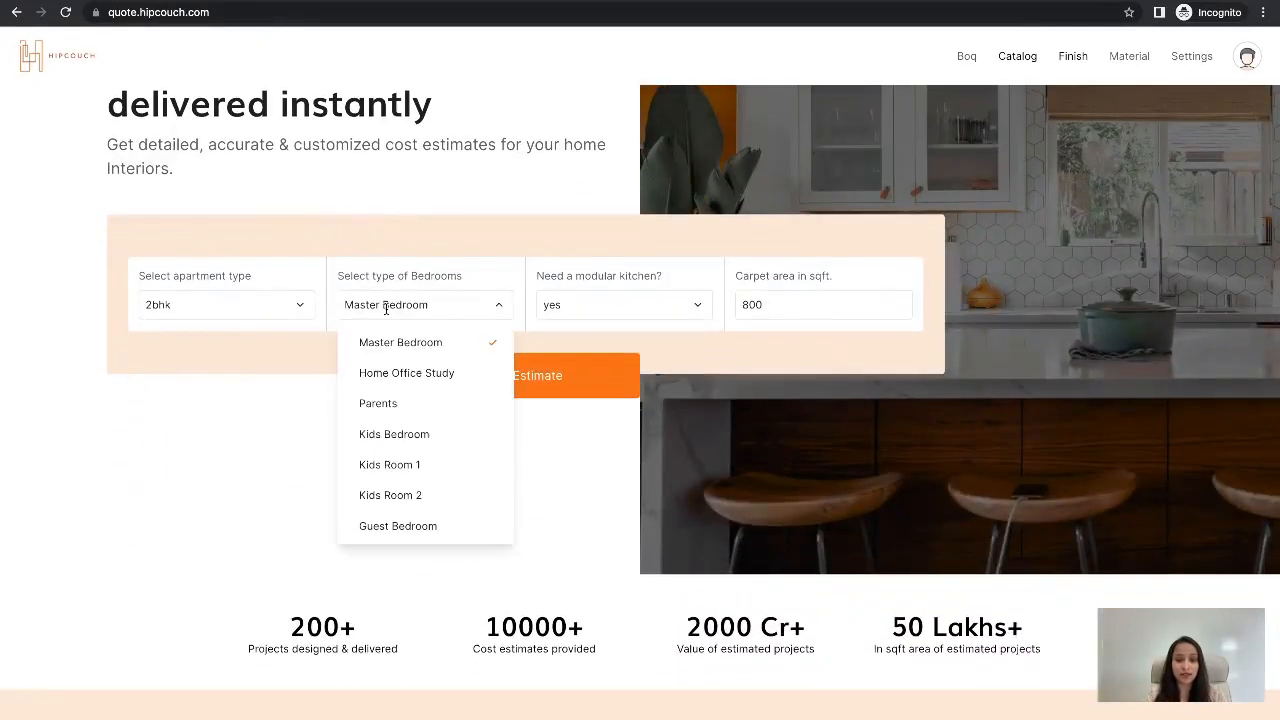
mouse_move(406, 374)
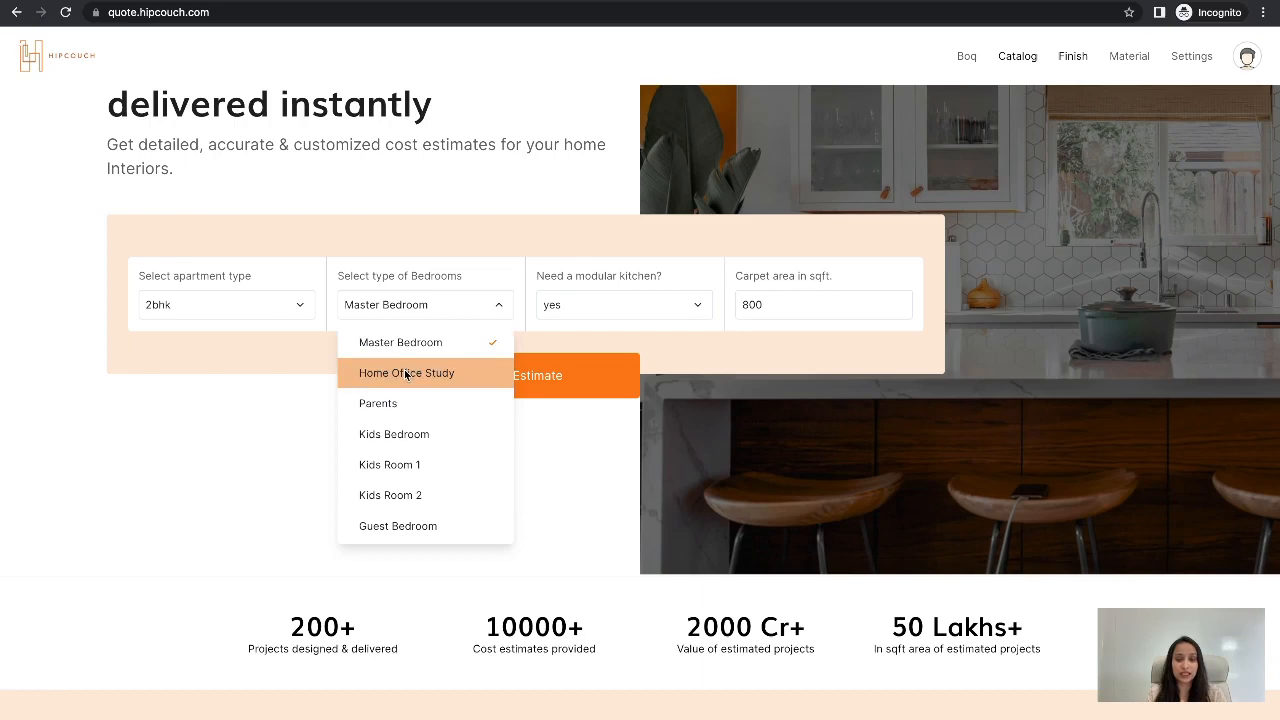
click(406, 374)
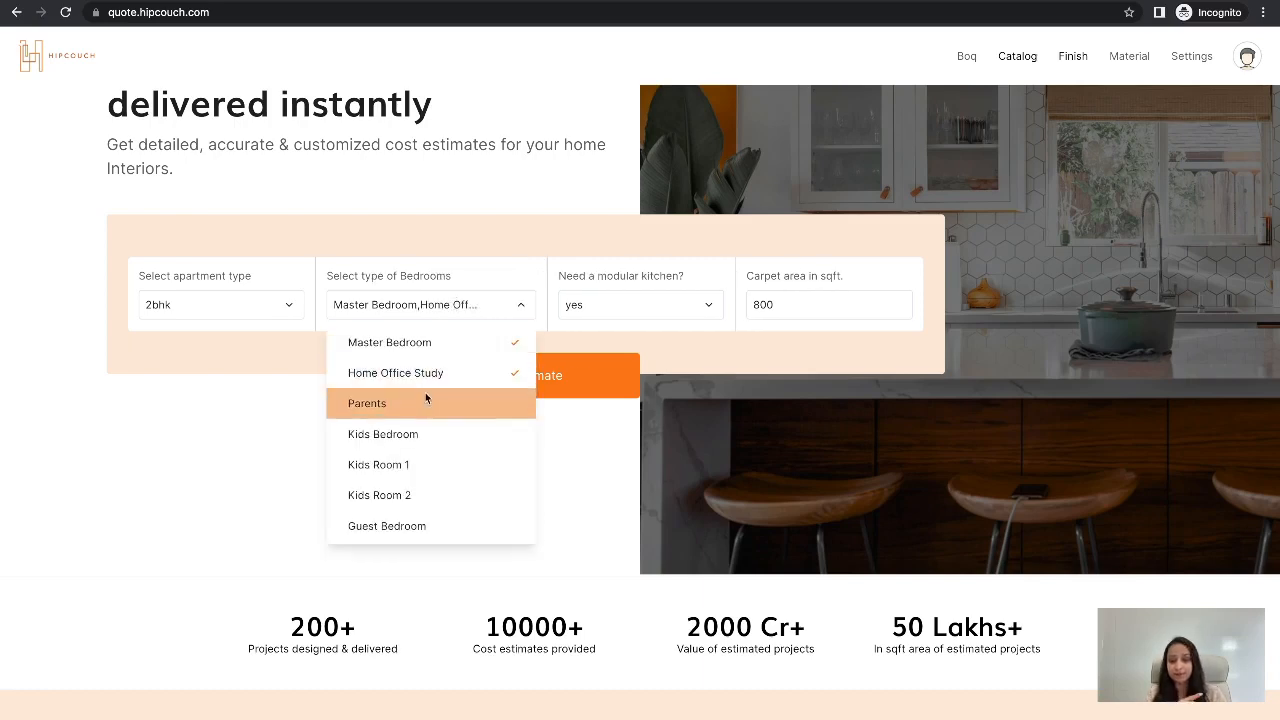
mouse_move(378, 464)
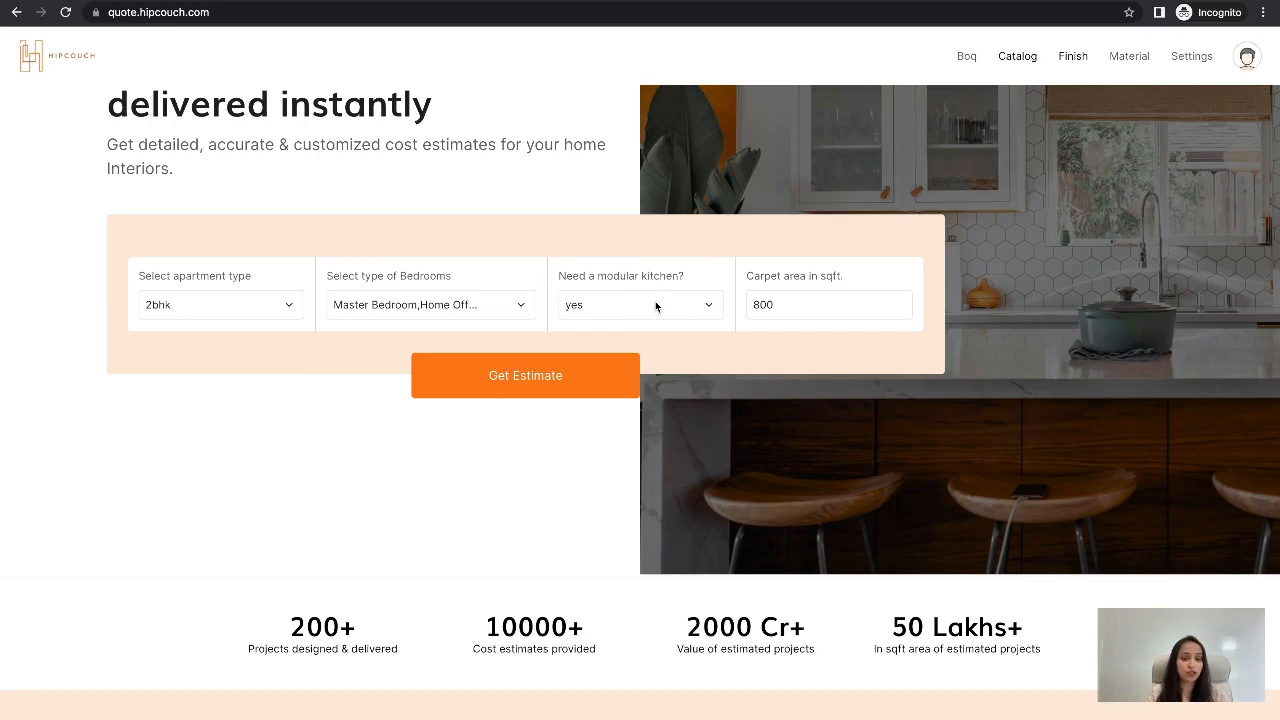
click(640, 304)
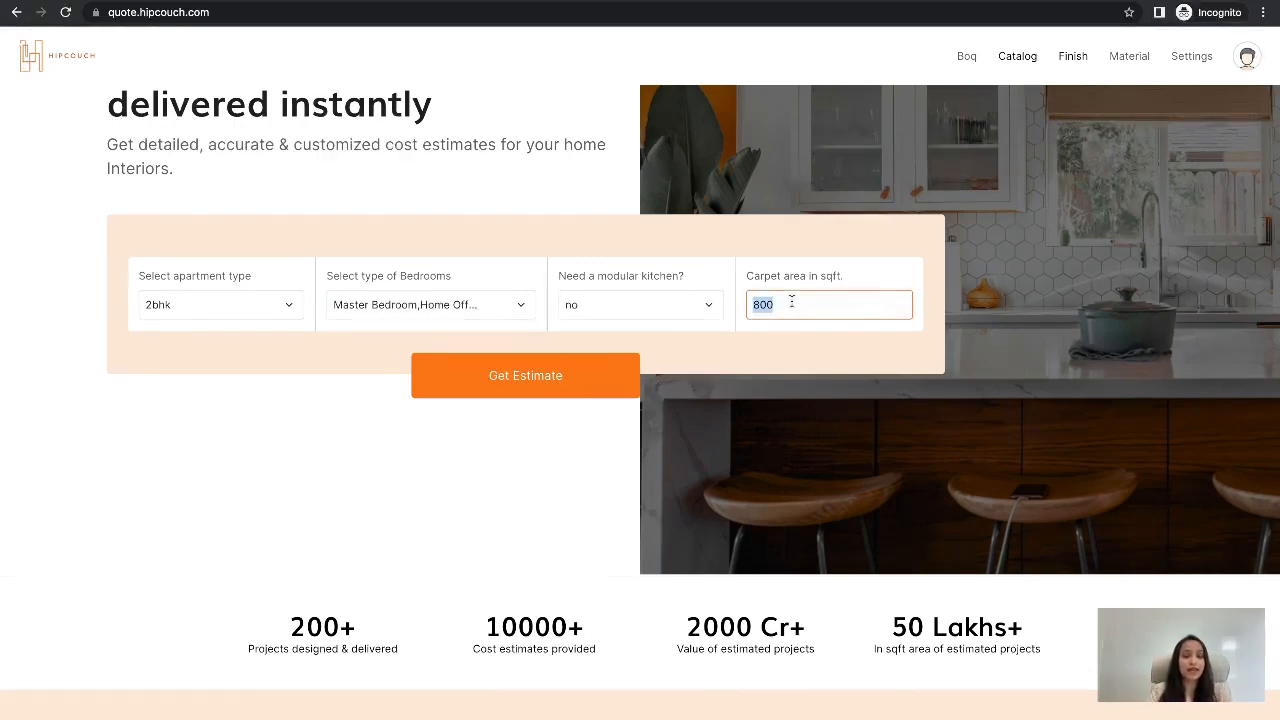
text(1100)
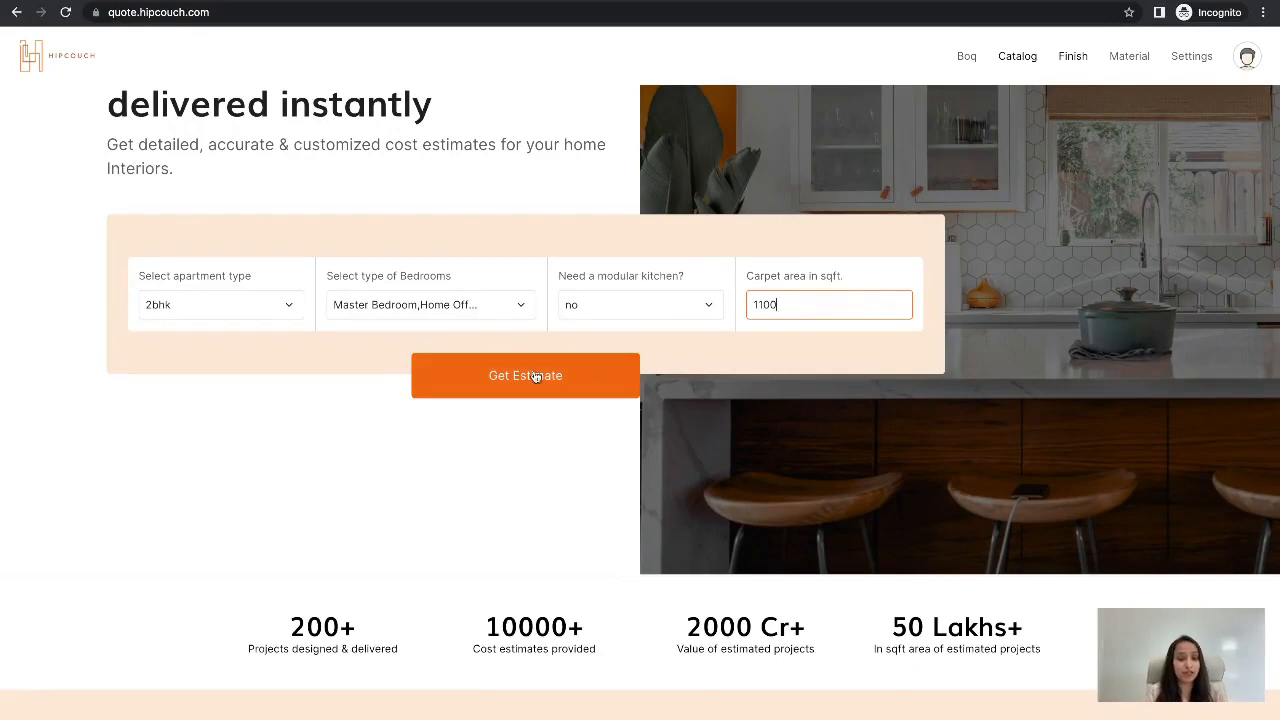
click(524, 376)
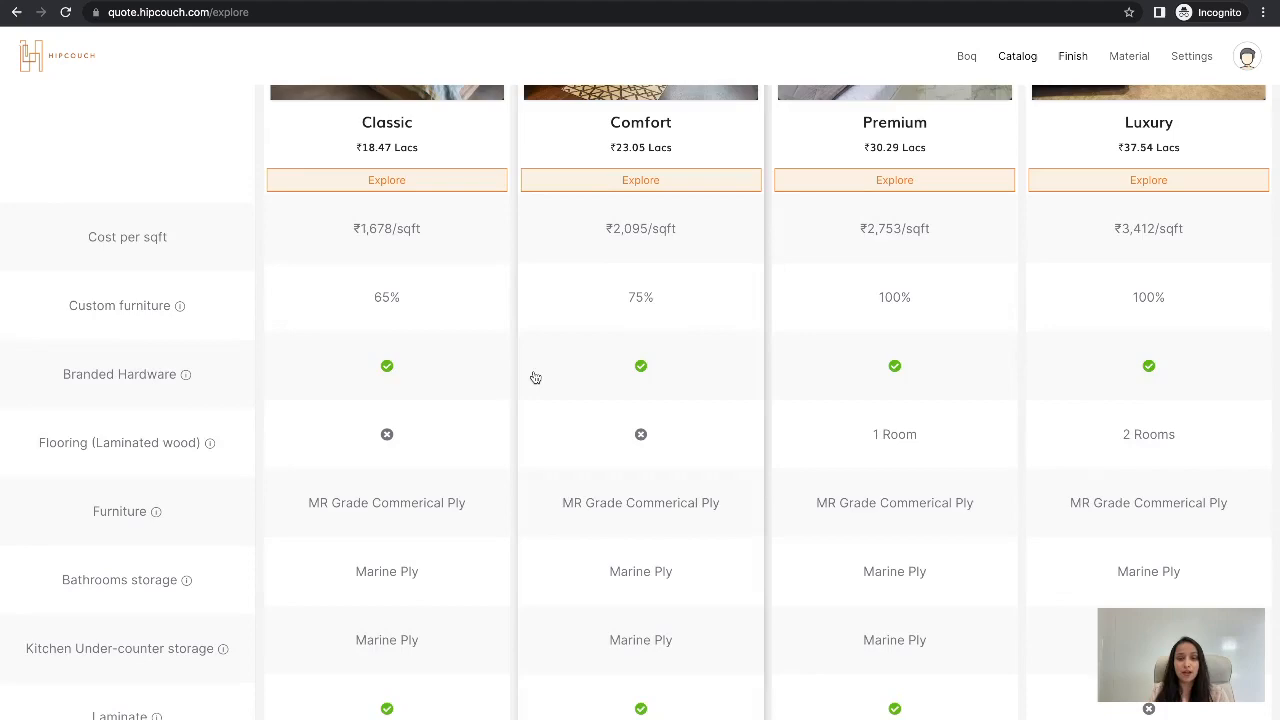
- Explore the Comfort package's interiors cost summary of ₹23.05 Lacs
scroll(up, 3)
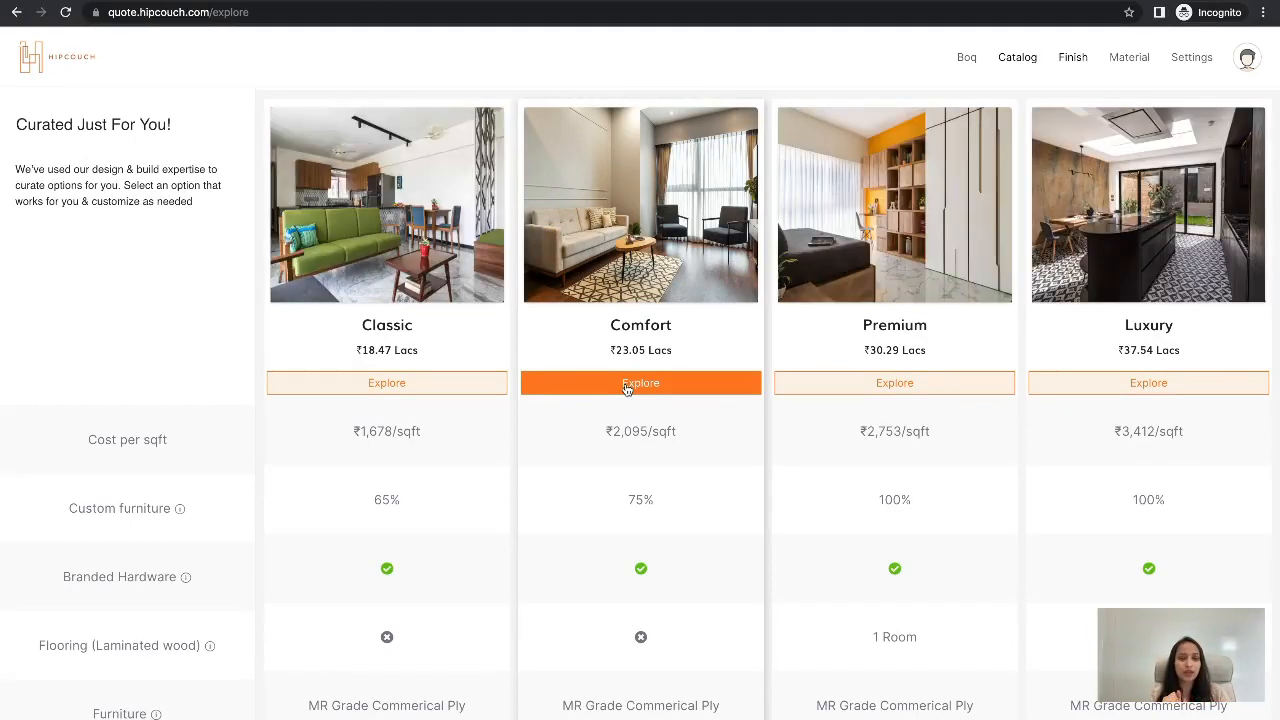
click(640, 384)
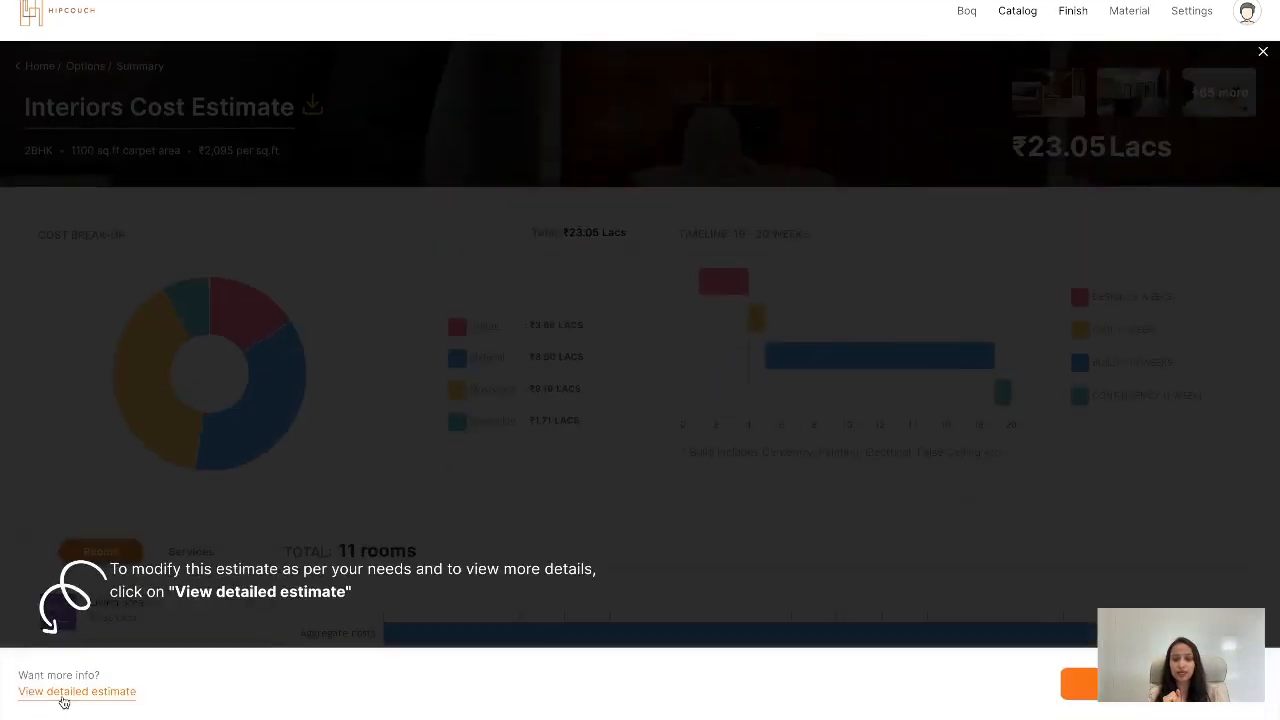
- View the detailed Comfort estimate, dismiss the consultation popup, and show the carpentry material analysis
click(76, 692)
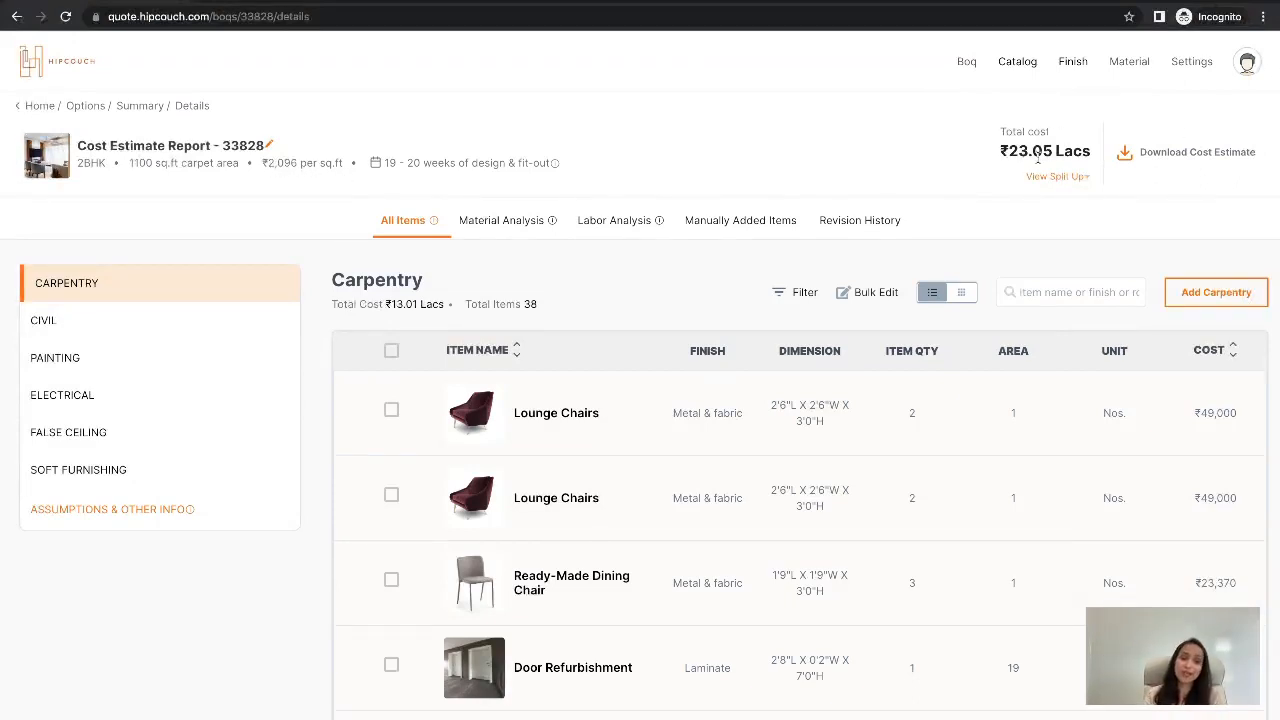
mouse_move(1086, 168)
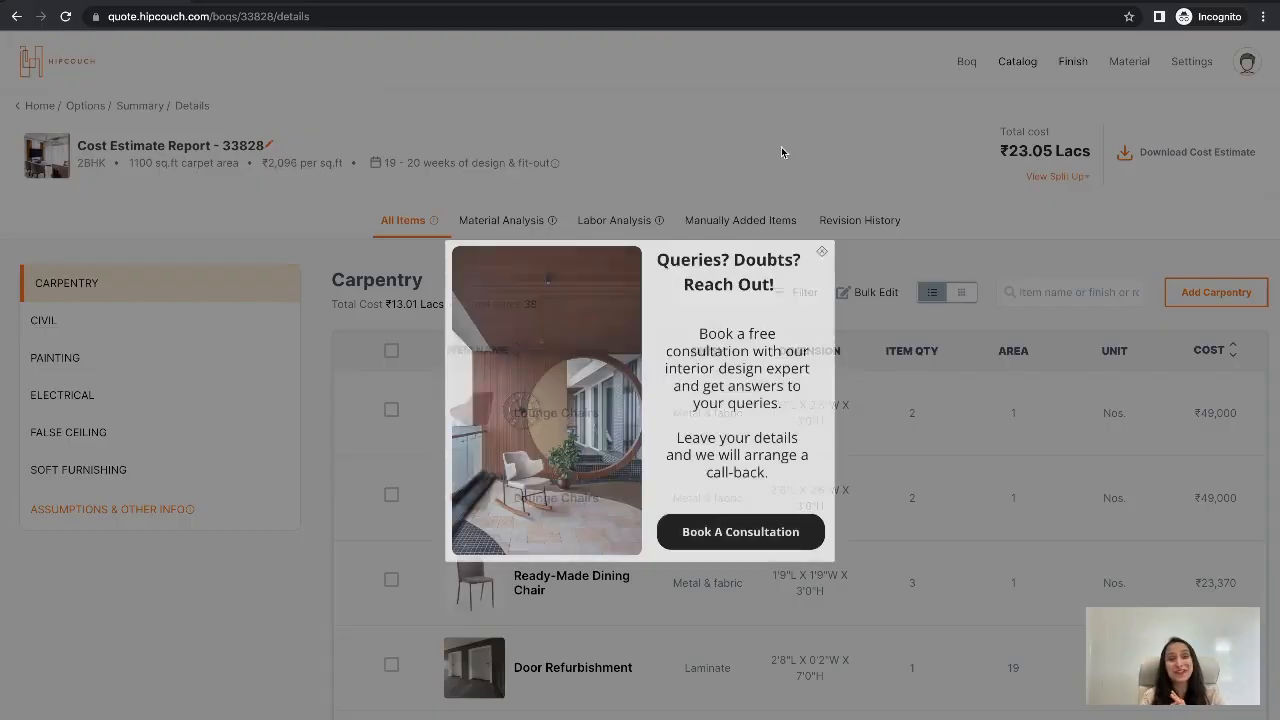
click(820, 250)
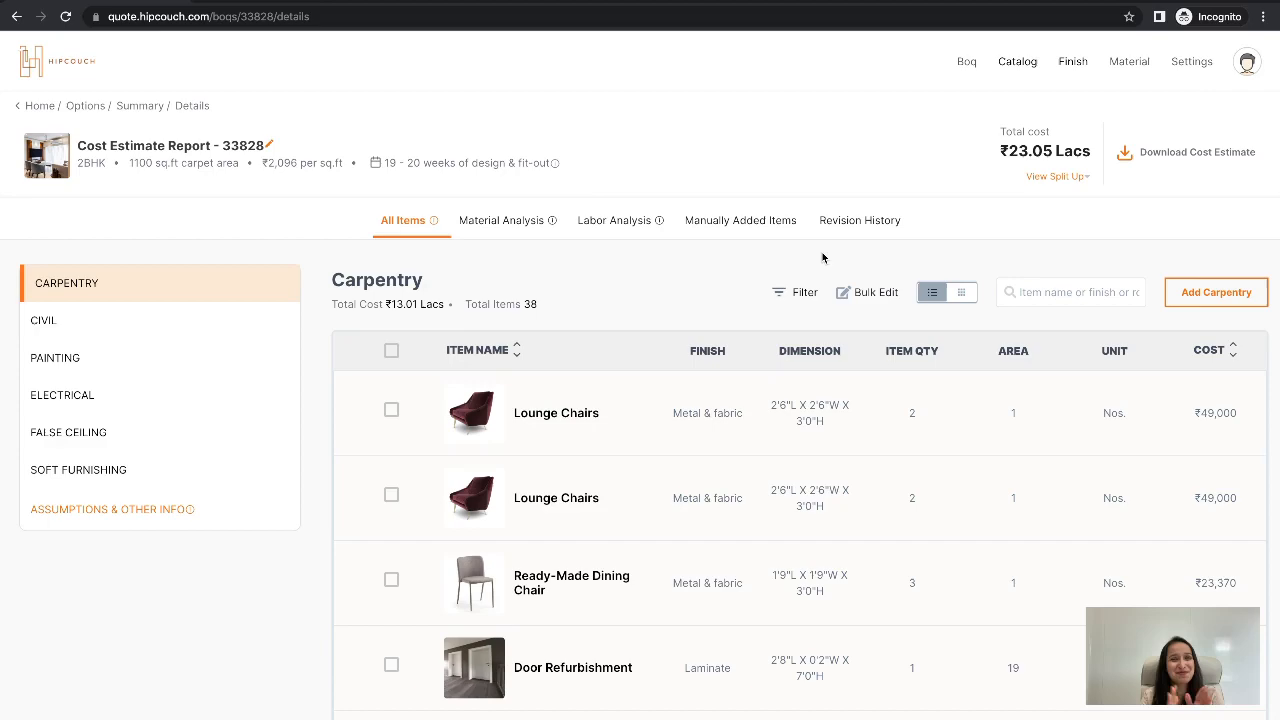
scroll(down, 3)
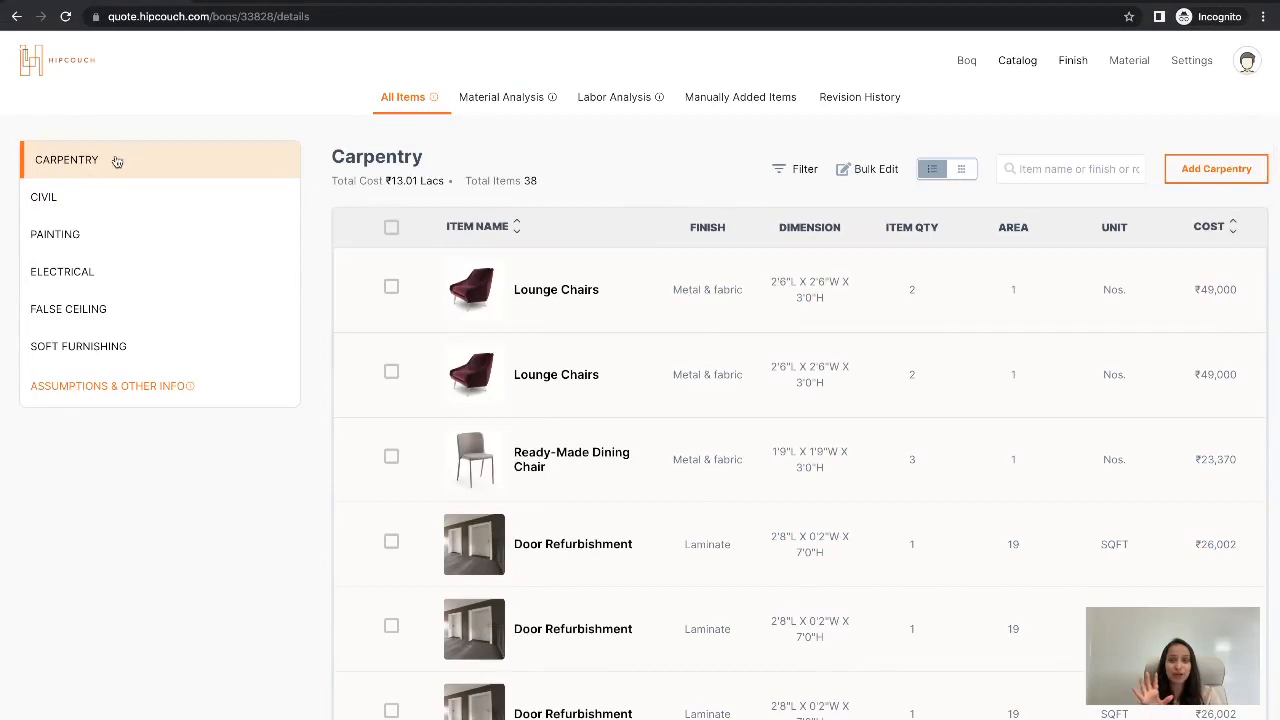
mouse_move(130, 308)
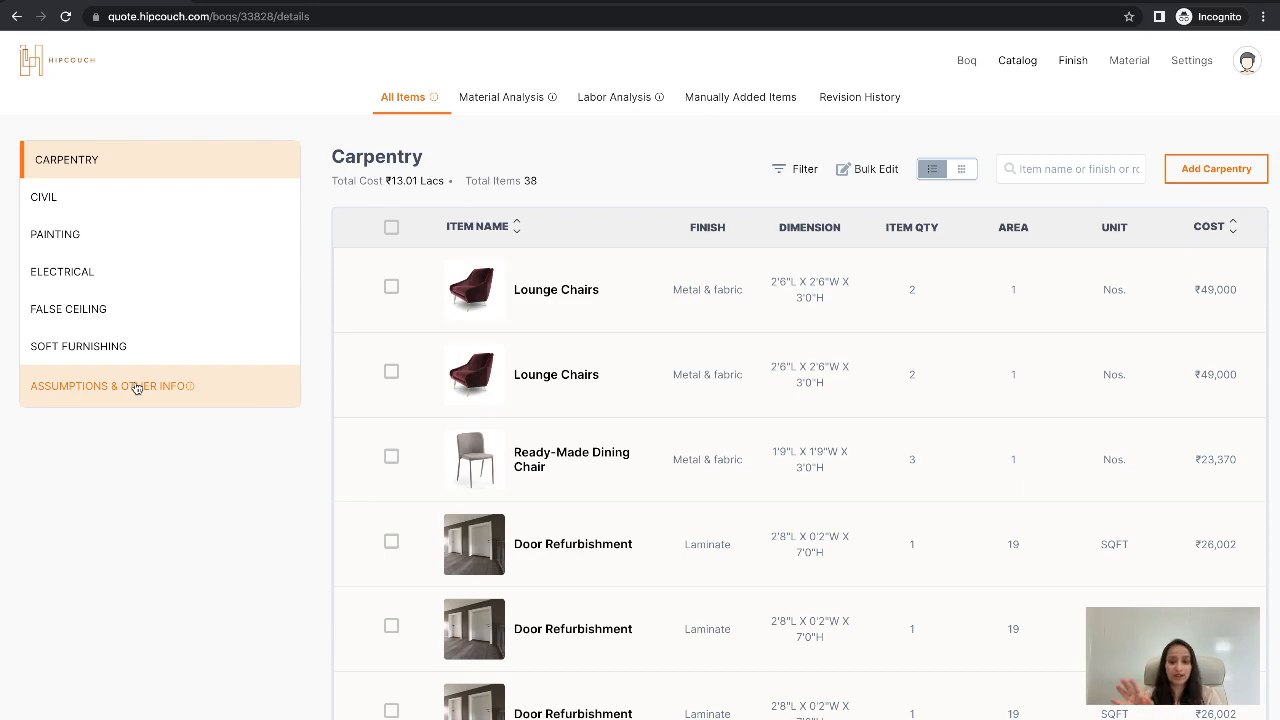
scroll(up, 3)
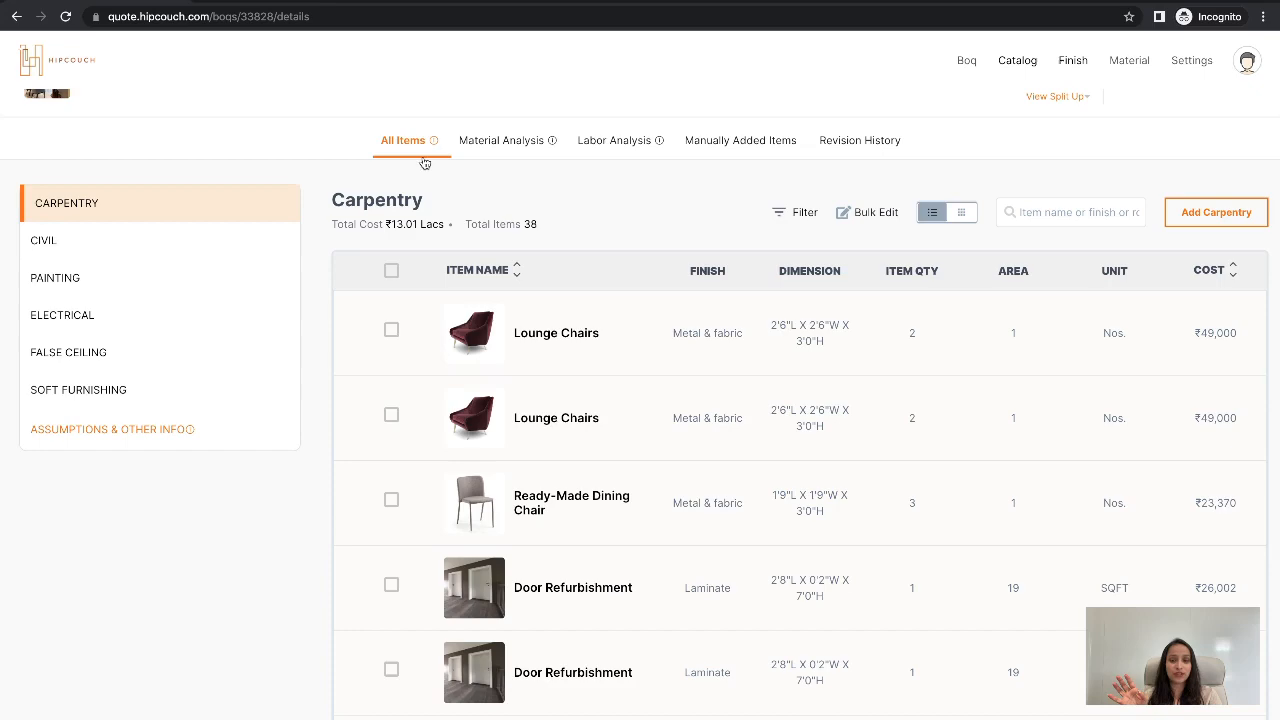
scroll(down, 3)
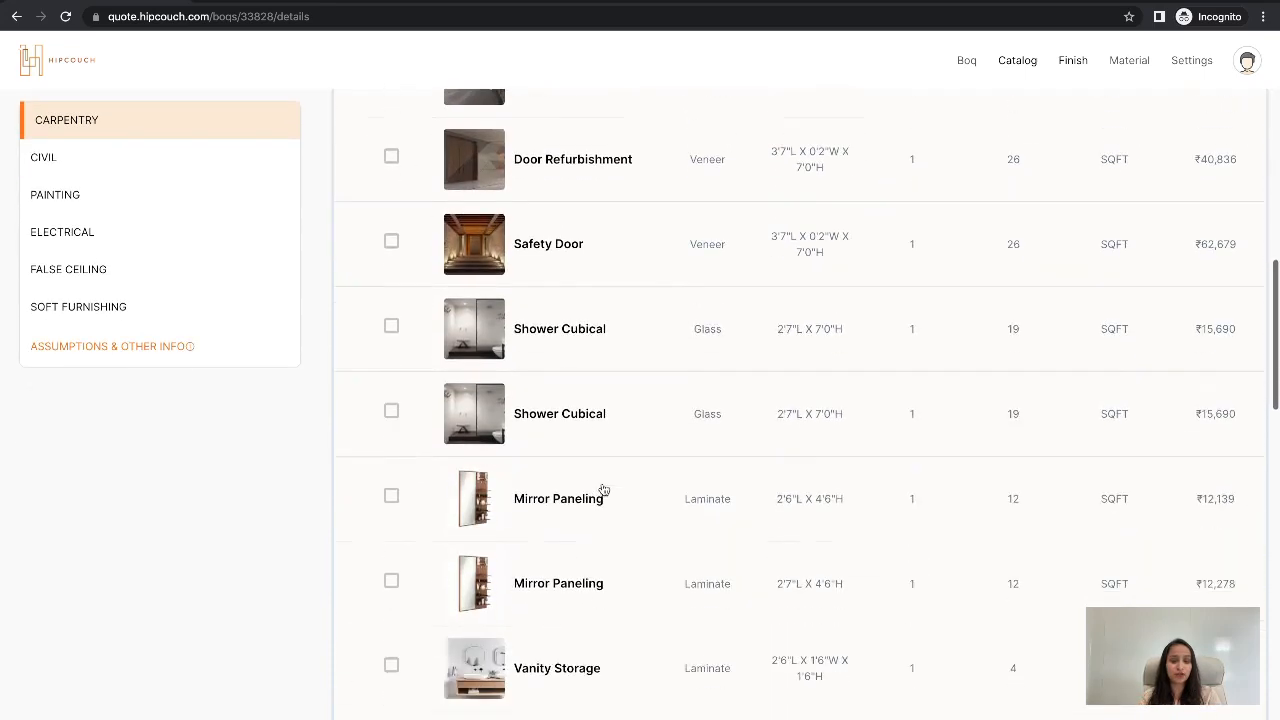
scroll(up, 3)
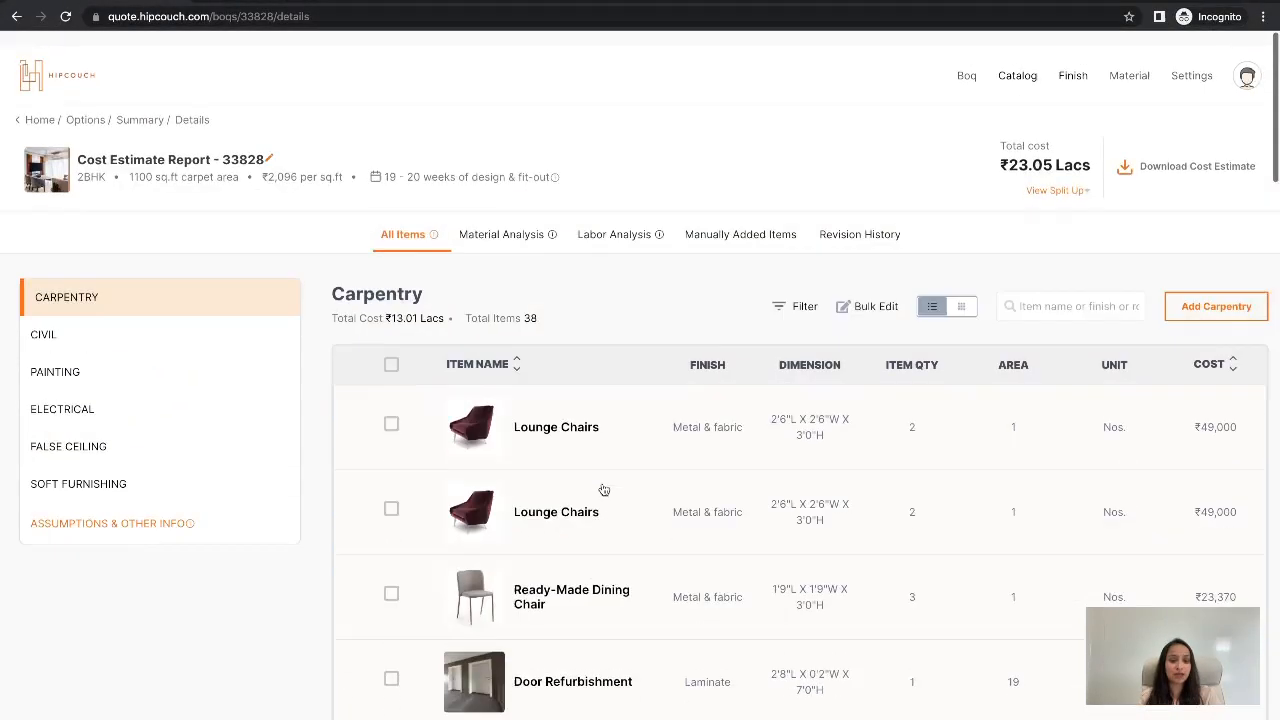
click(500, 234)
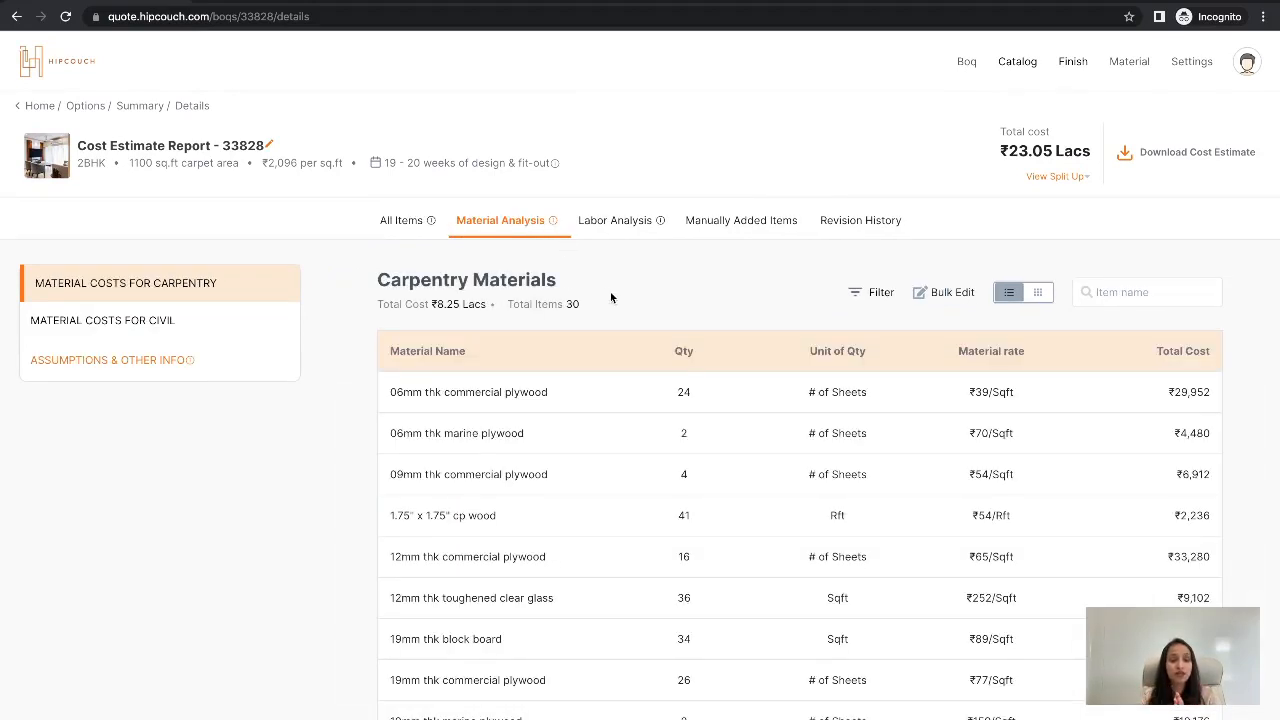
- Show the carpentry labor analysis (₹3.34 Lacs, 26 items), then the empty manually added items list
click(614, 220)
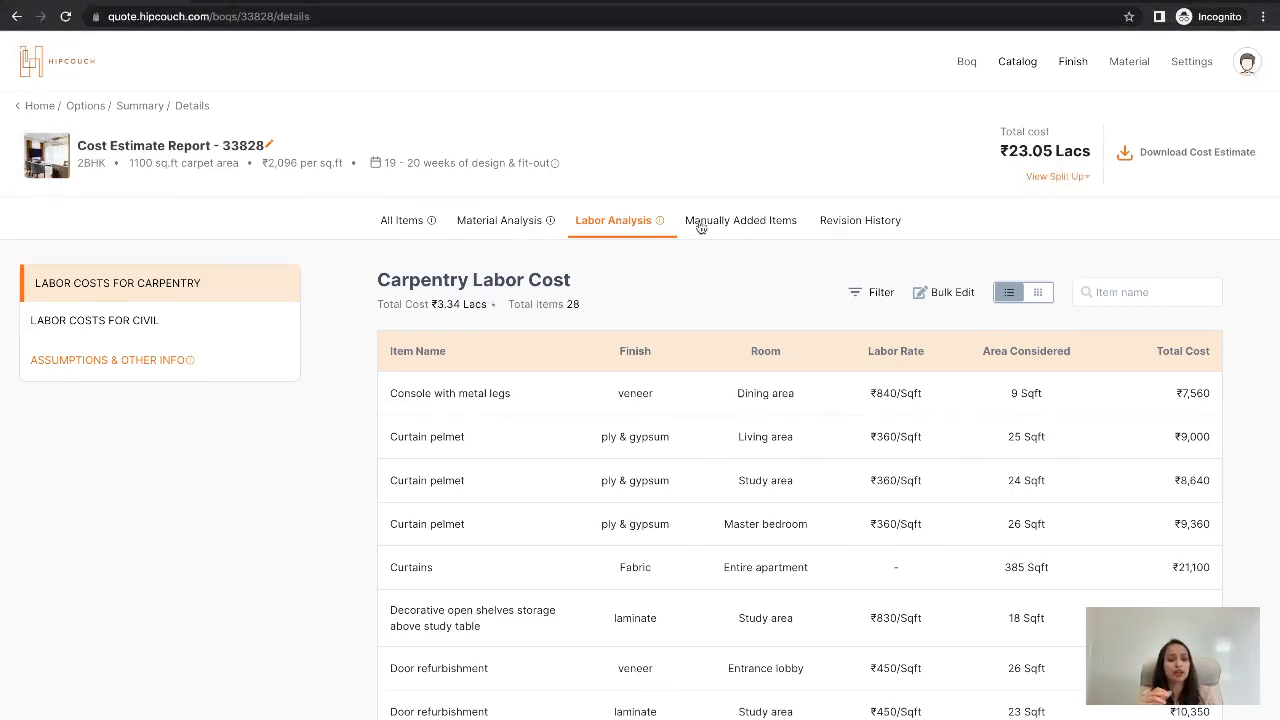
click(740, 220)
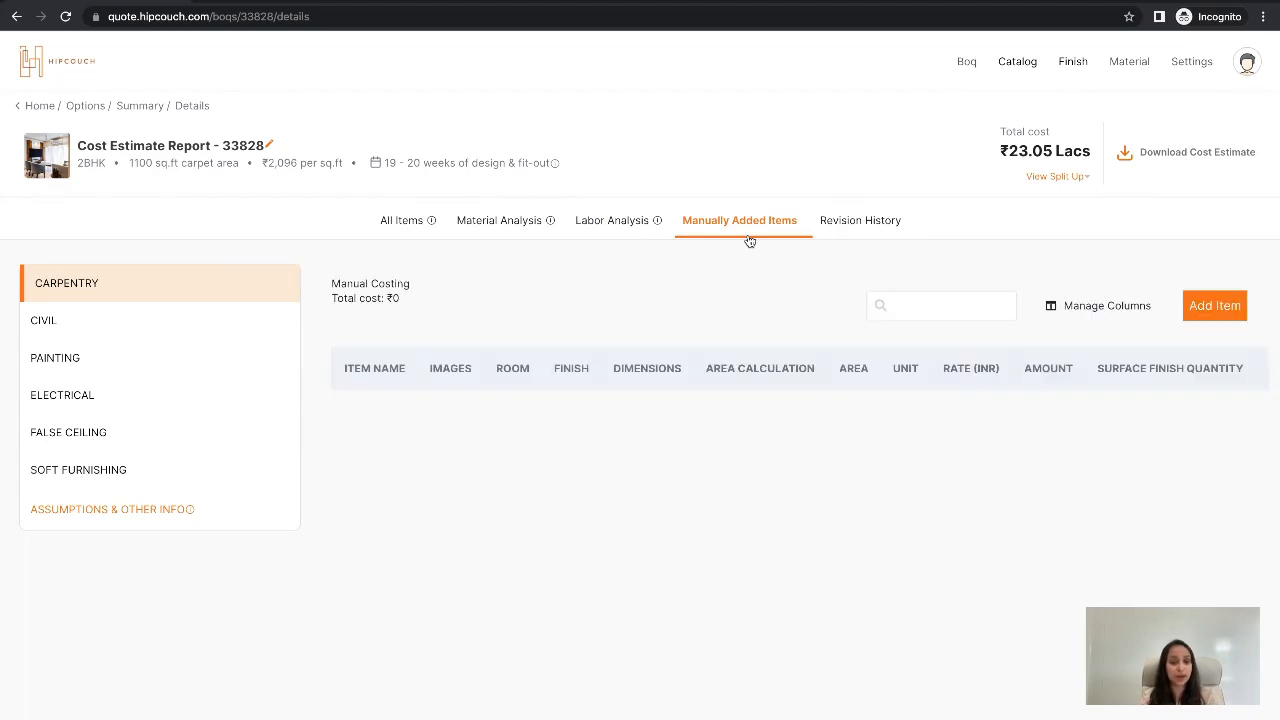
mouse_move(856, 250)
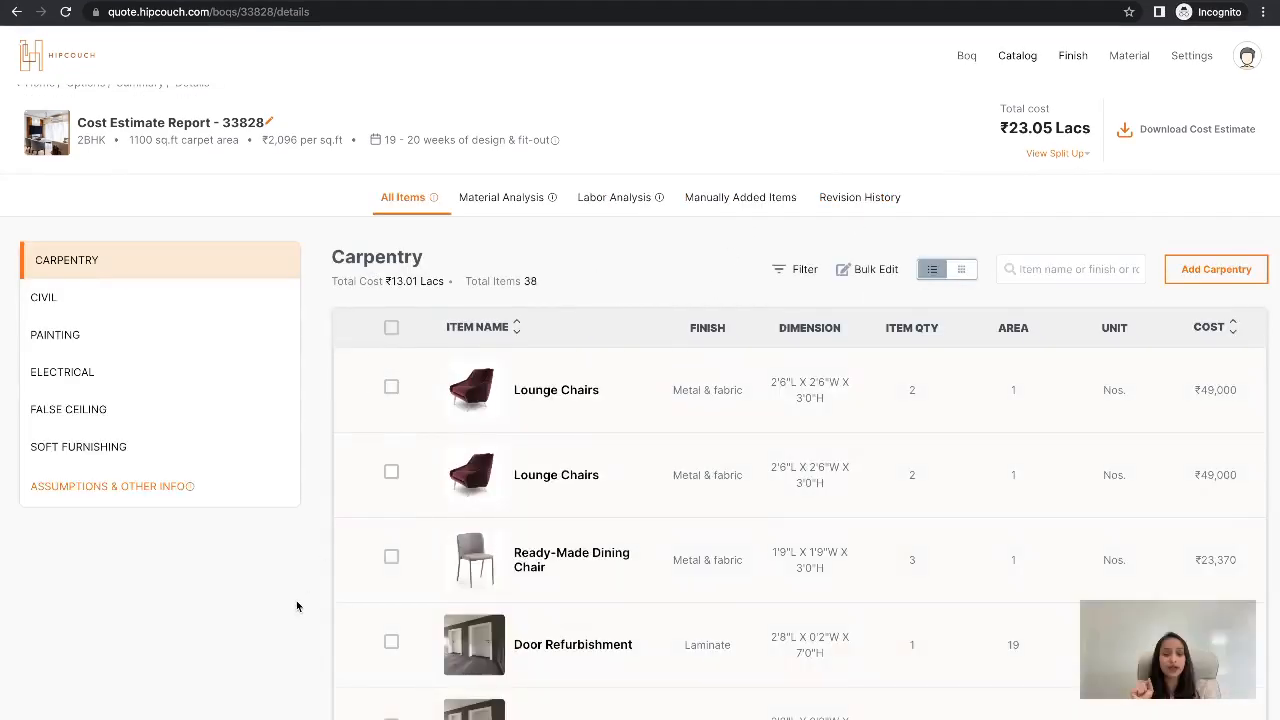
- Mark the Ready-Made Dining Chair, first Door Refurbishment and Vanity Storage items for removal
scroll(down, 3)
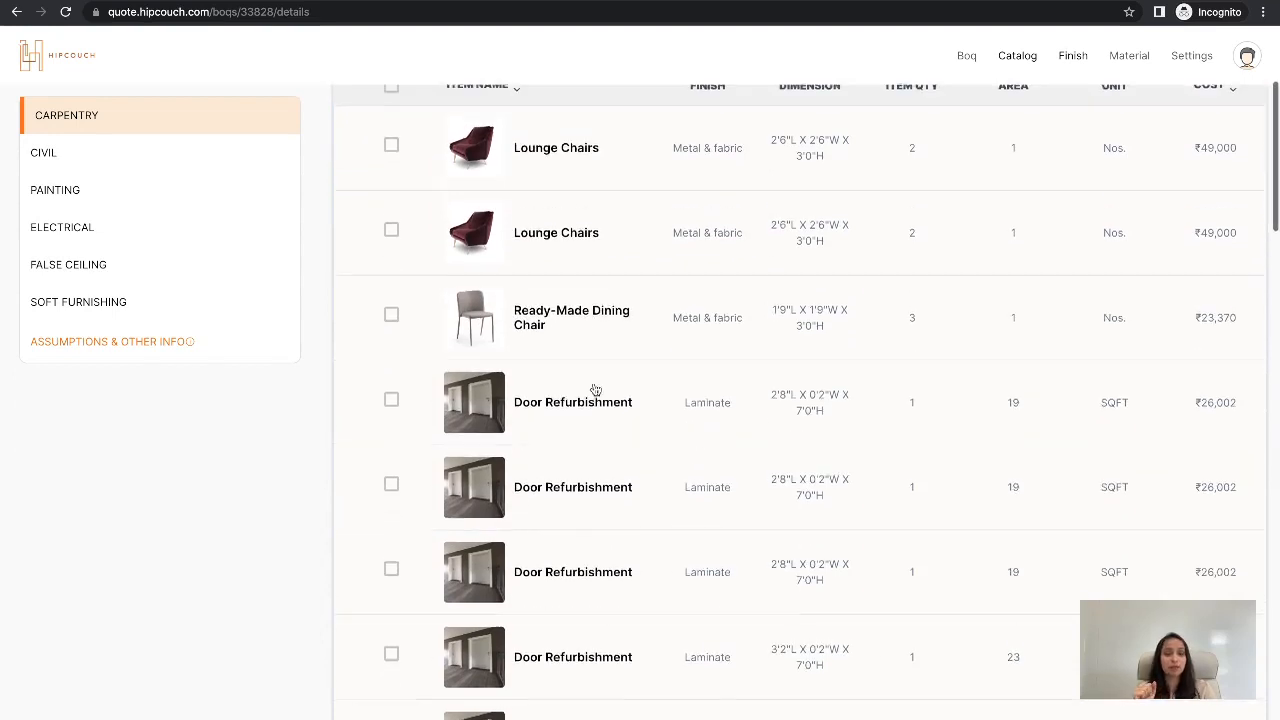
click(392, 312)
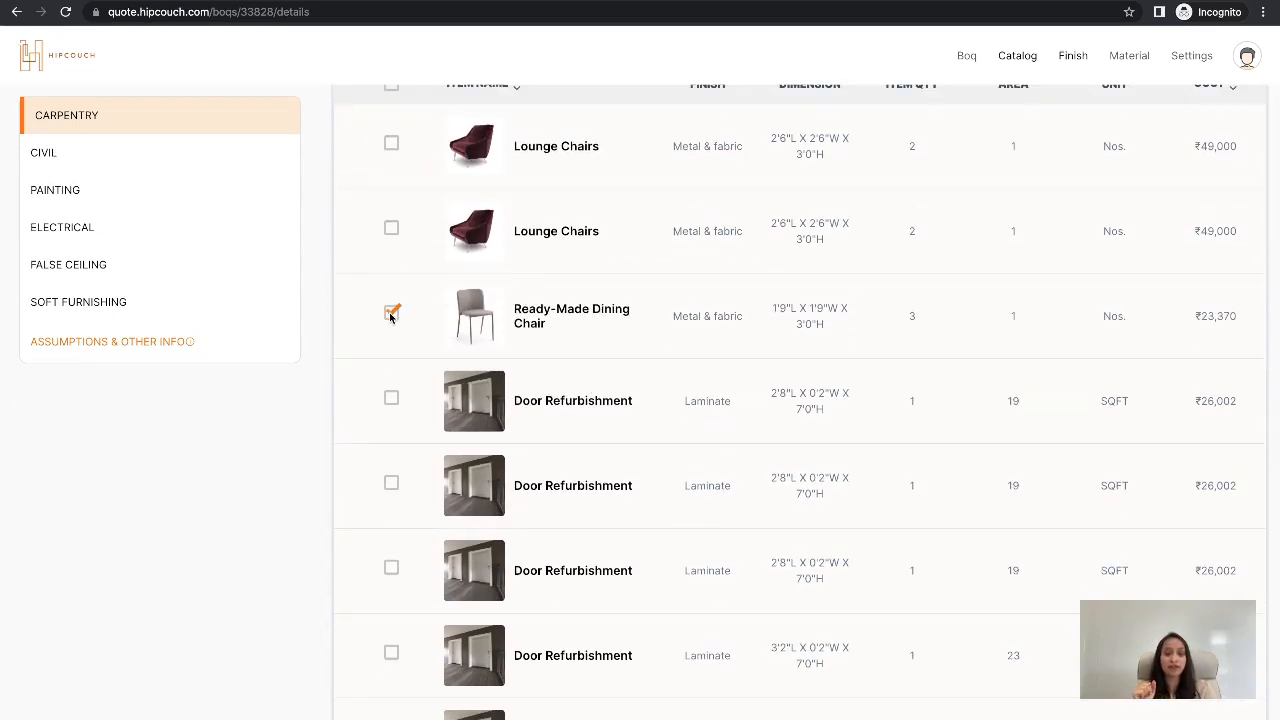
scroll(down, 3)
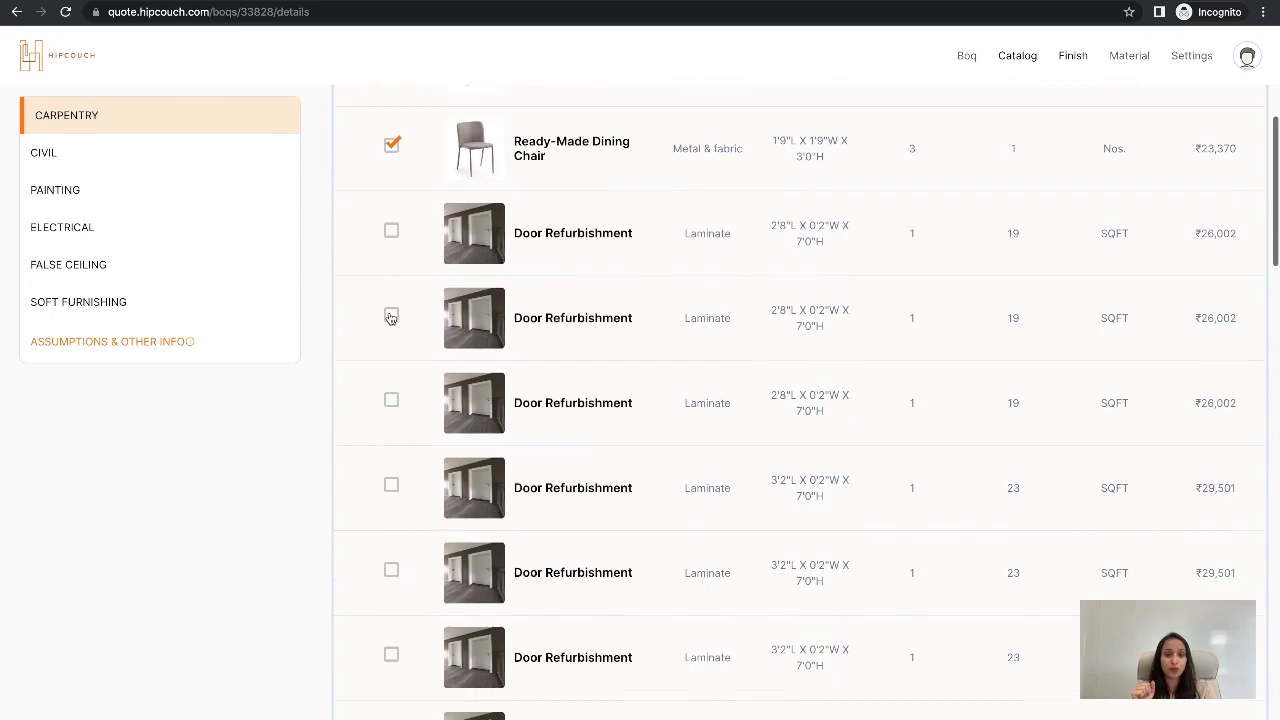
click(392, 232)
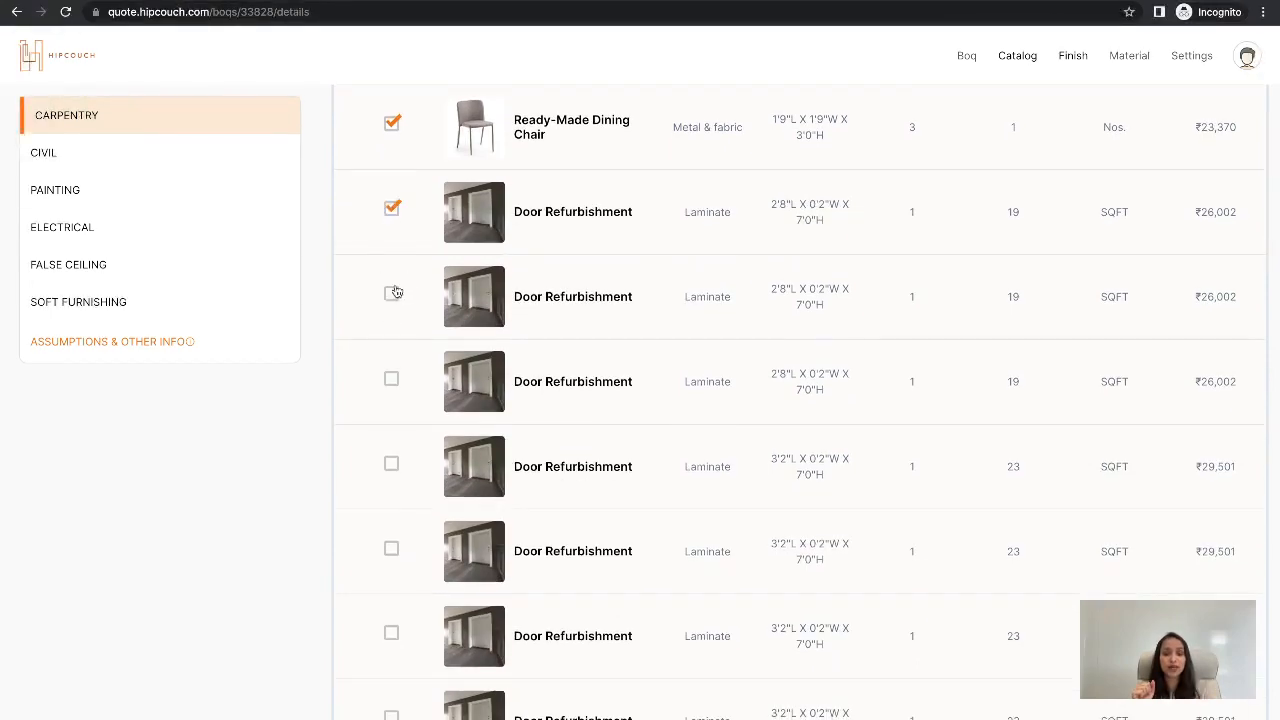
scroll(down, 3)
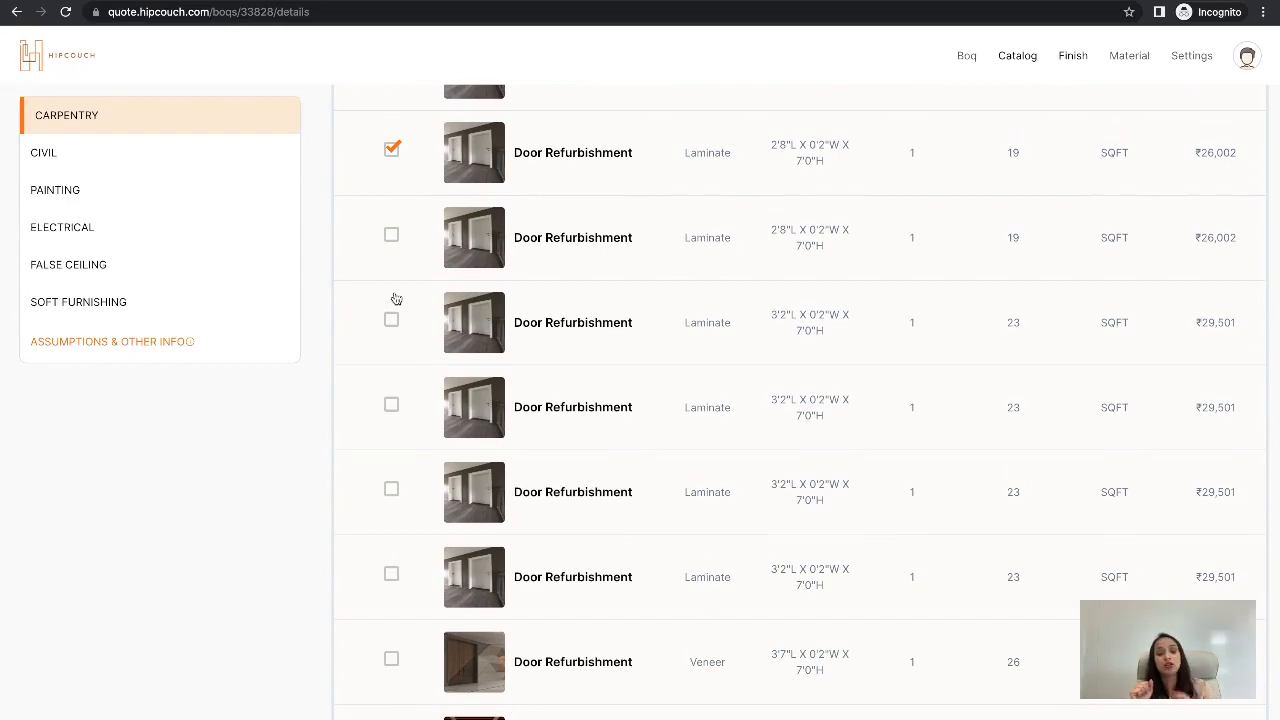
mouse_move(396, 278)
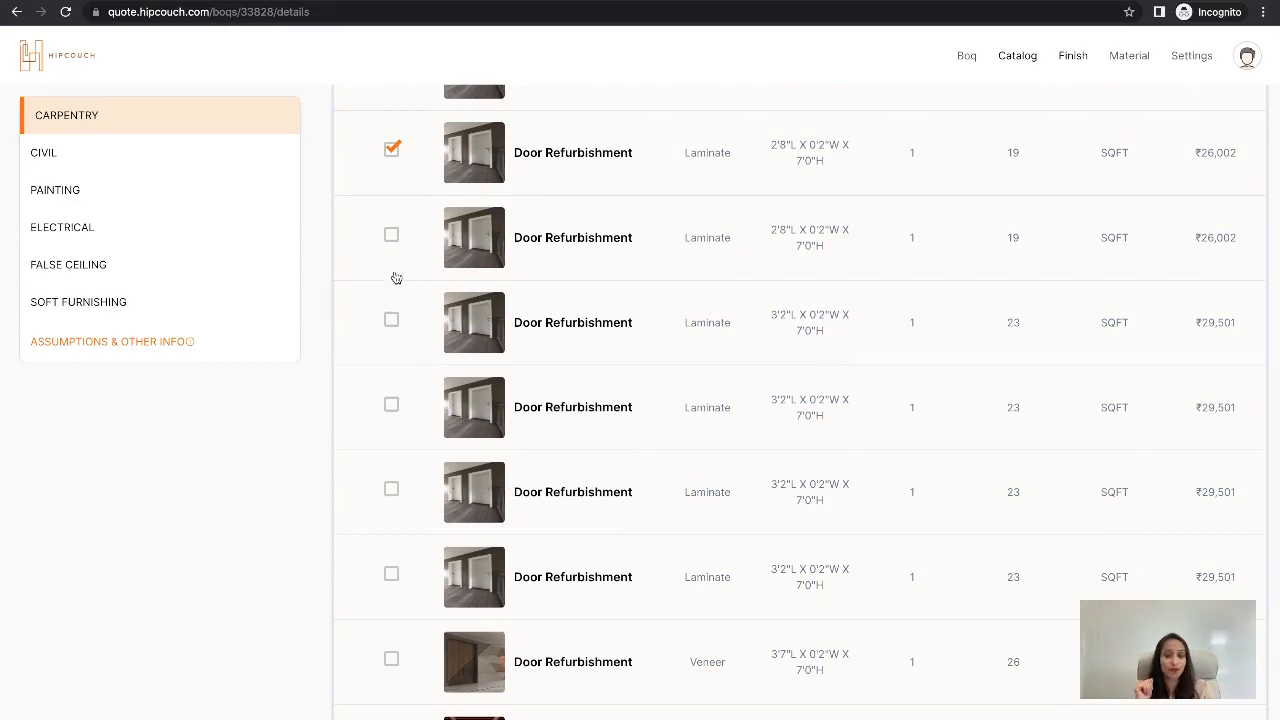
scroll(down, 3)
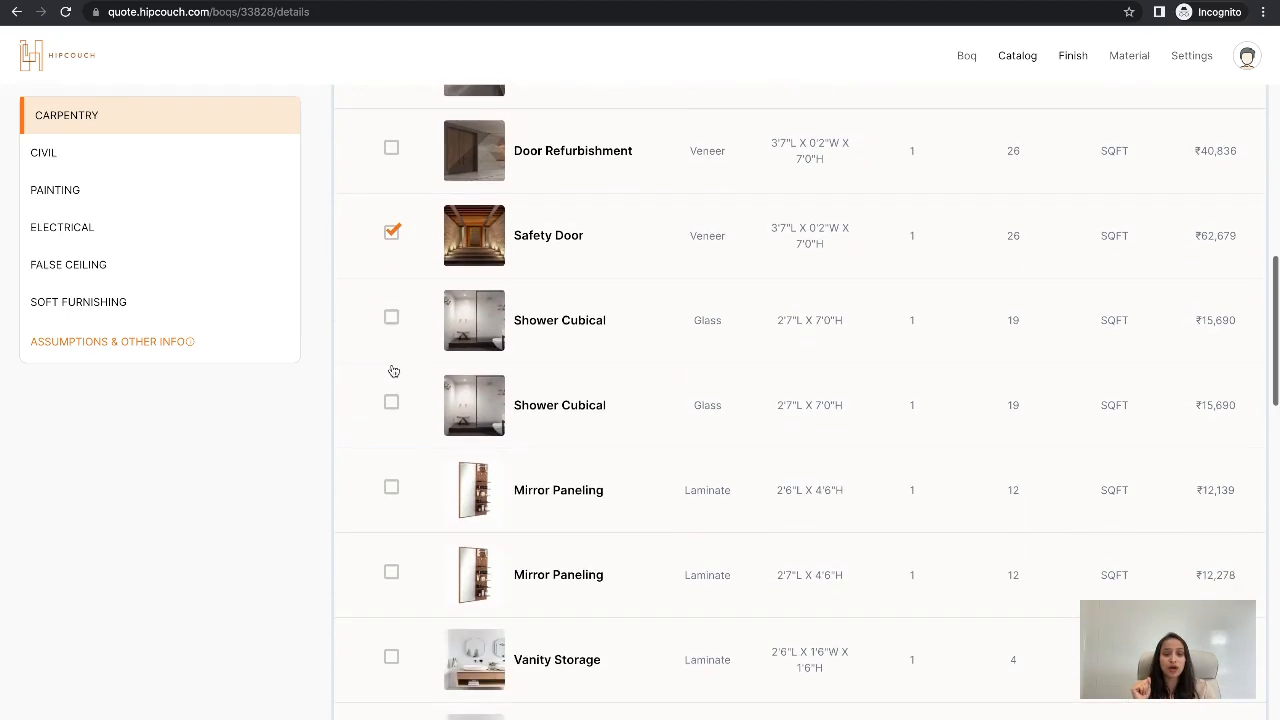
click(392, 316)
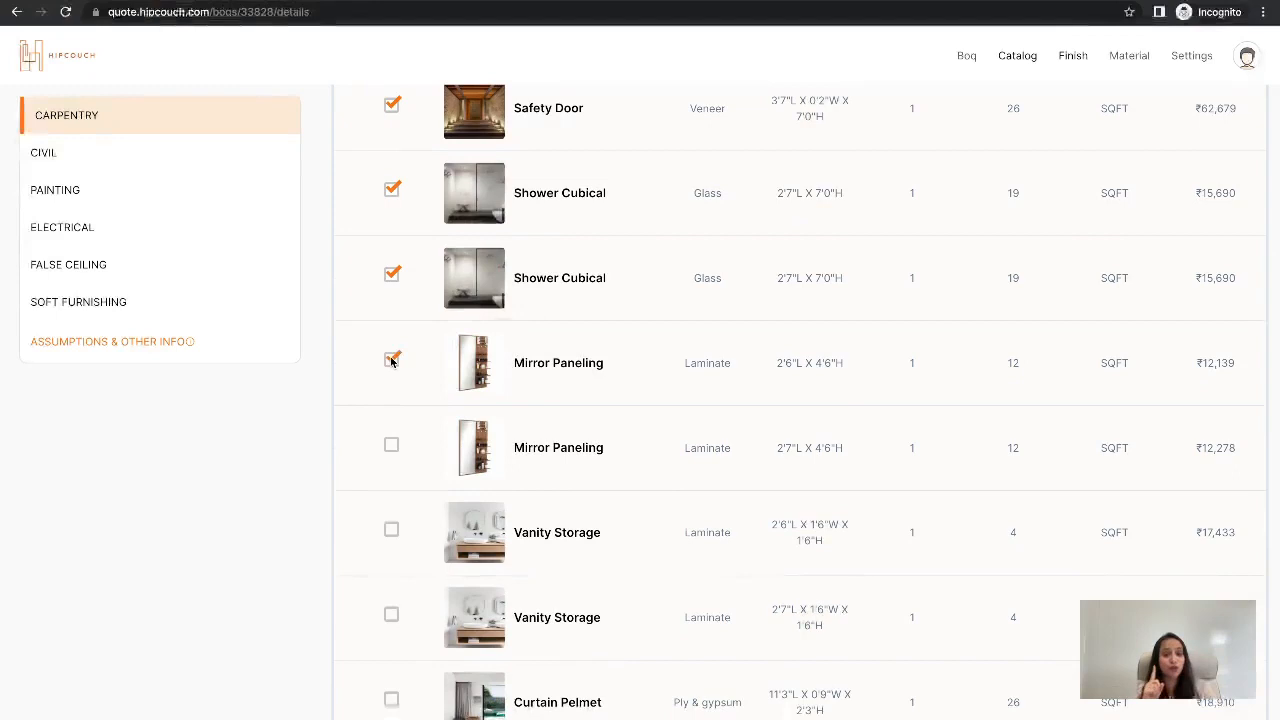
scroll(down, 3)
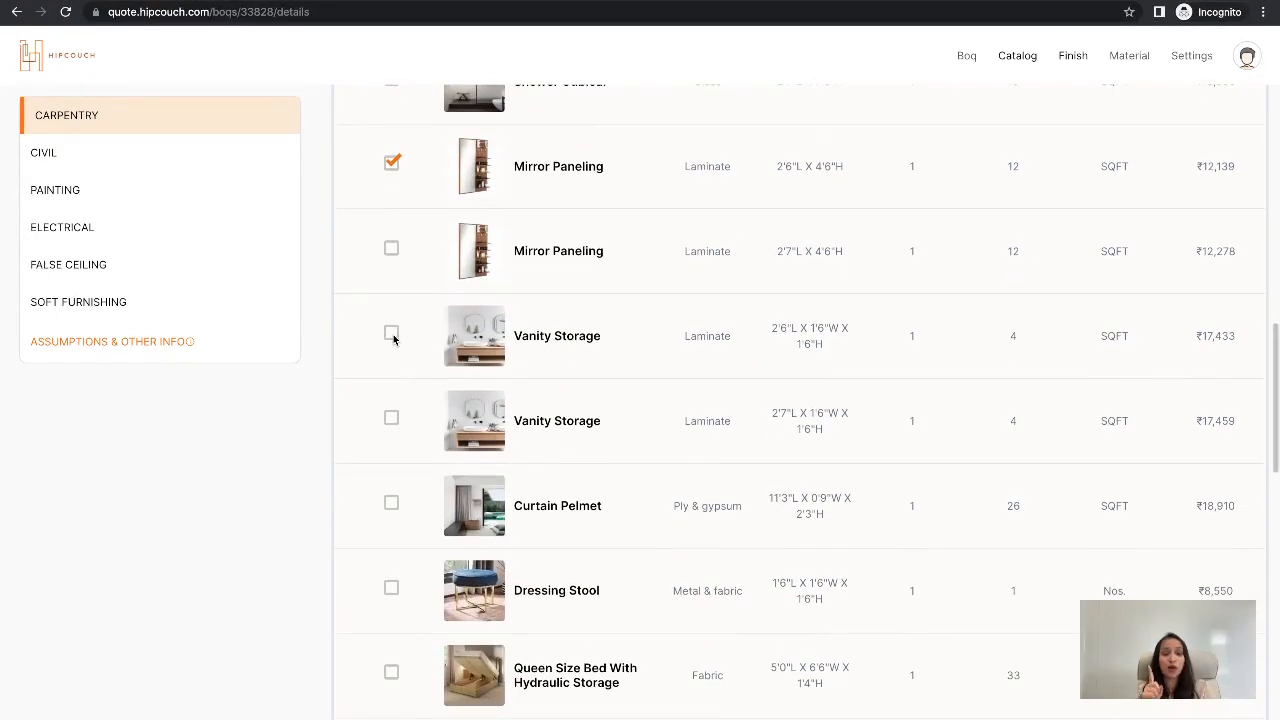
click(392, 336)
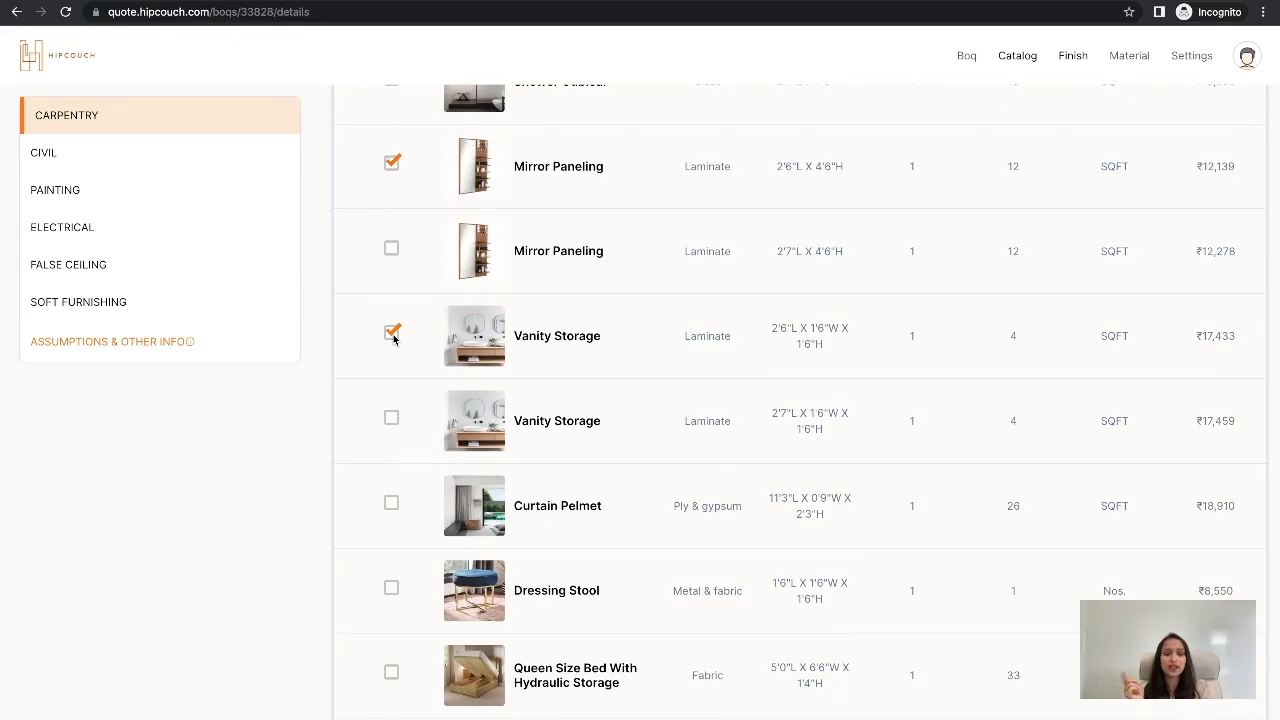
mouse_move(276, 488)
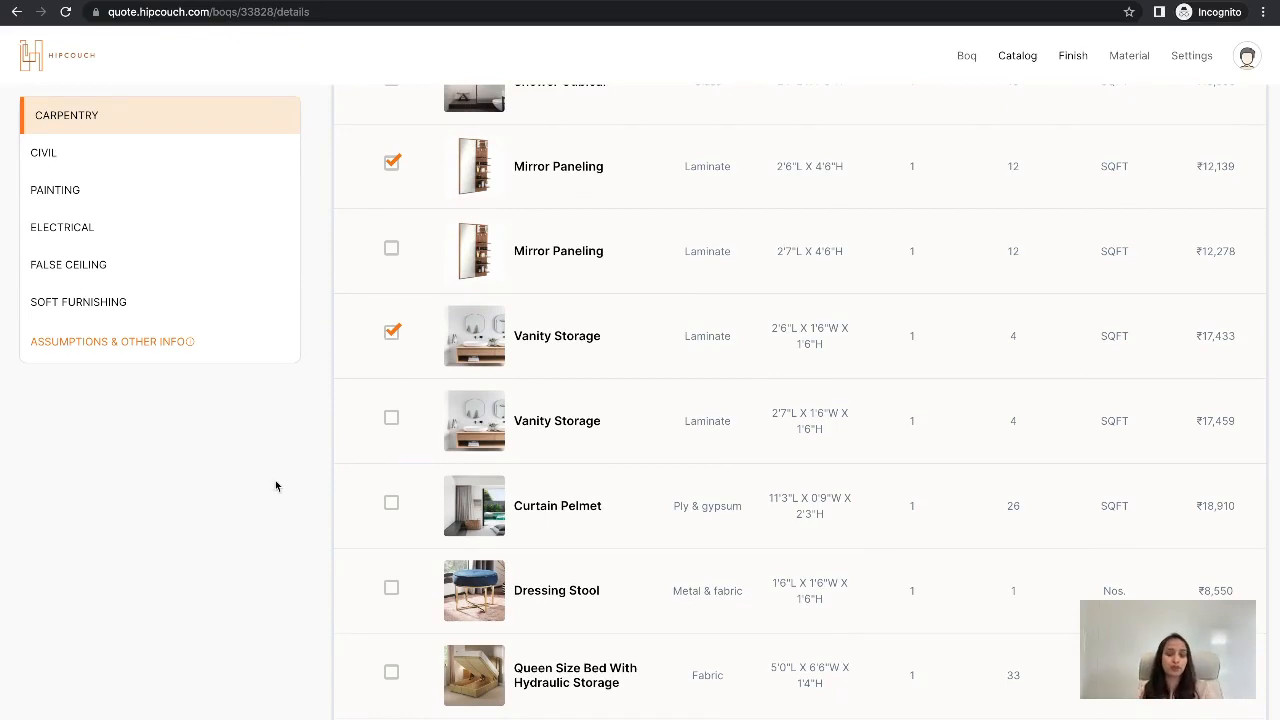
- Mark the Library Unit and Seating Ledge With Storage Below for removal
scroll(down, 3)
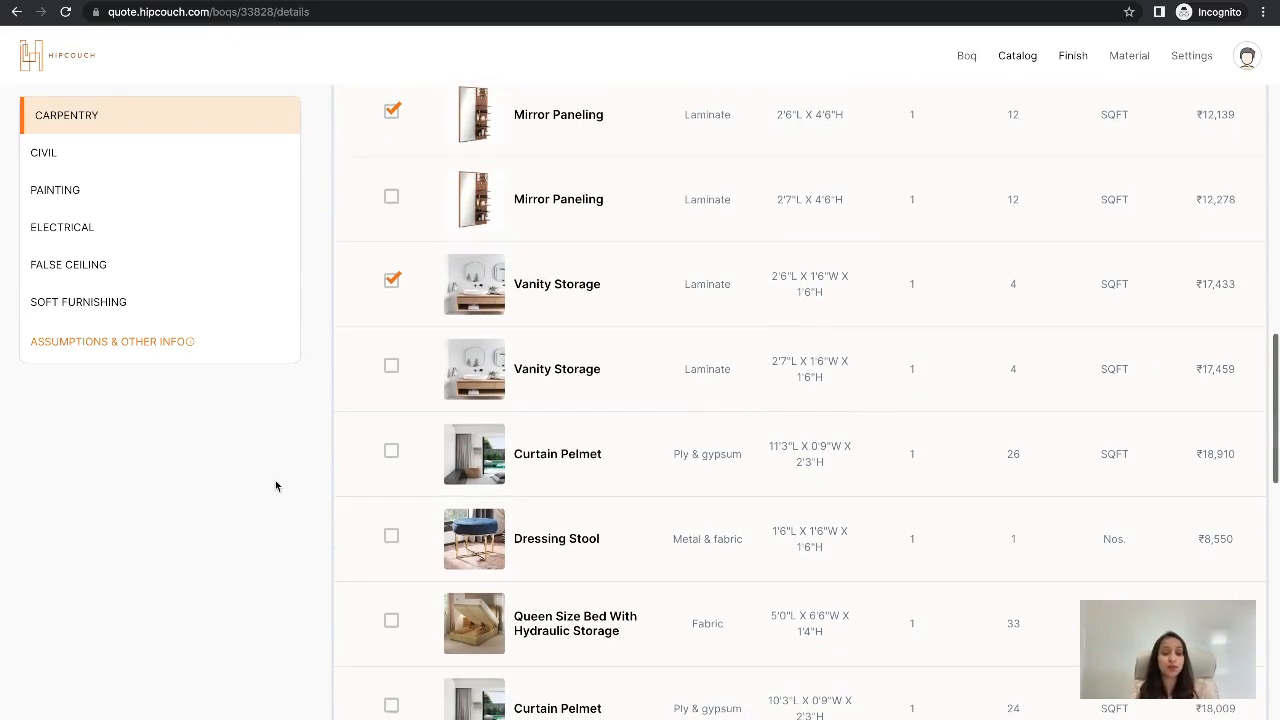
scroll(down, 3)
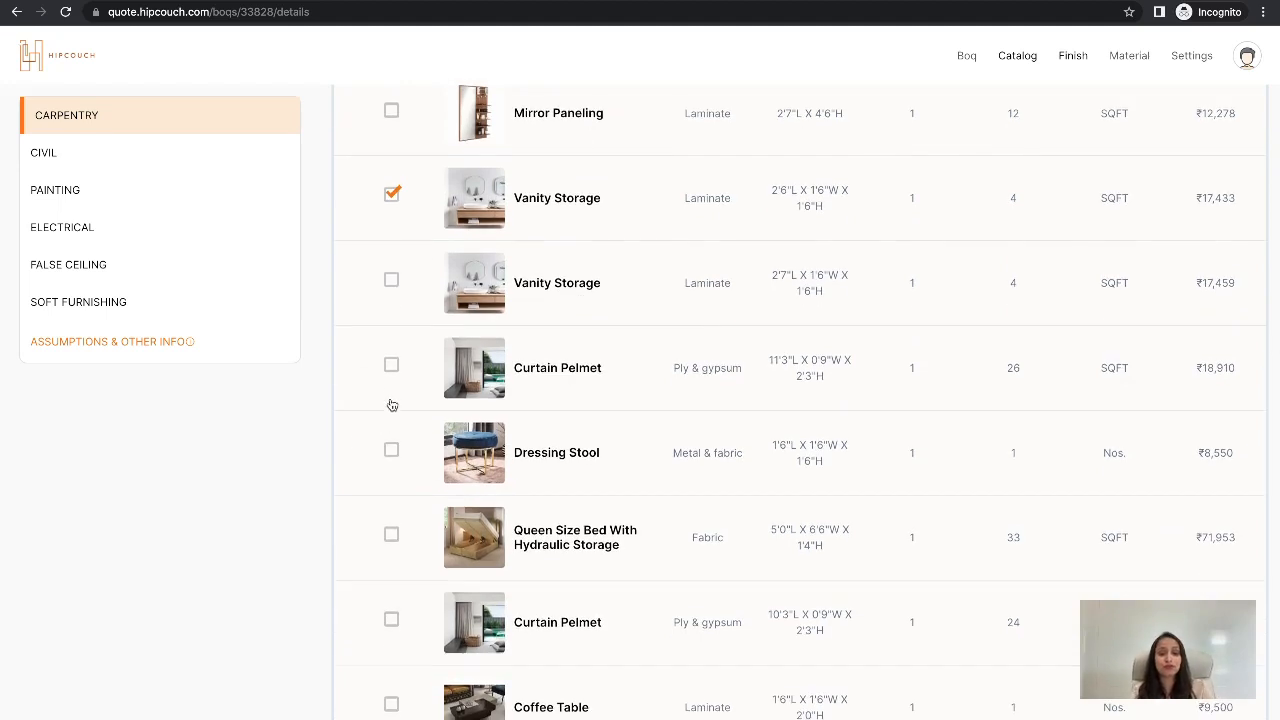
scroll(down, 3)
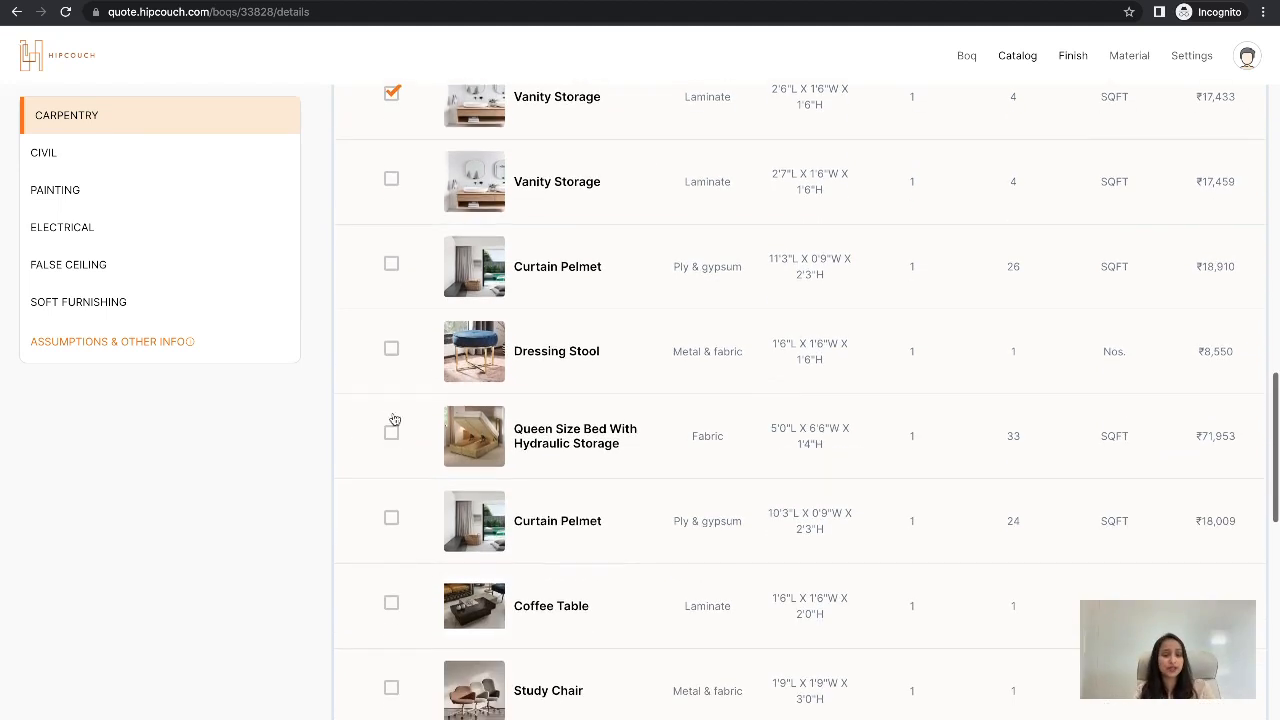
scroll(down, 3)
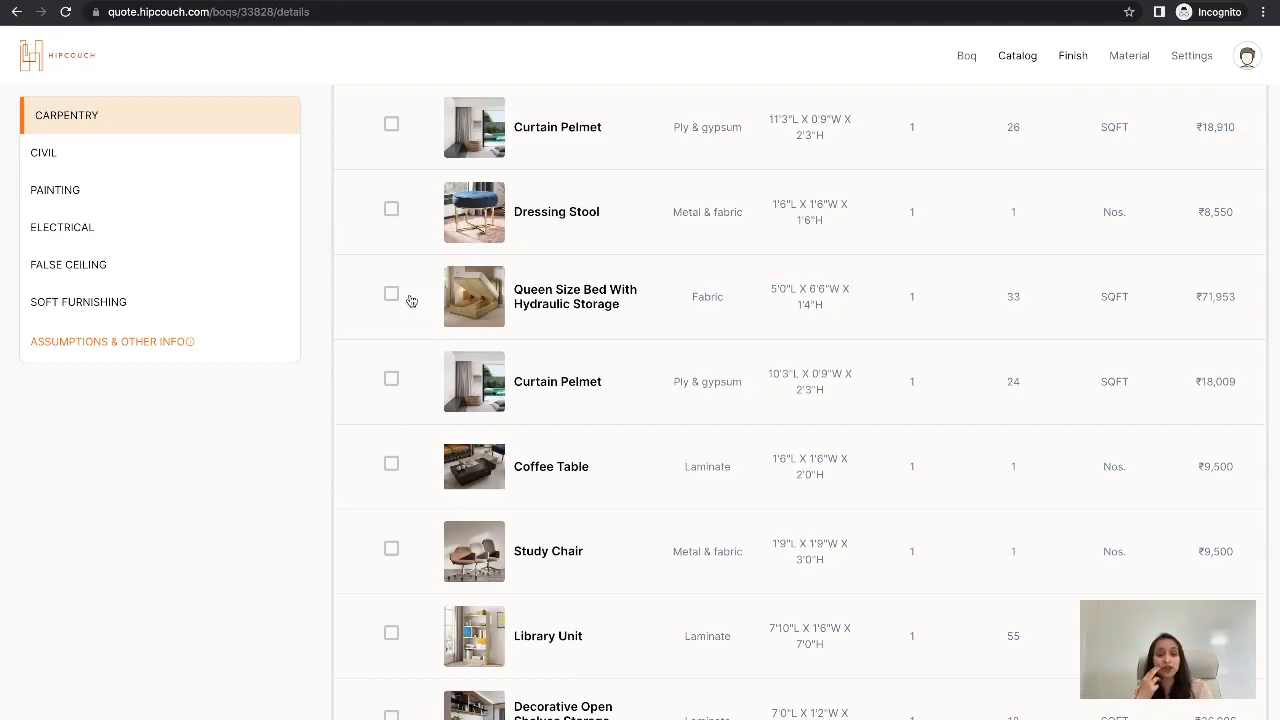
scroll(down, 3)
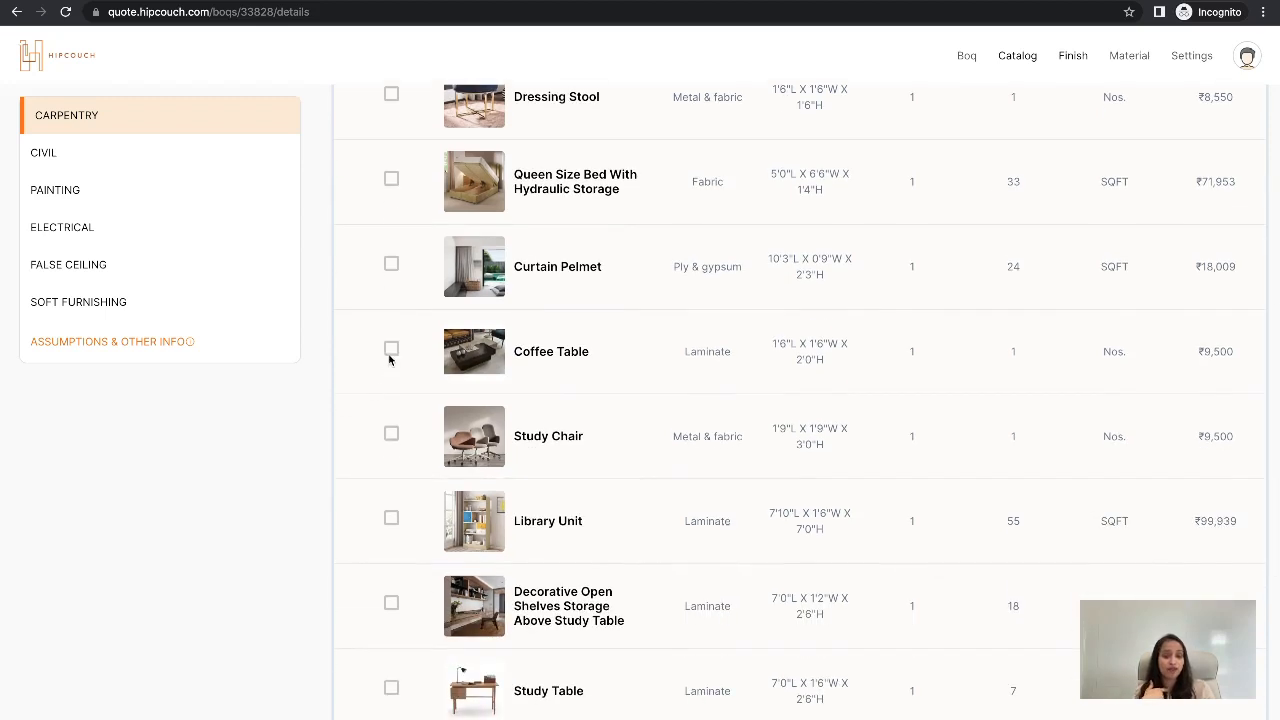
scroll(down, 3)
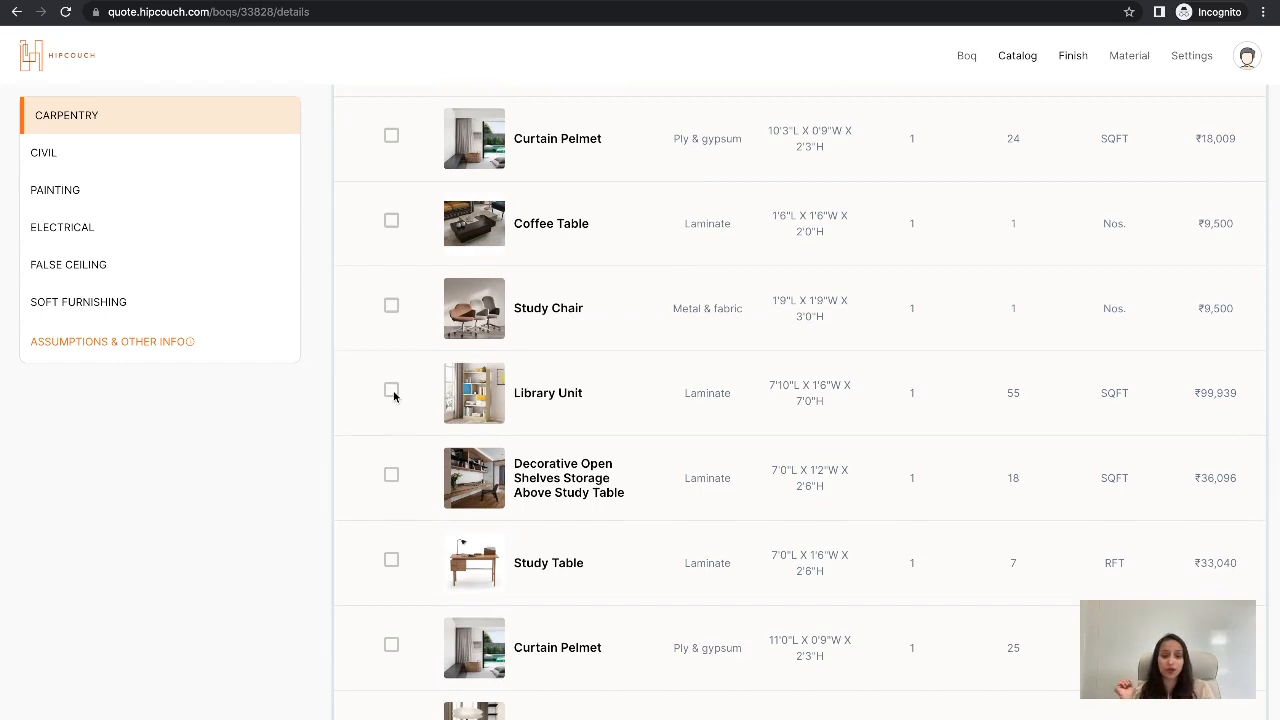
click(392, 388)
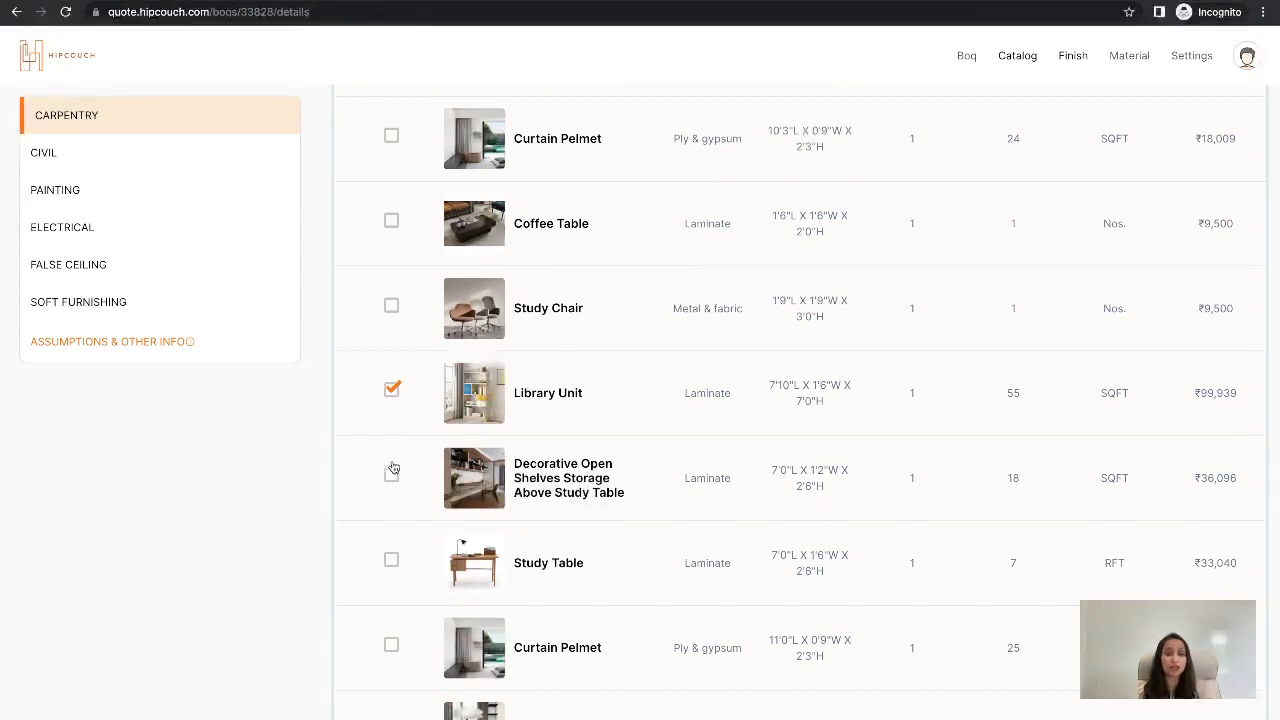
scroll(down, 3)
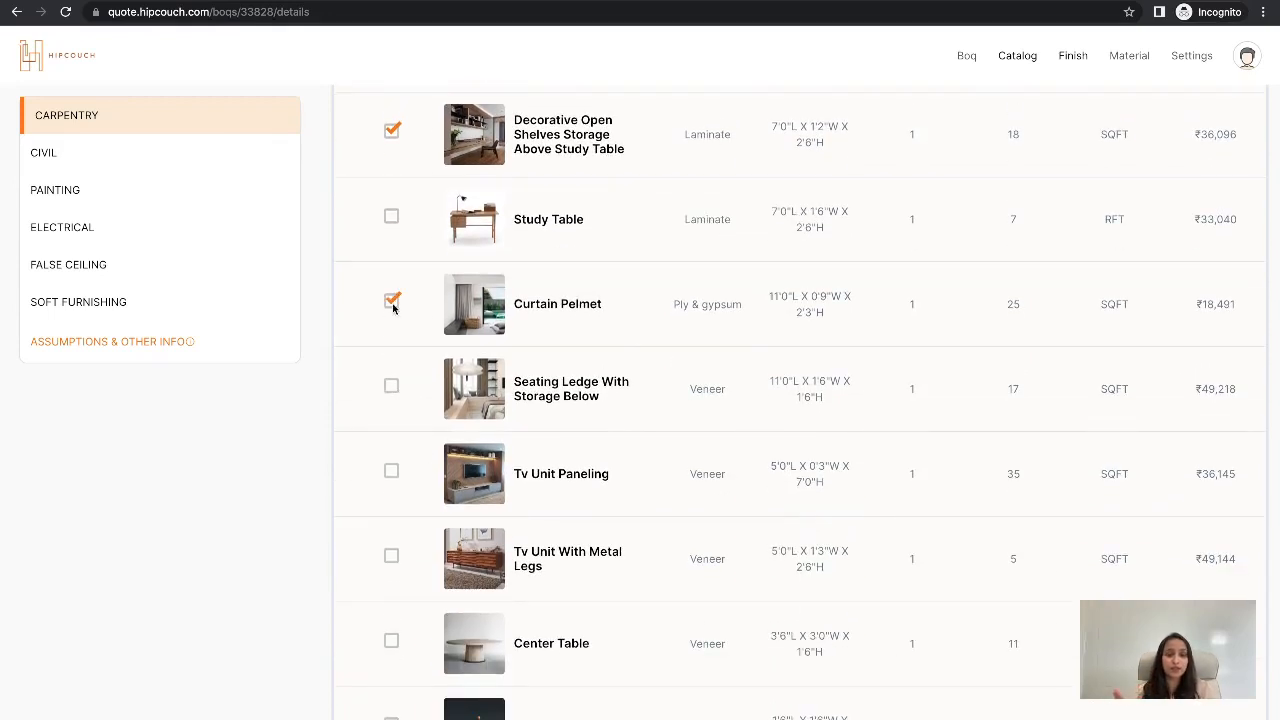
click(392, 380)
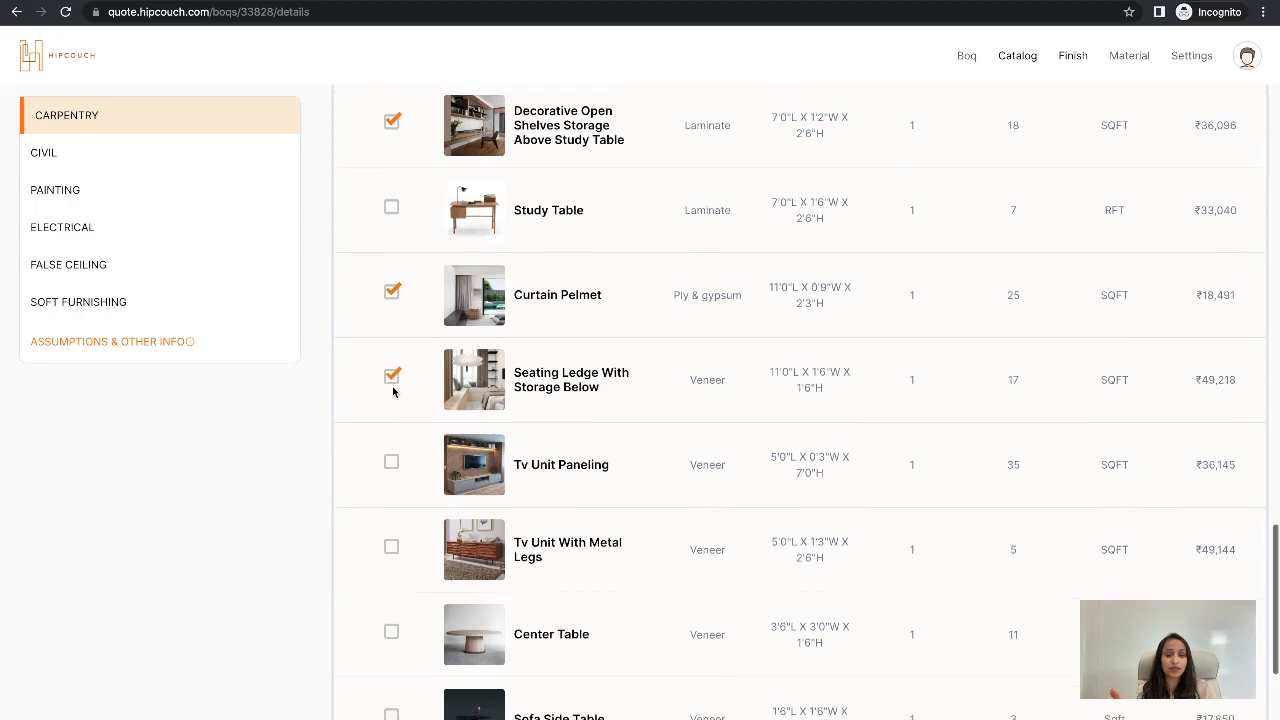
- Mark the Tv Unit With Metal Legs, Center Table and Console With Metal Legs for removal
scroll(down, 3)
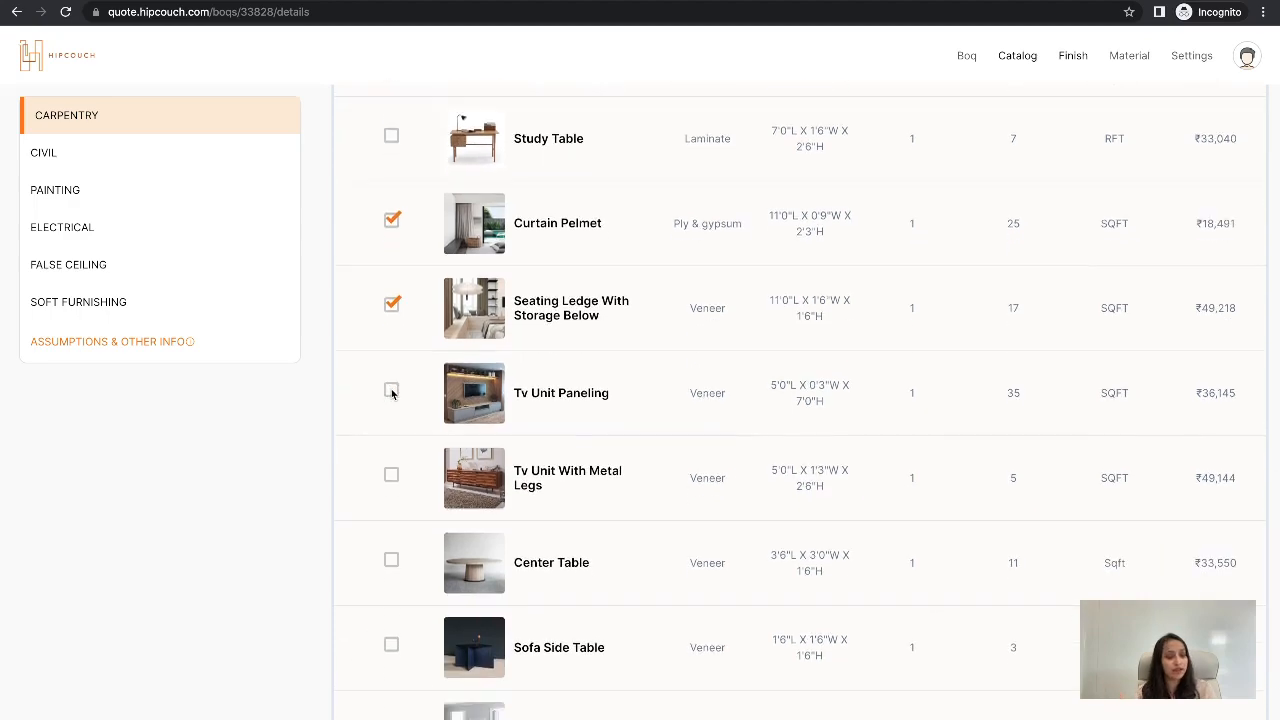
scroll(down, 3)
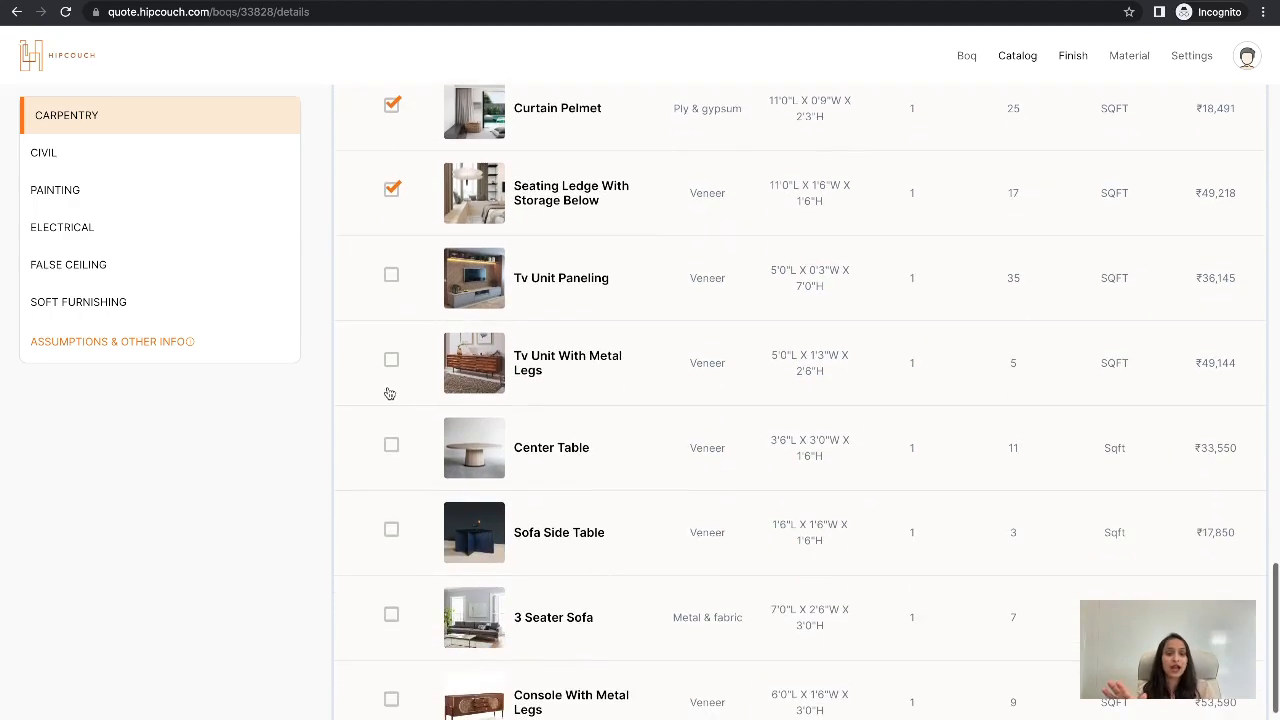
click(392, 360)
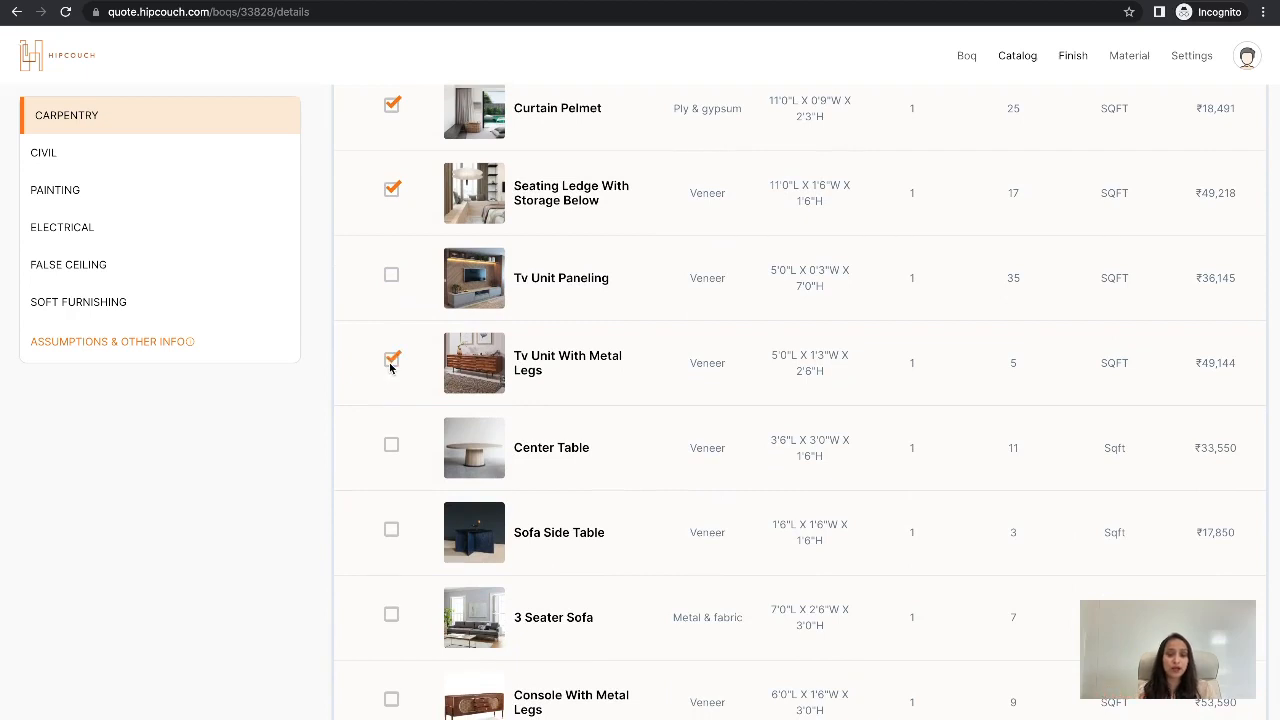
scroll(down, 3)
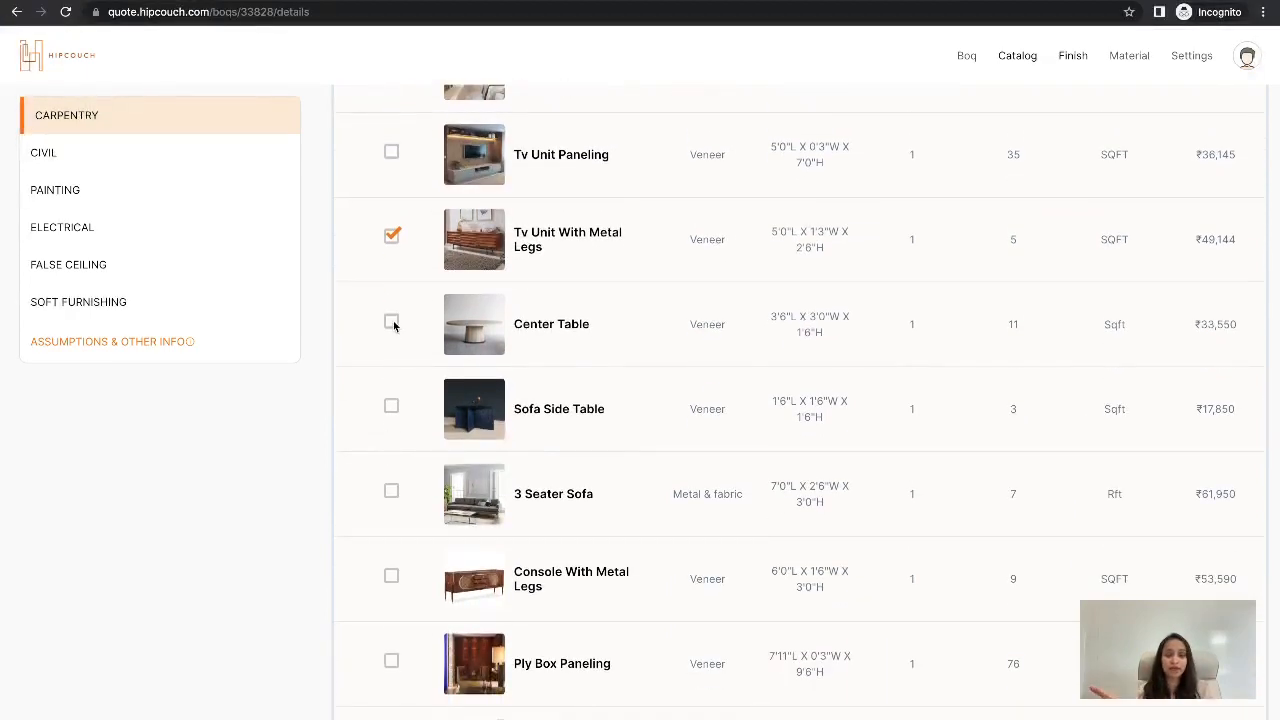
click(392, 320)
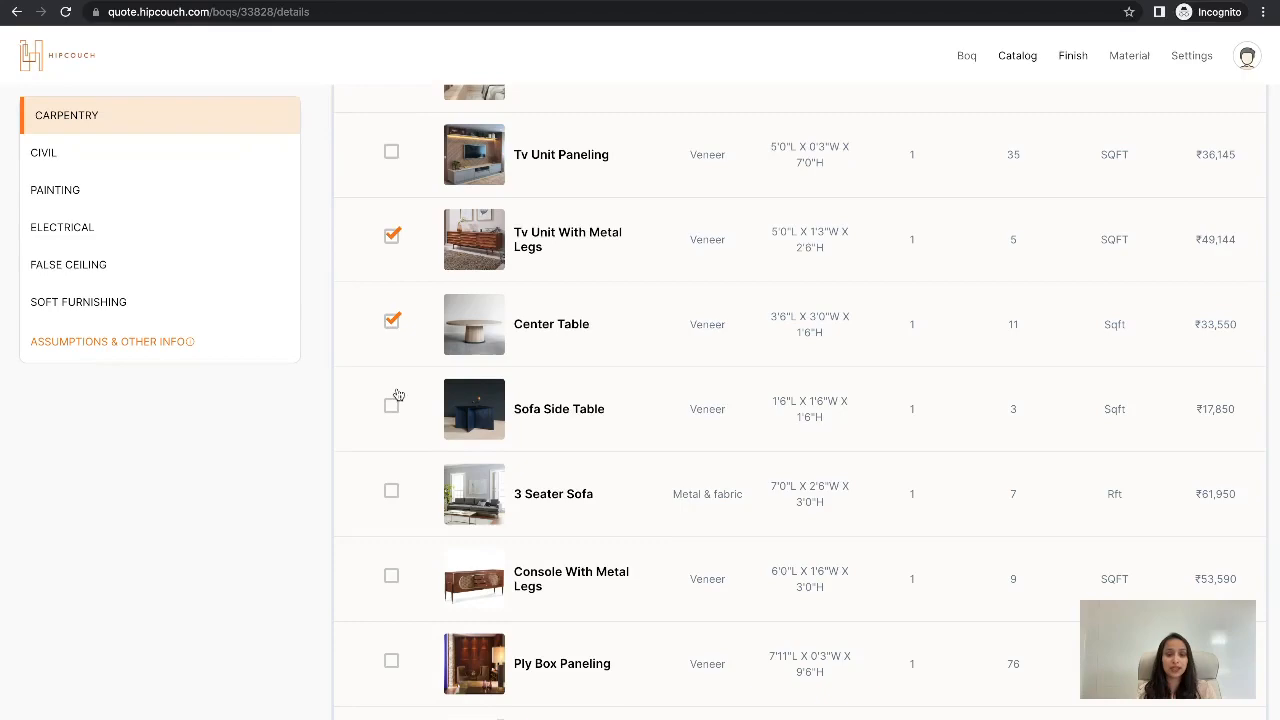
mouse_move(392, 412)
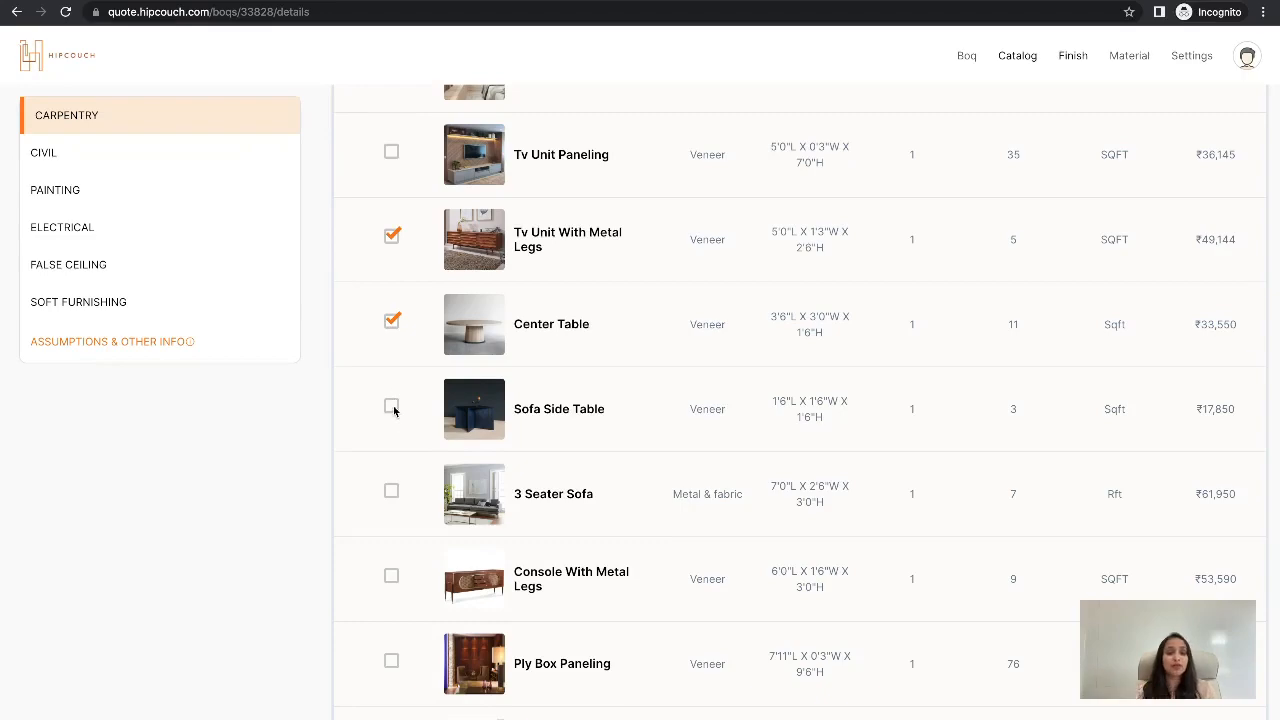
scroll(down, 3)
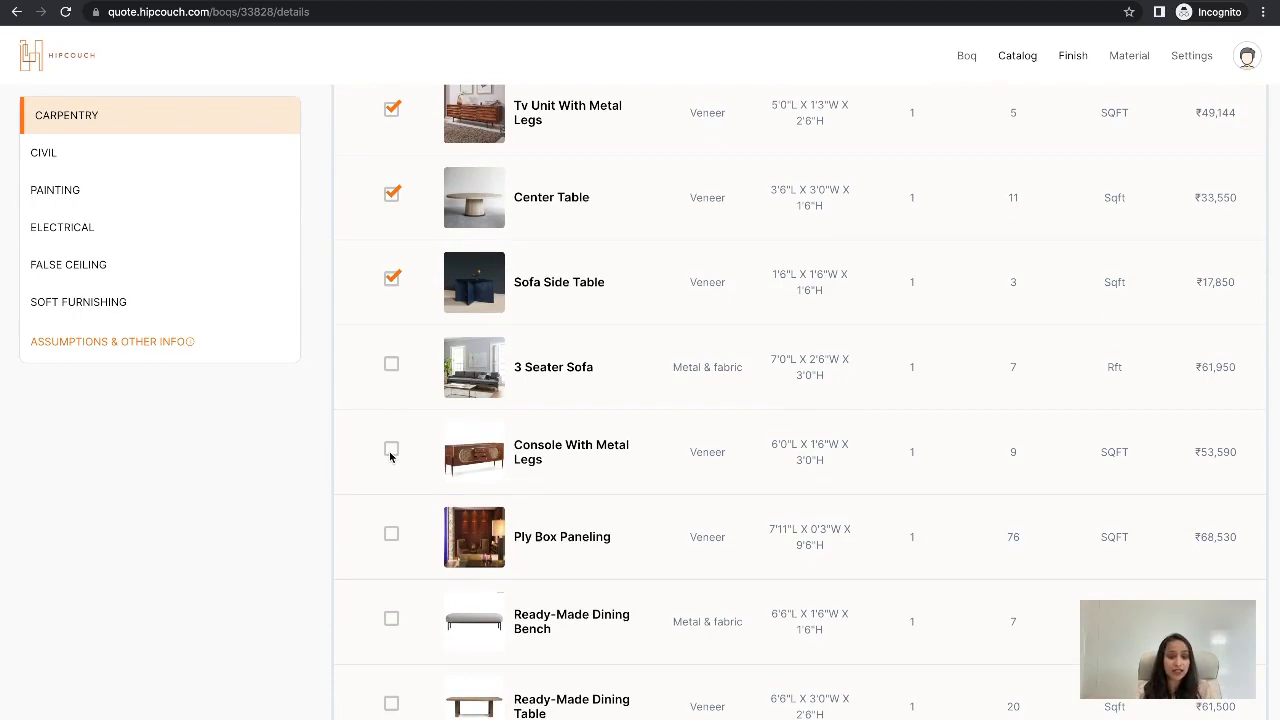
click(392, 452)
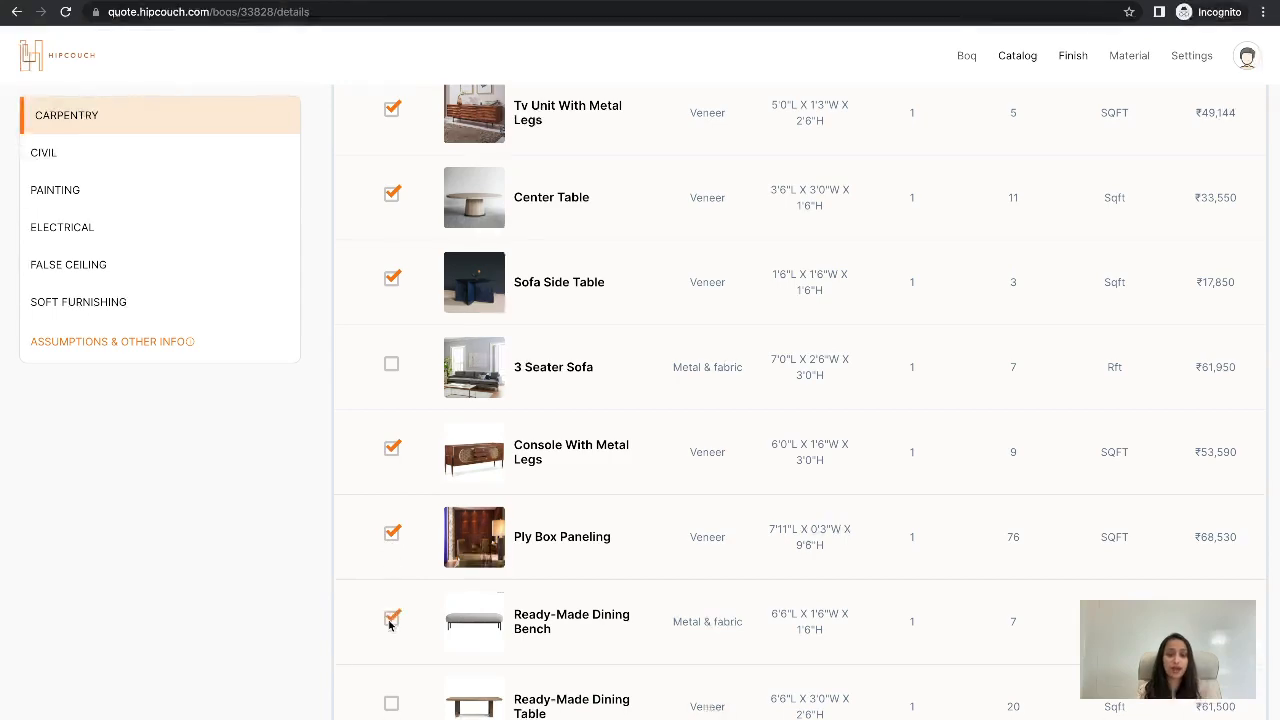
scroll(up, 3)
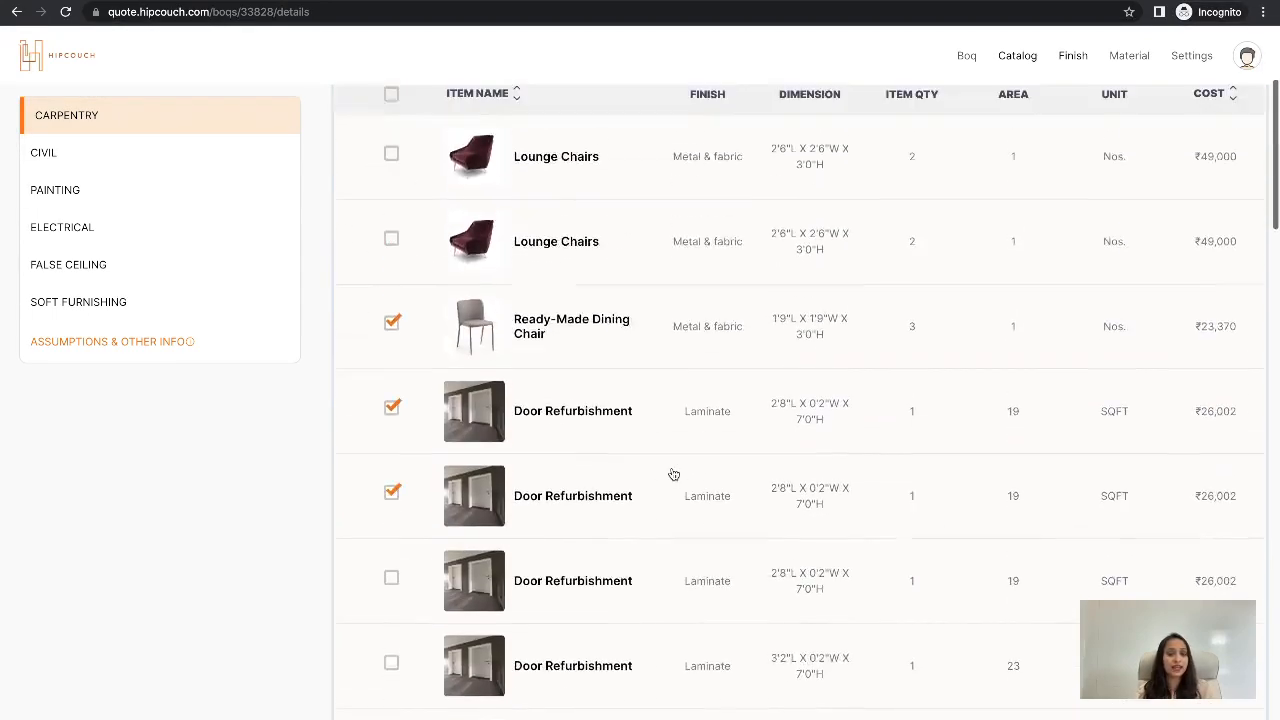
- Delete the 19 marked carpentry items permanently, then view the painting items of the ₹15.27 Lacs estimate
click(1246, 288)
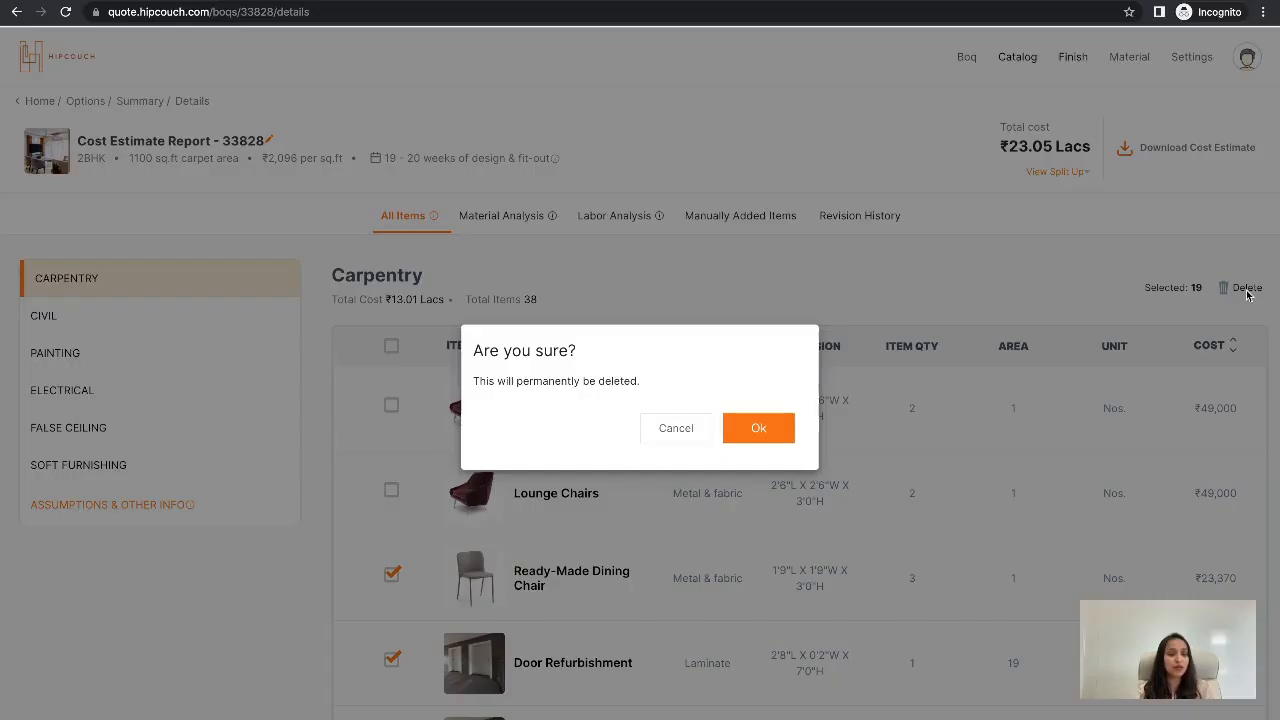
click(758, 428)
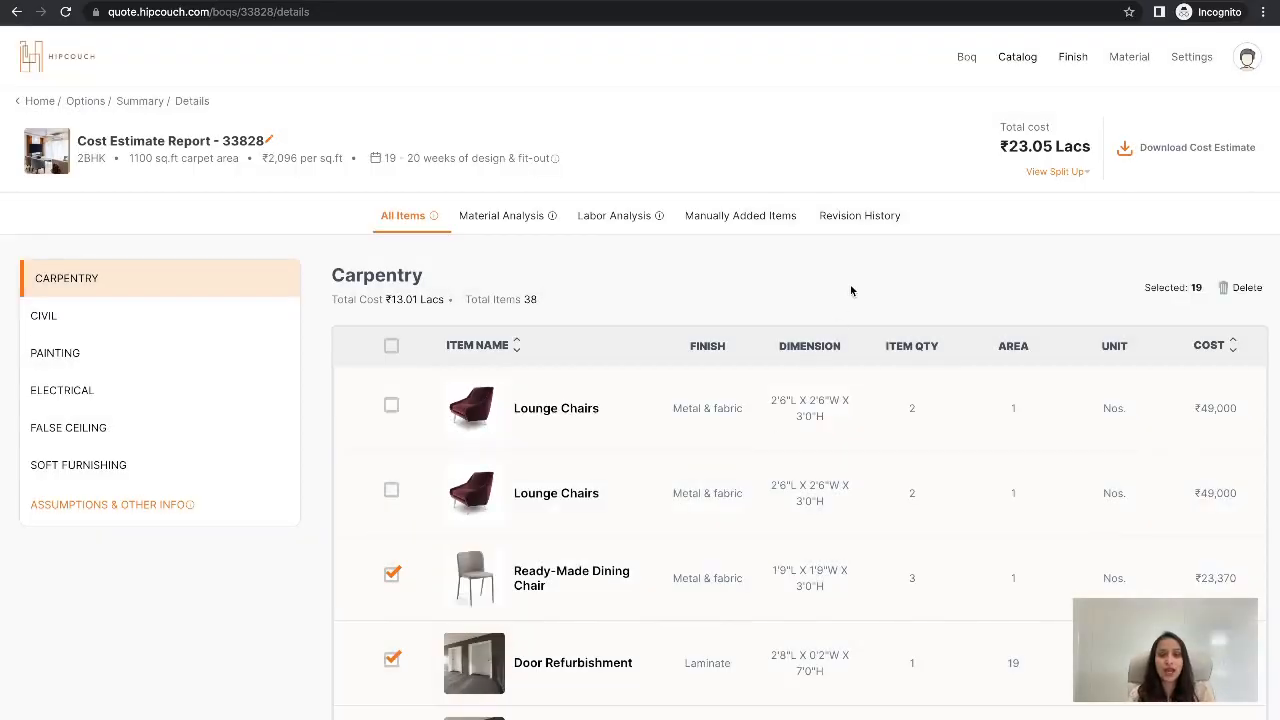
click(1248, 288)
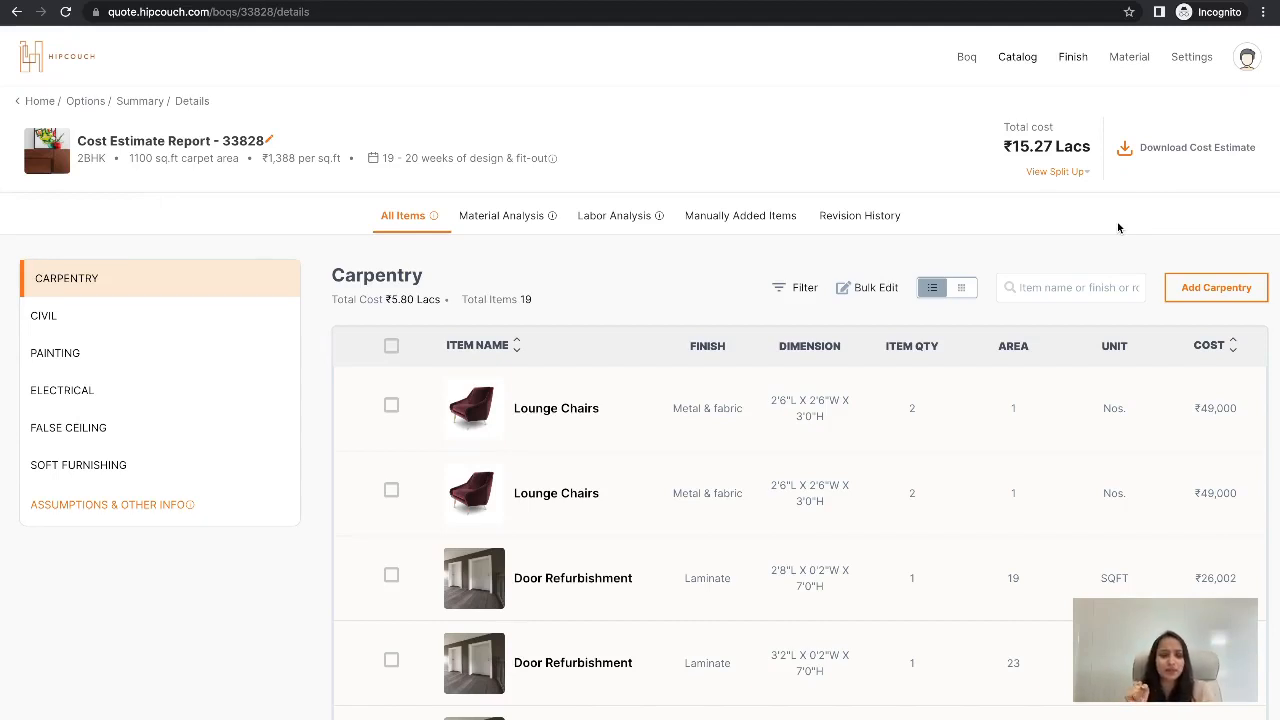
click(56, 352)
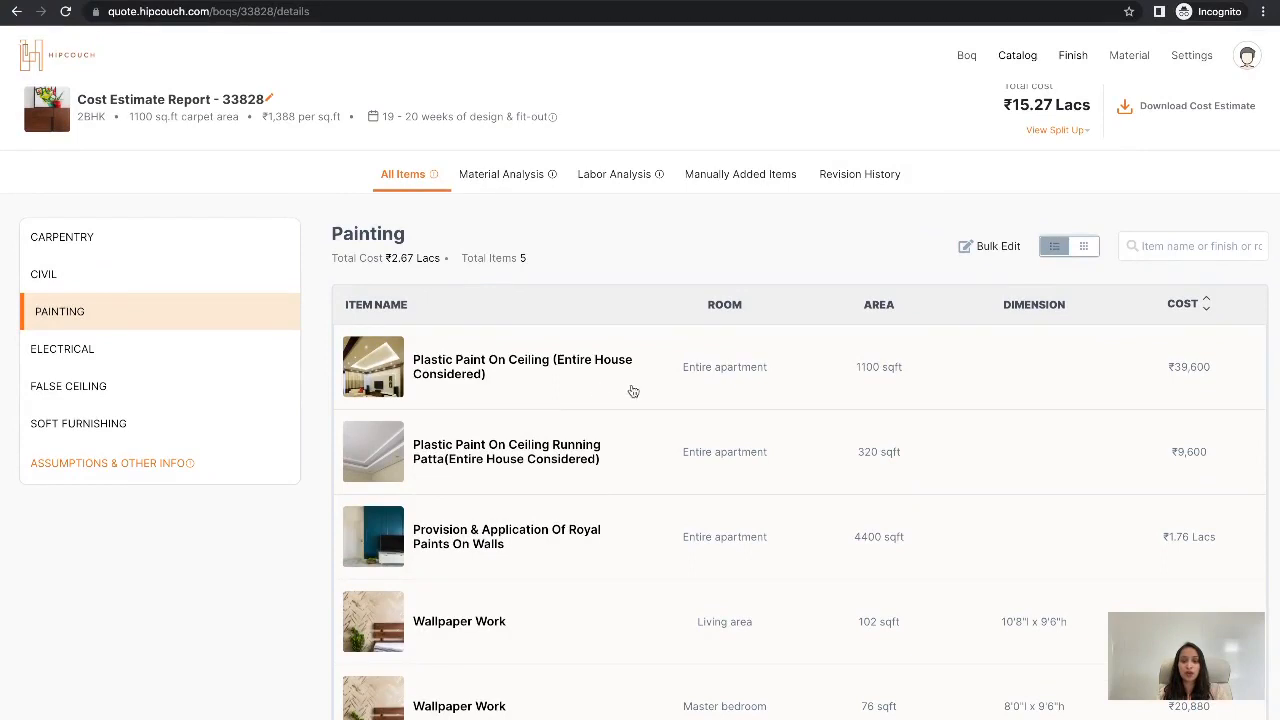
mouse_move(248, 654)
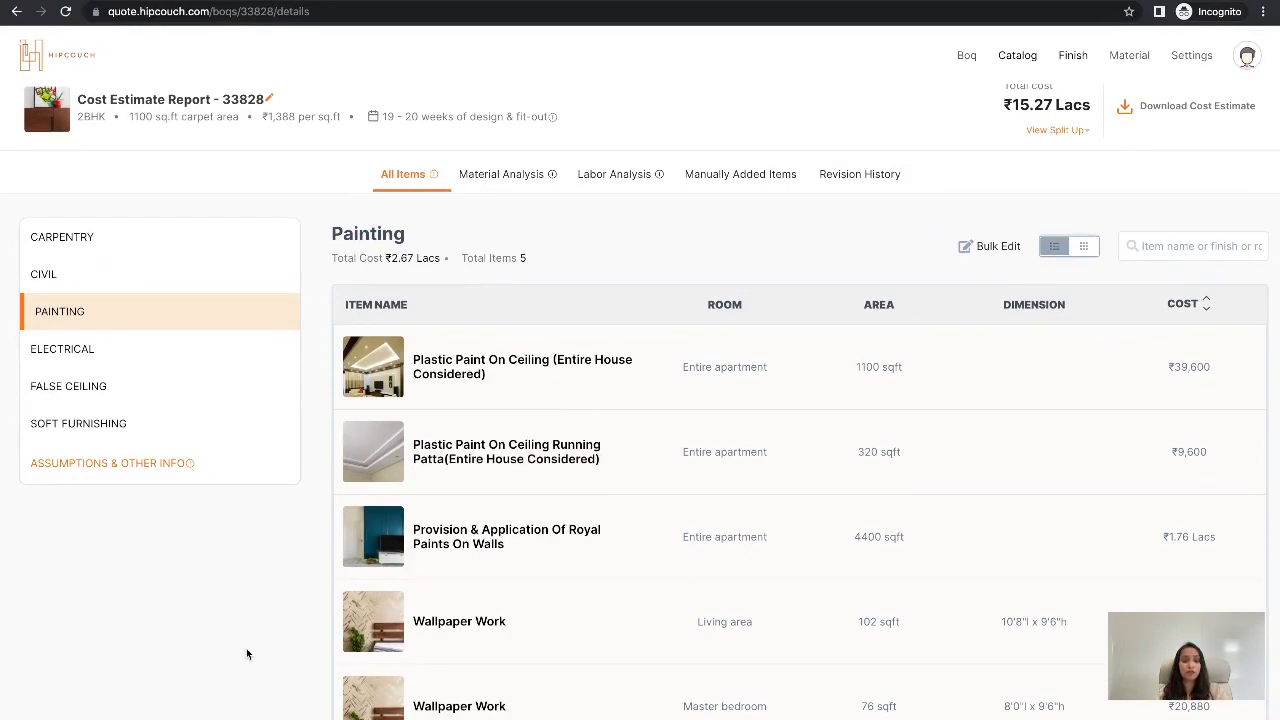
mouse_move(540, 516)
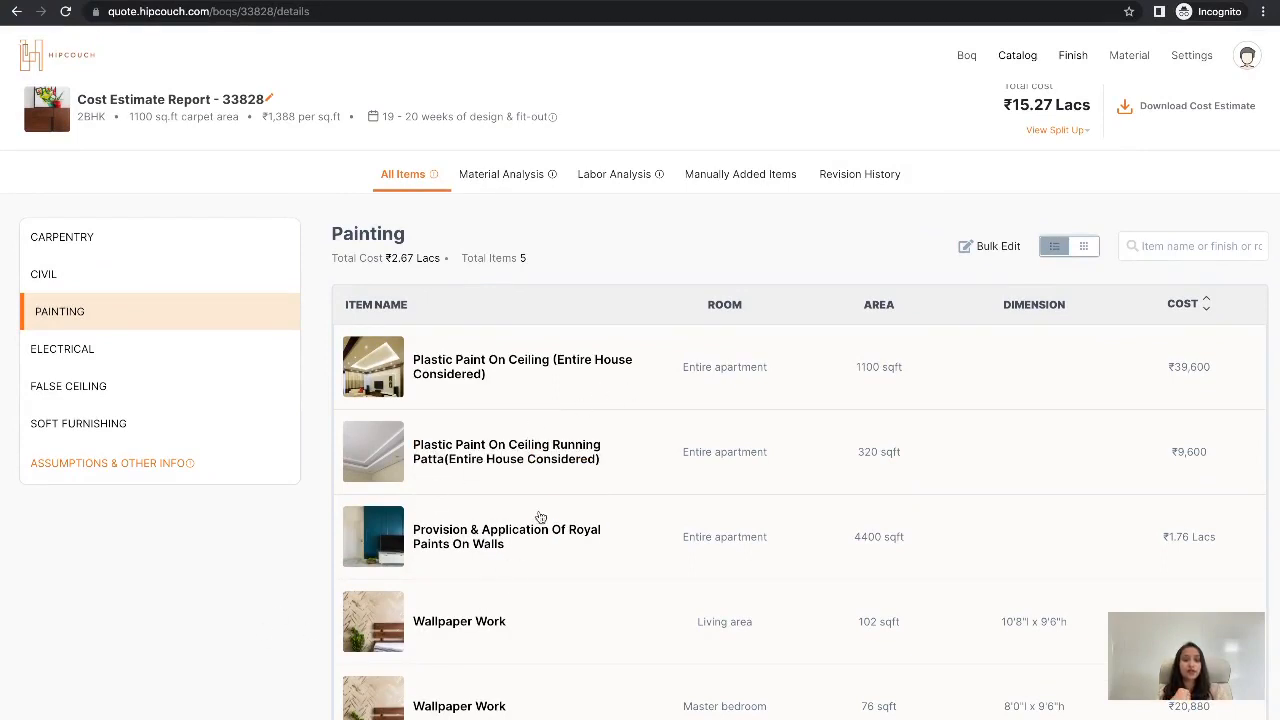
mouse_move(574, 486)
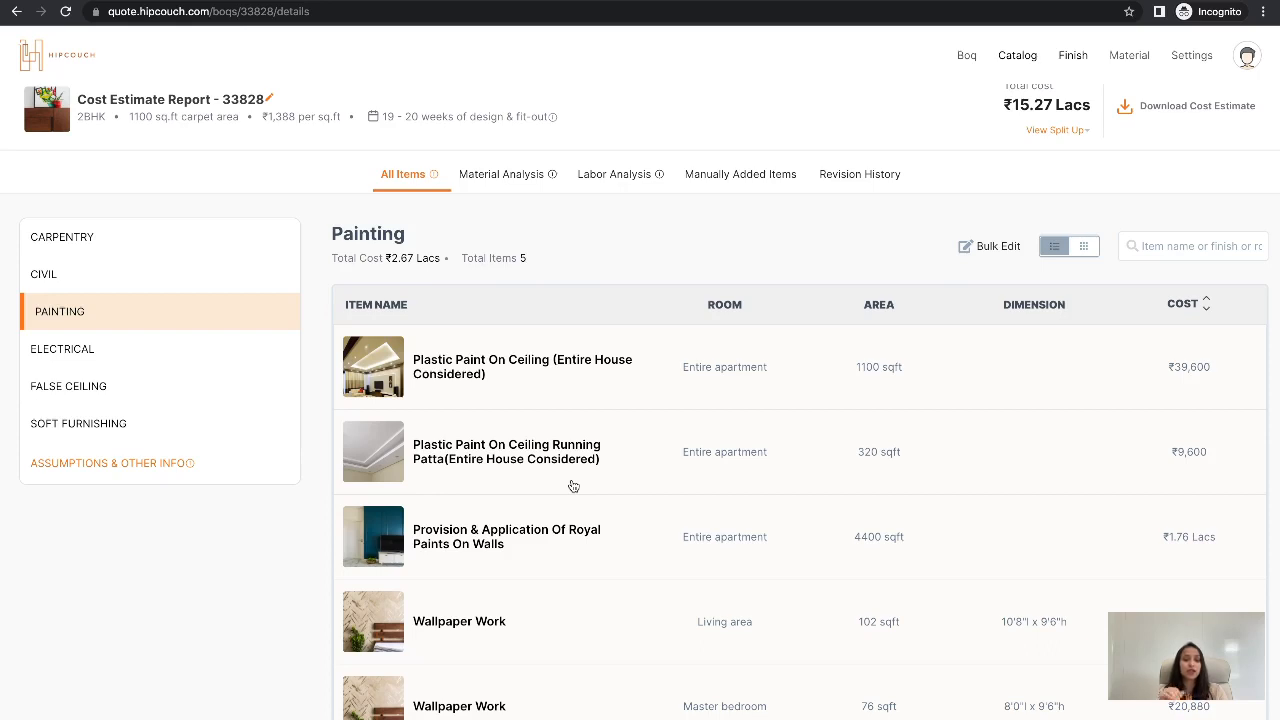
mouse_move(176, 690)
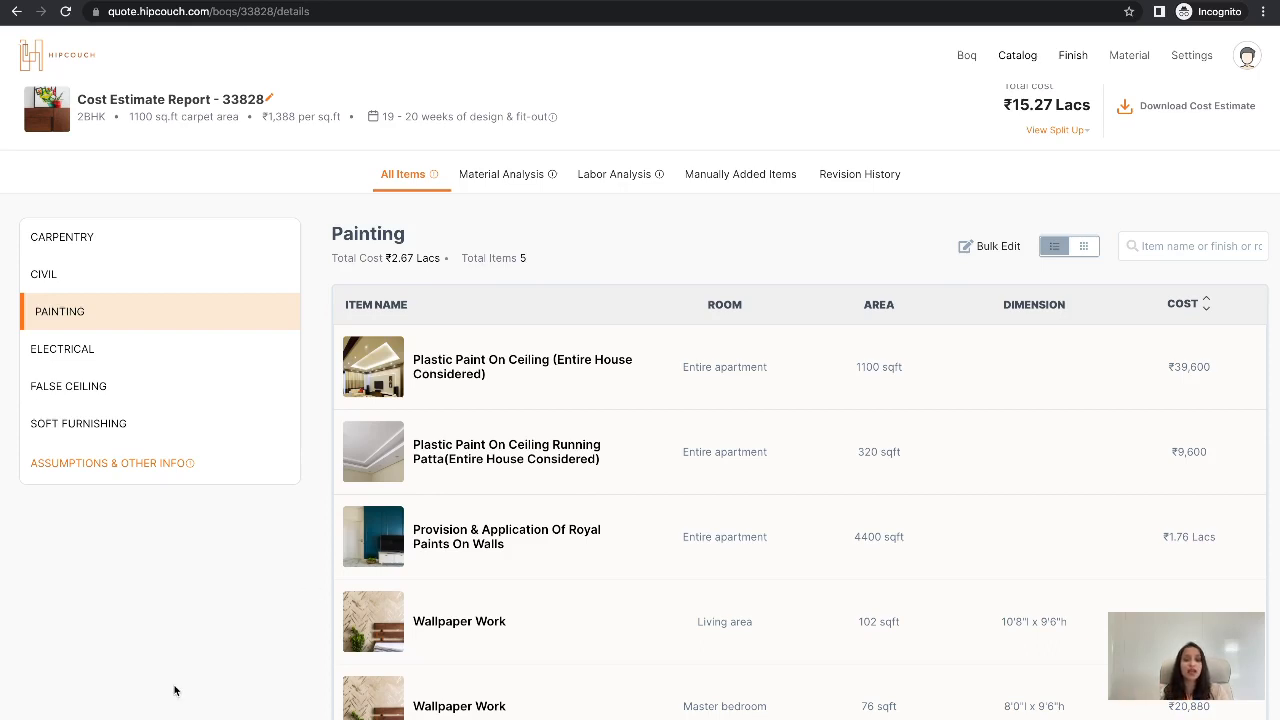
mouse_move(464, 642)
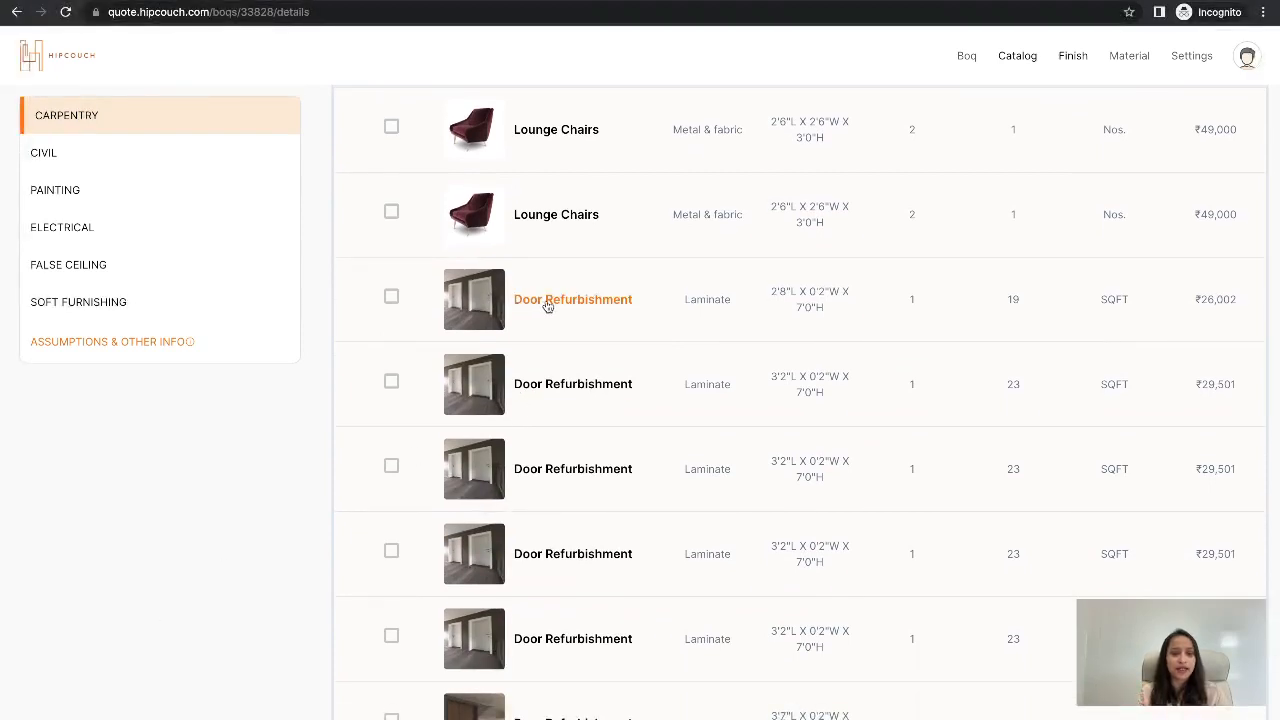
mouse_move(708, 310)
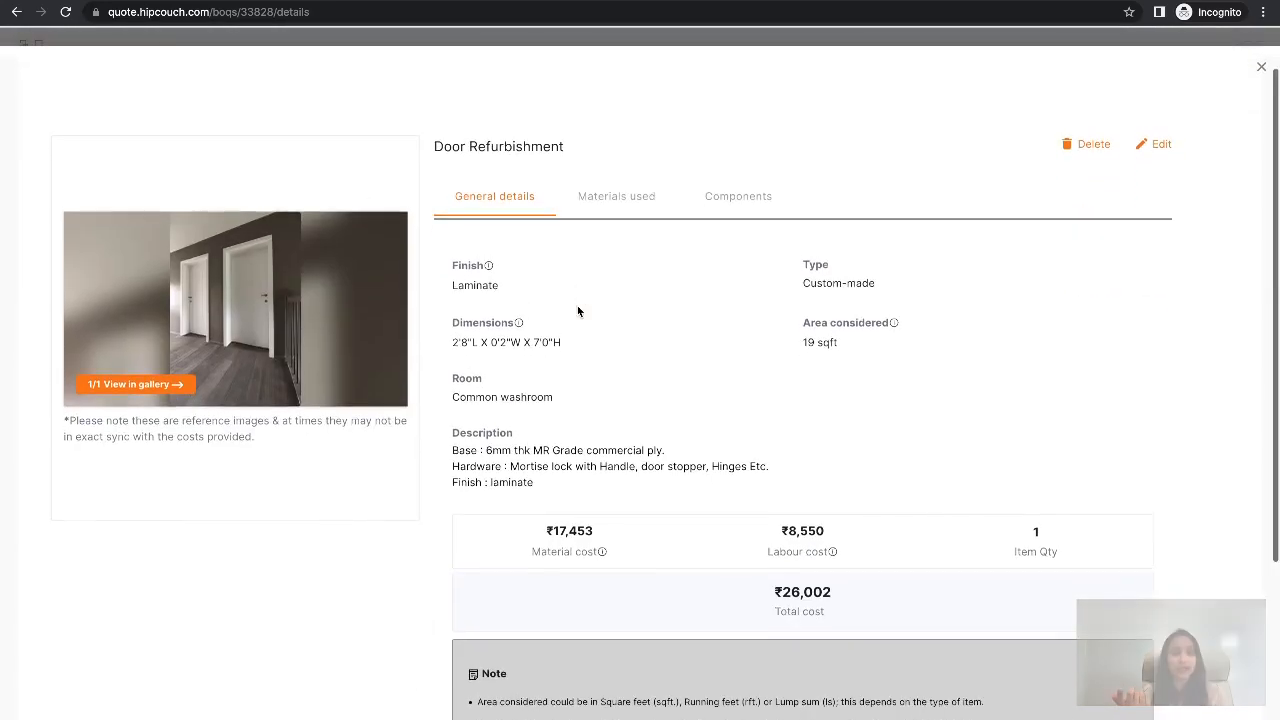
- Edit the door item to a Duco and metal finish with the larger 3'0" wide door size
click(1152, 144)
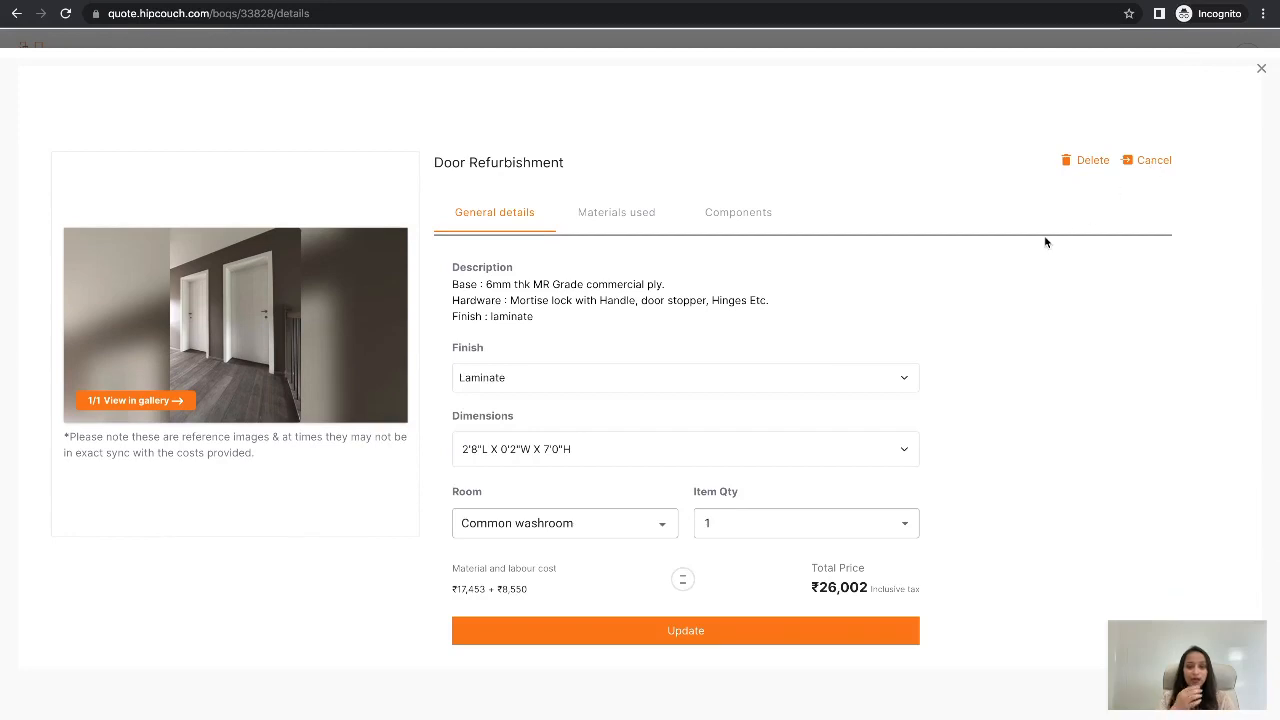
mouse_move(856, 374)
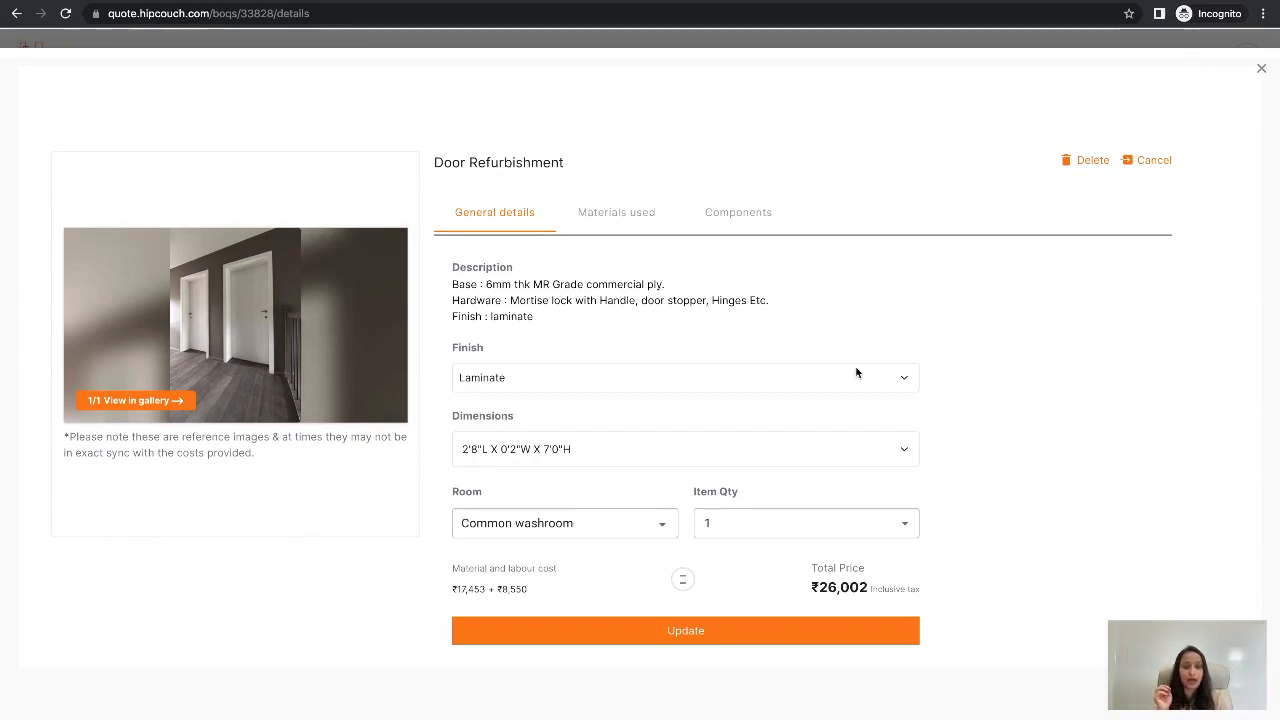
click(684, 376)
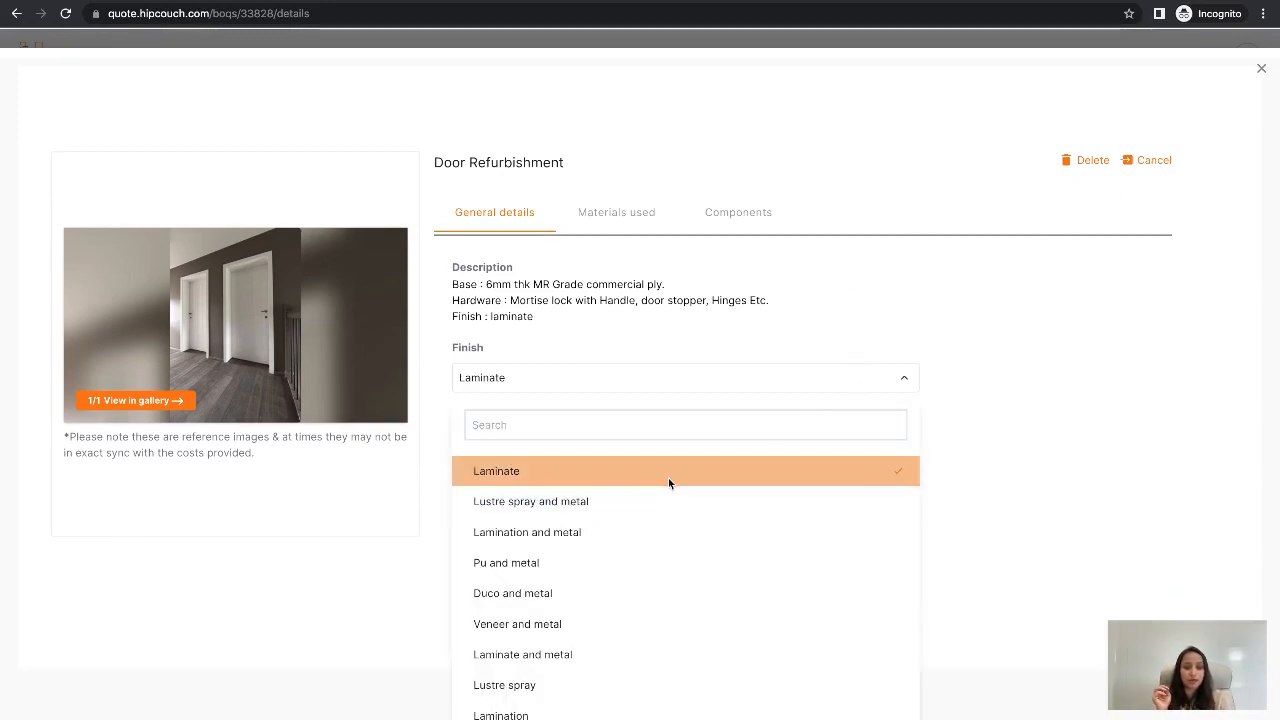
mouse_move(658, 528)
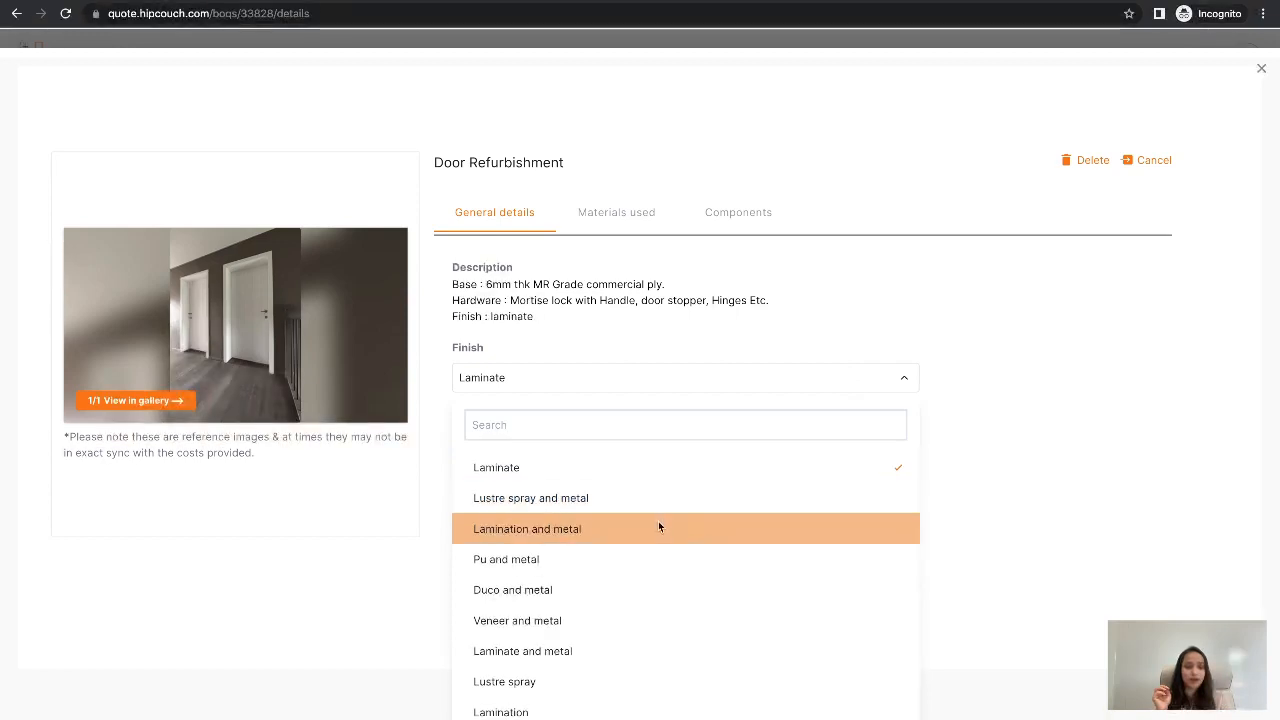
mouse_move(632, 620)
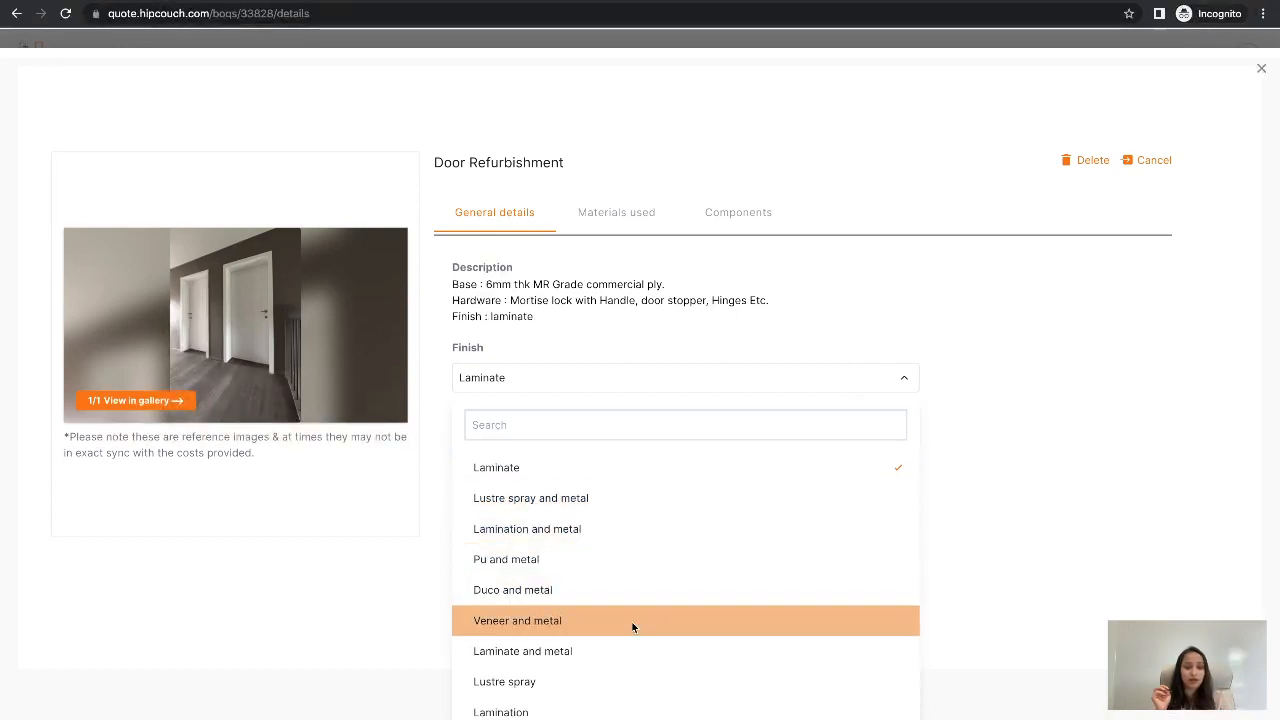
mouse_move(604, 712)
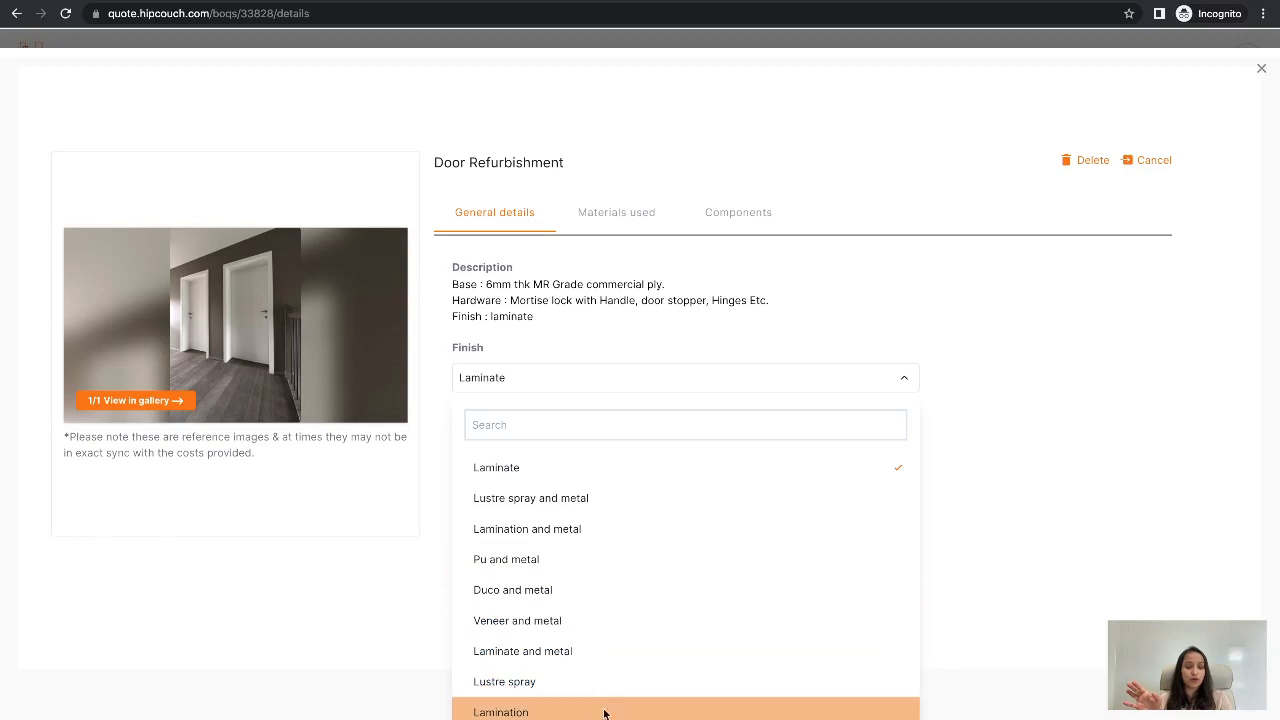
mouse_move(652, 560)
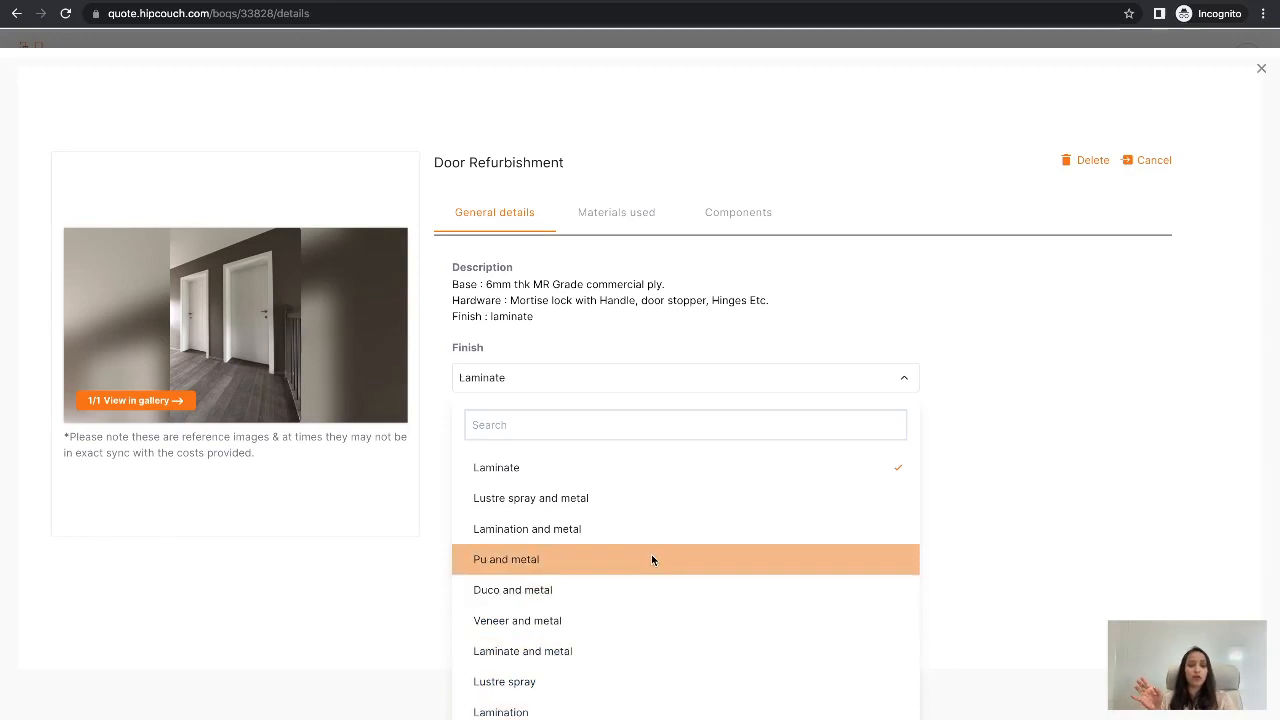
click(512, 588)
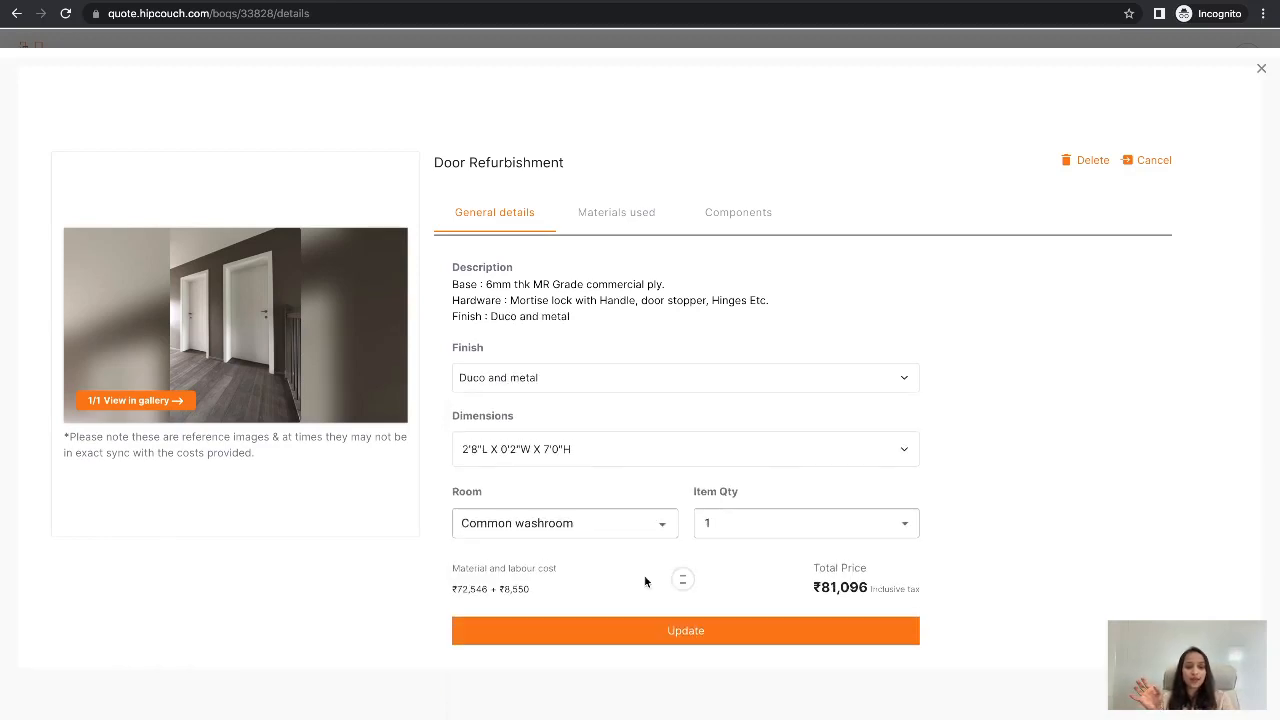
click(684, 448)
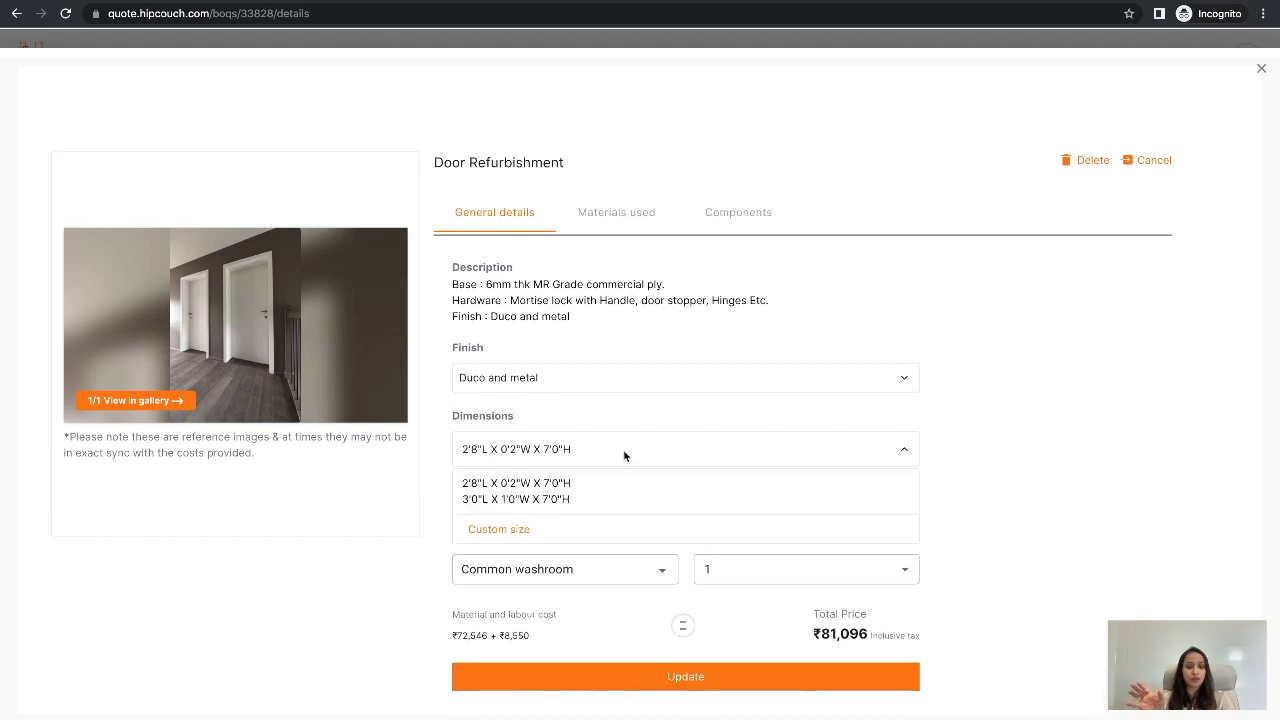
click(516, 500)
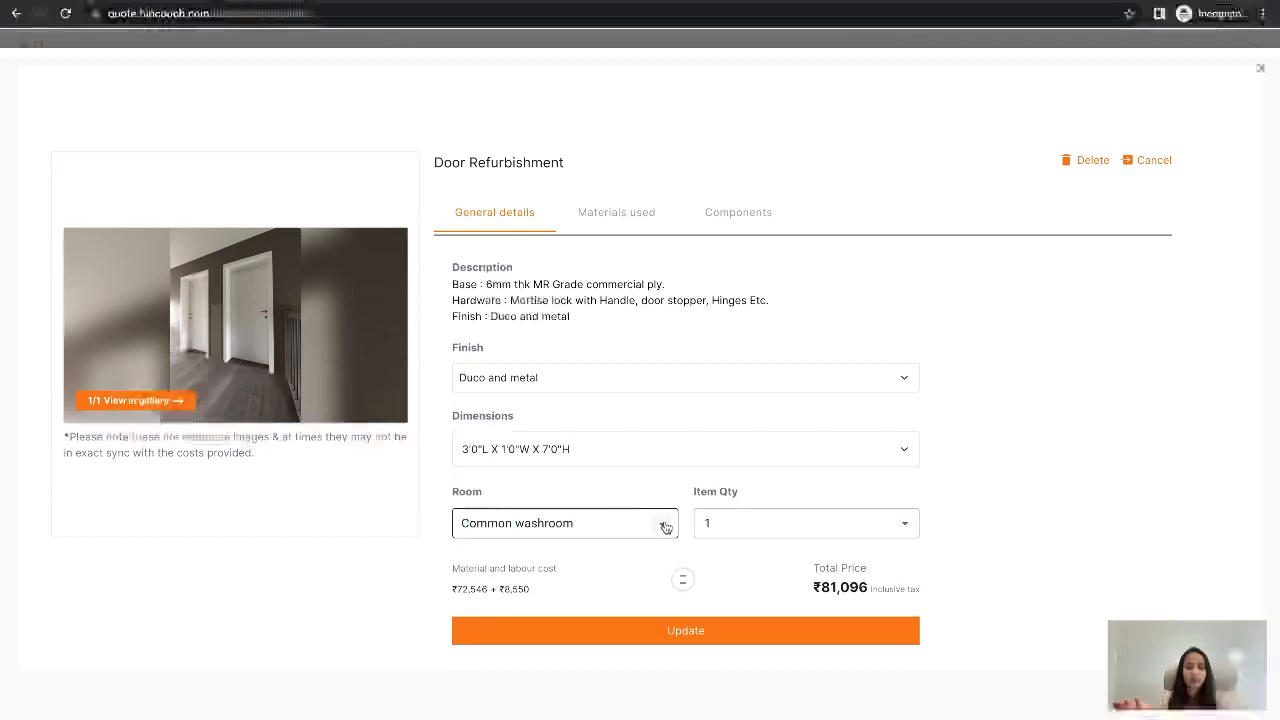
- Set the door's room to Entrance lobby and update the item
click(564, 524)
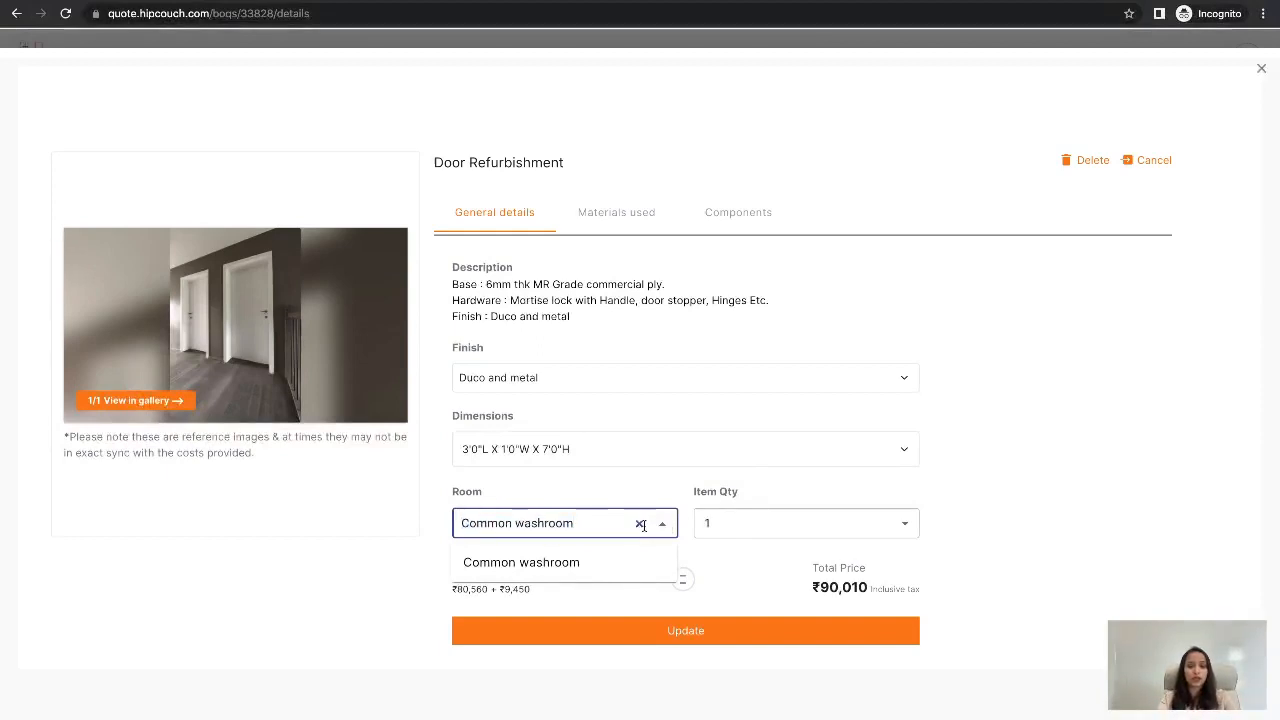
key(Backspace)
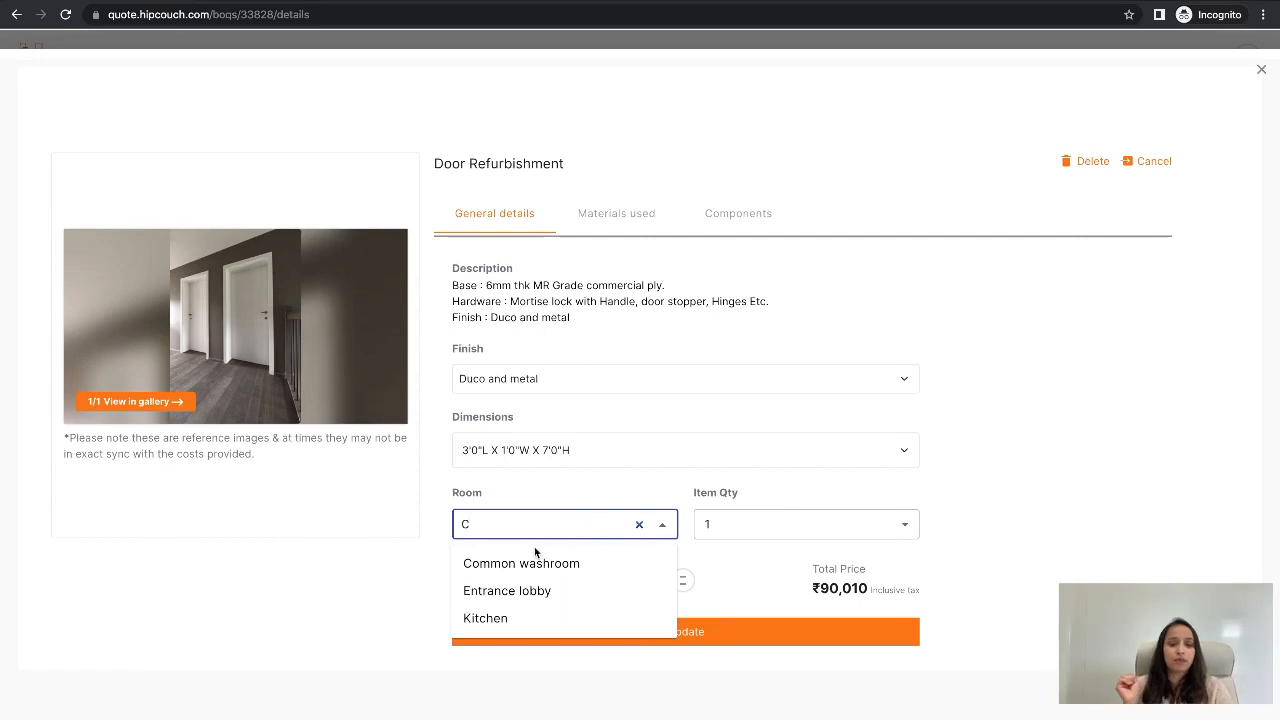
click(508, 590)
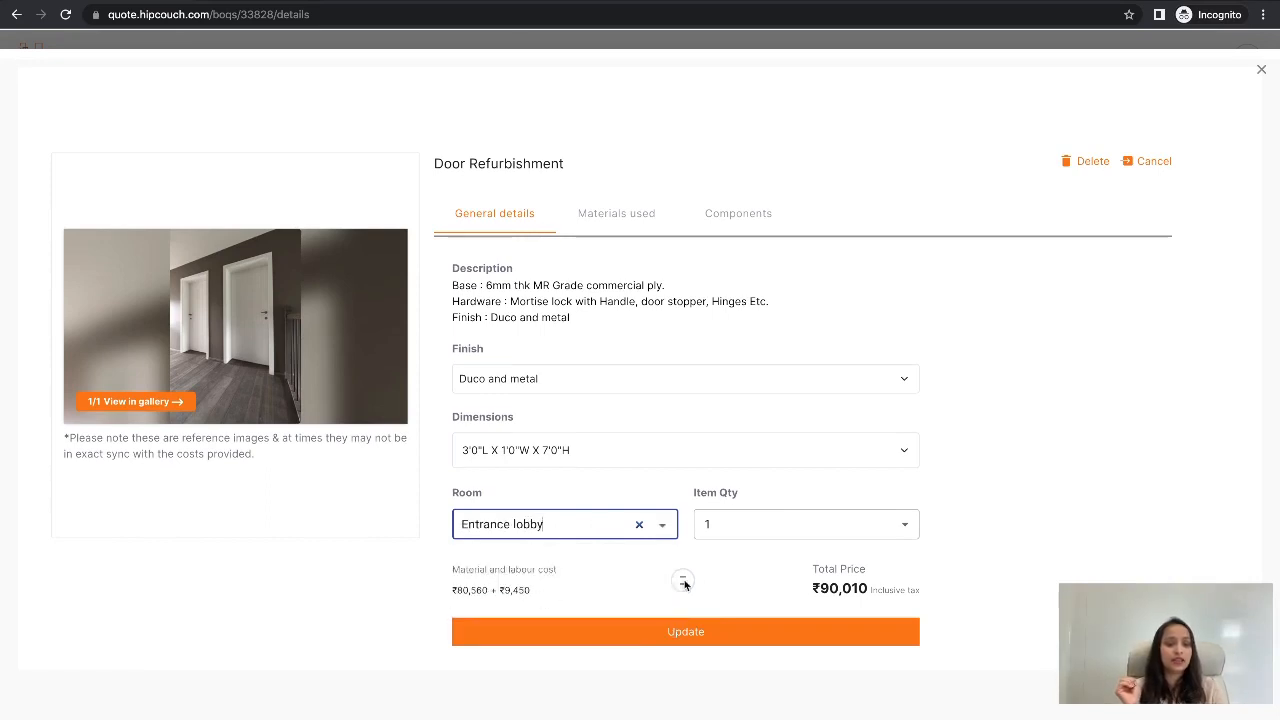
mouse_move(836, 608)
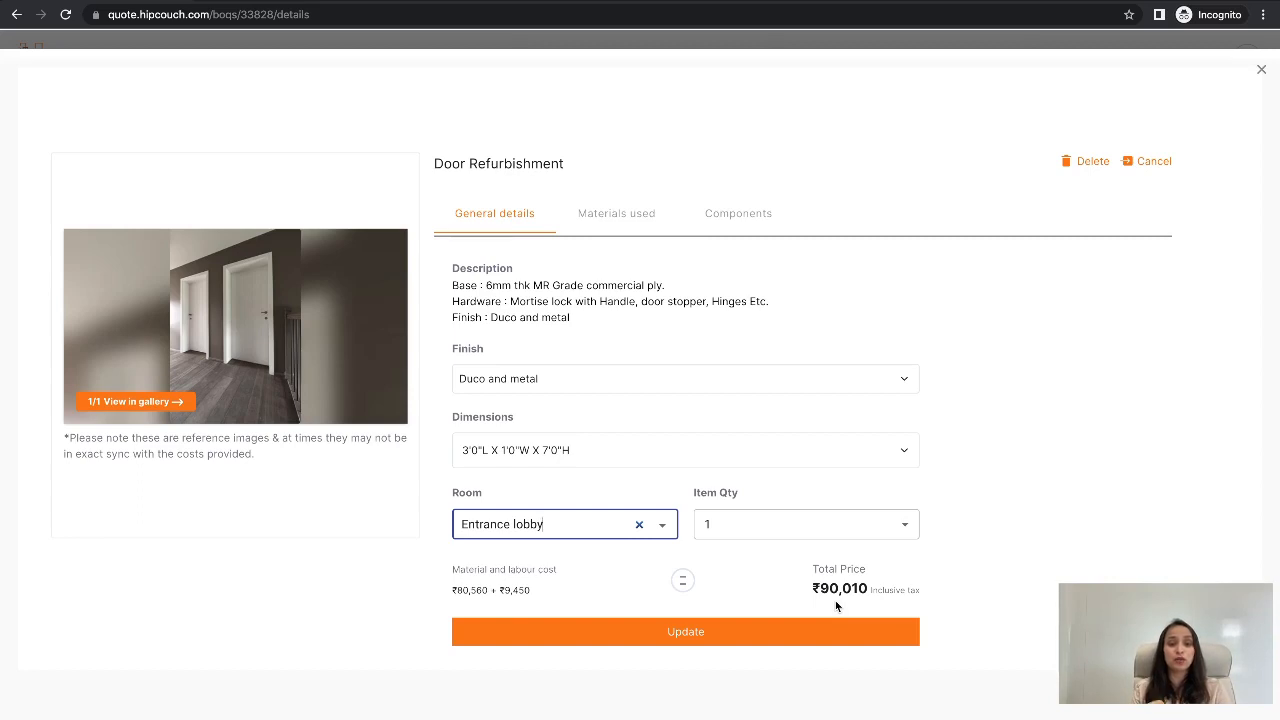
mouse_move(768, 452)
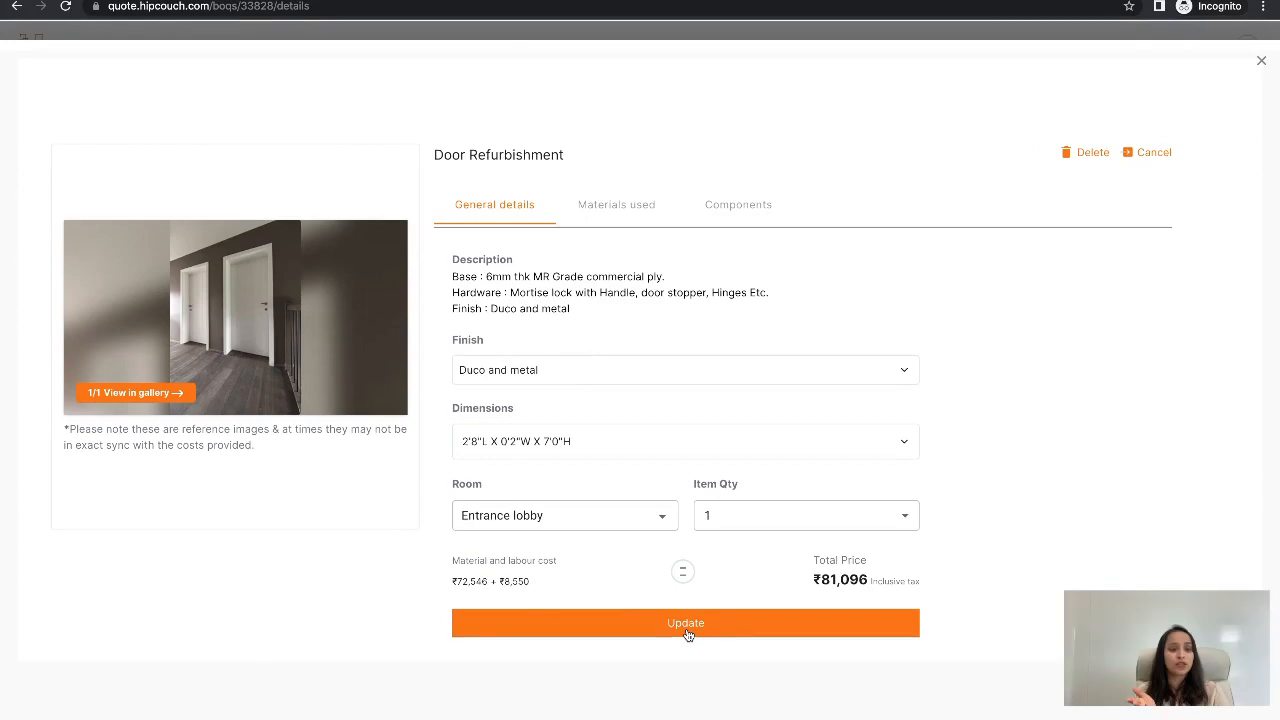
click(684, 622)
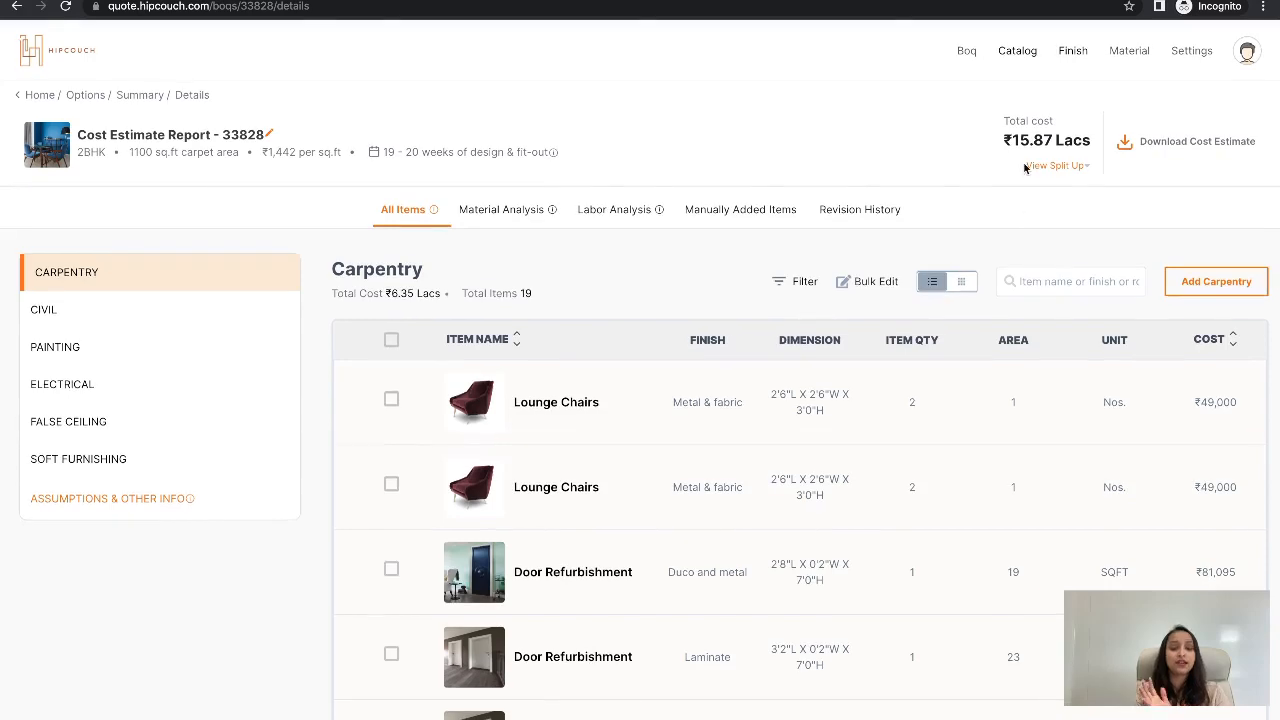
mouse_move(1004, 180)
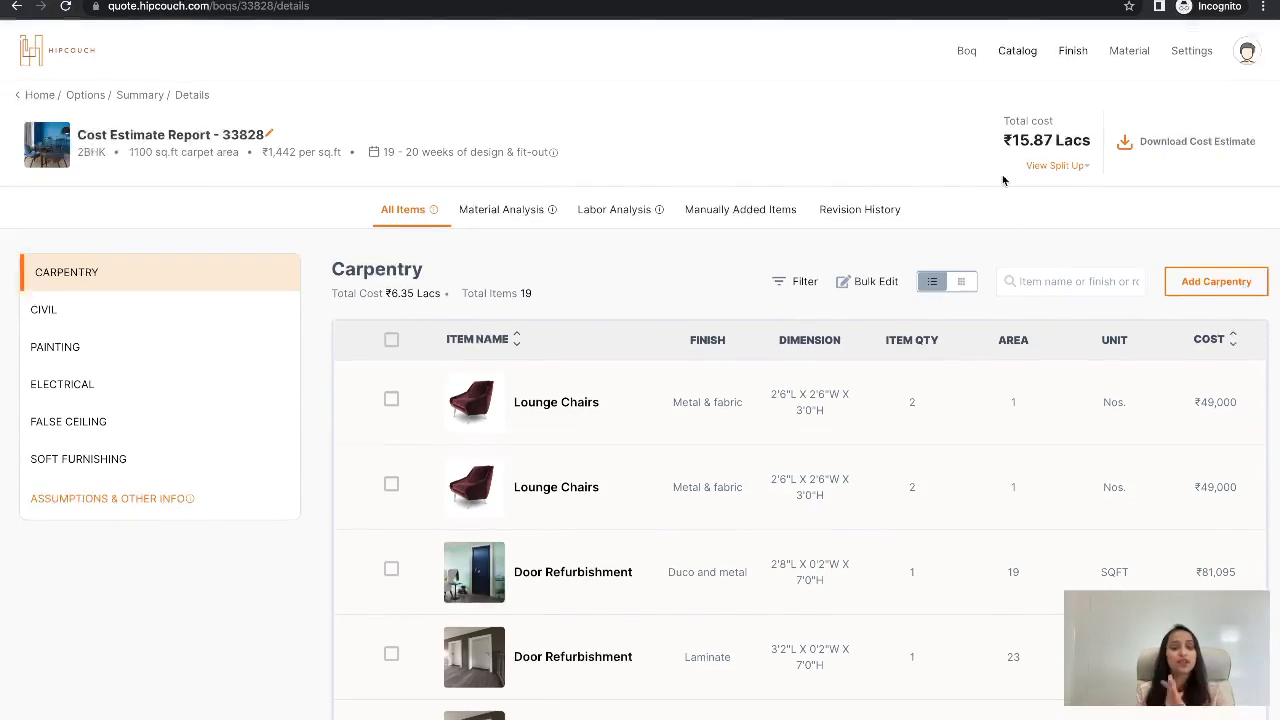
scroll(down, 3)
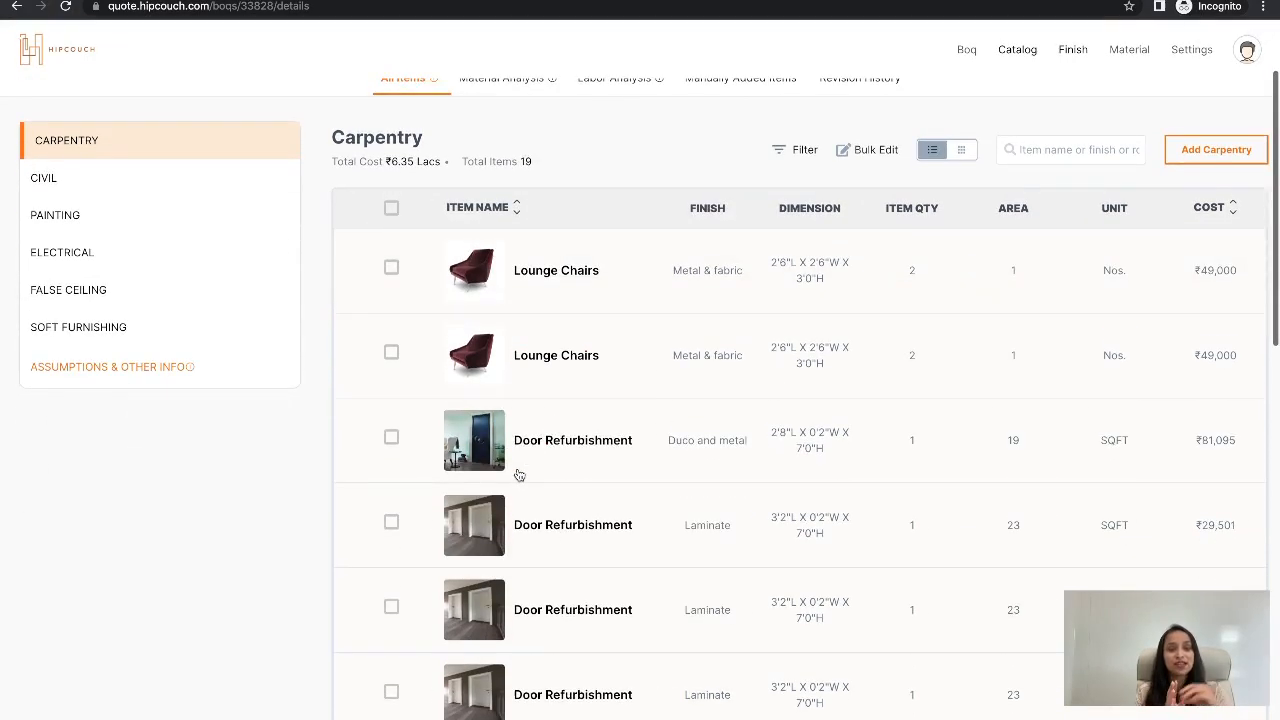
mouse_move(250, 534)
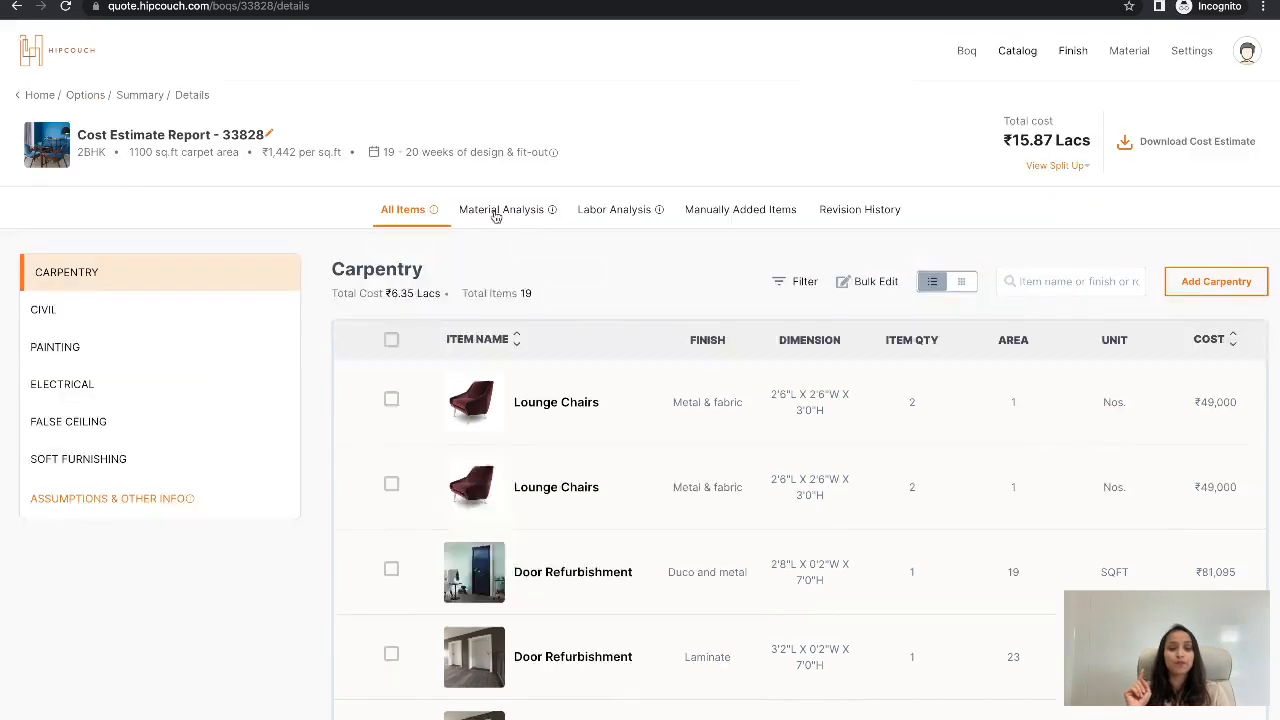
- In Material Analysis, start and cancel editing the 06mm commercial plywood rate, then show the labour breakdown
click(500, 210)
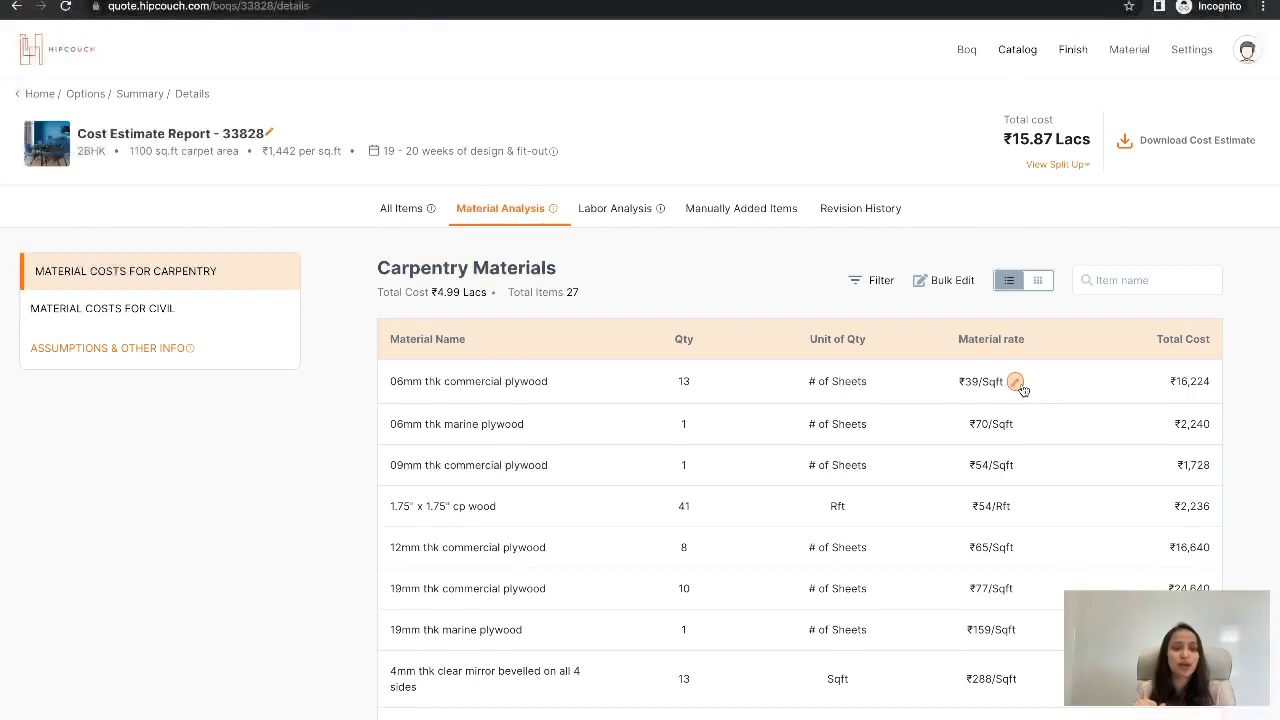
click(1016, 380)
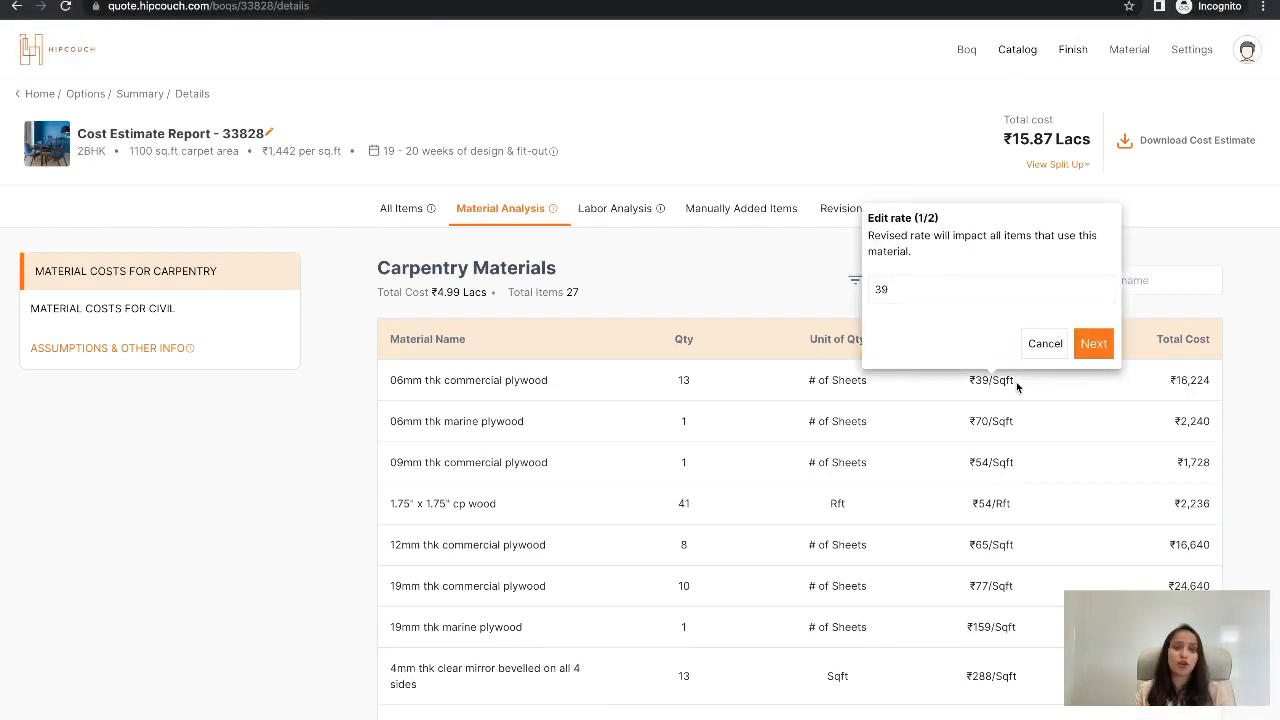
click(990, 288)
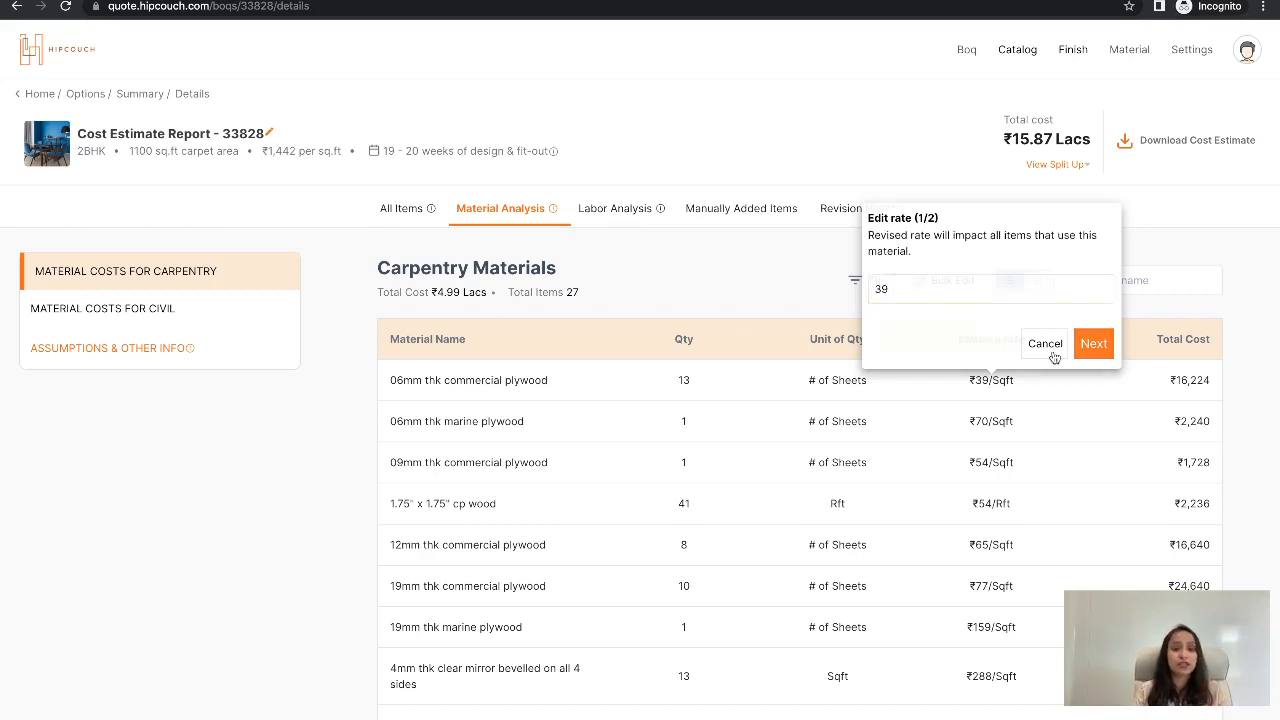
click(1044, 344)
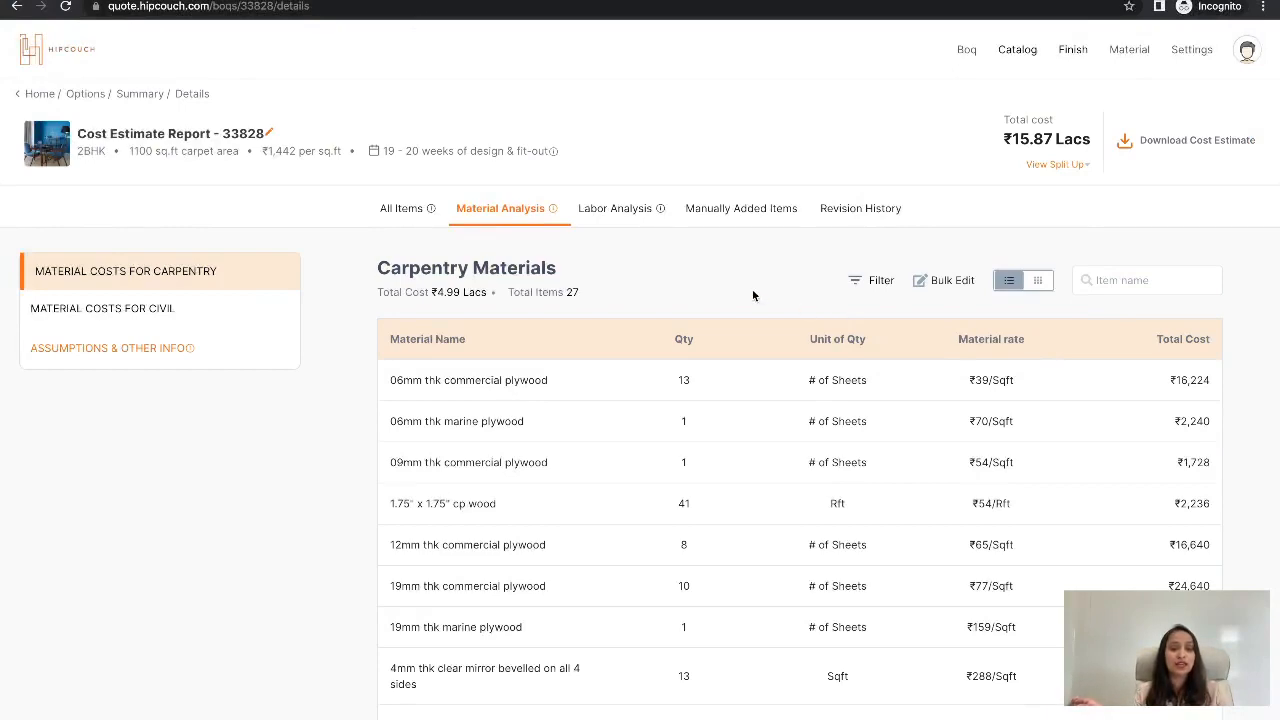
click(614, 208)
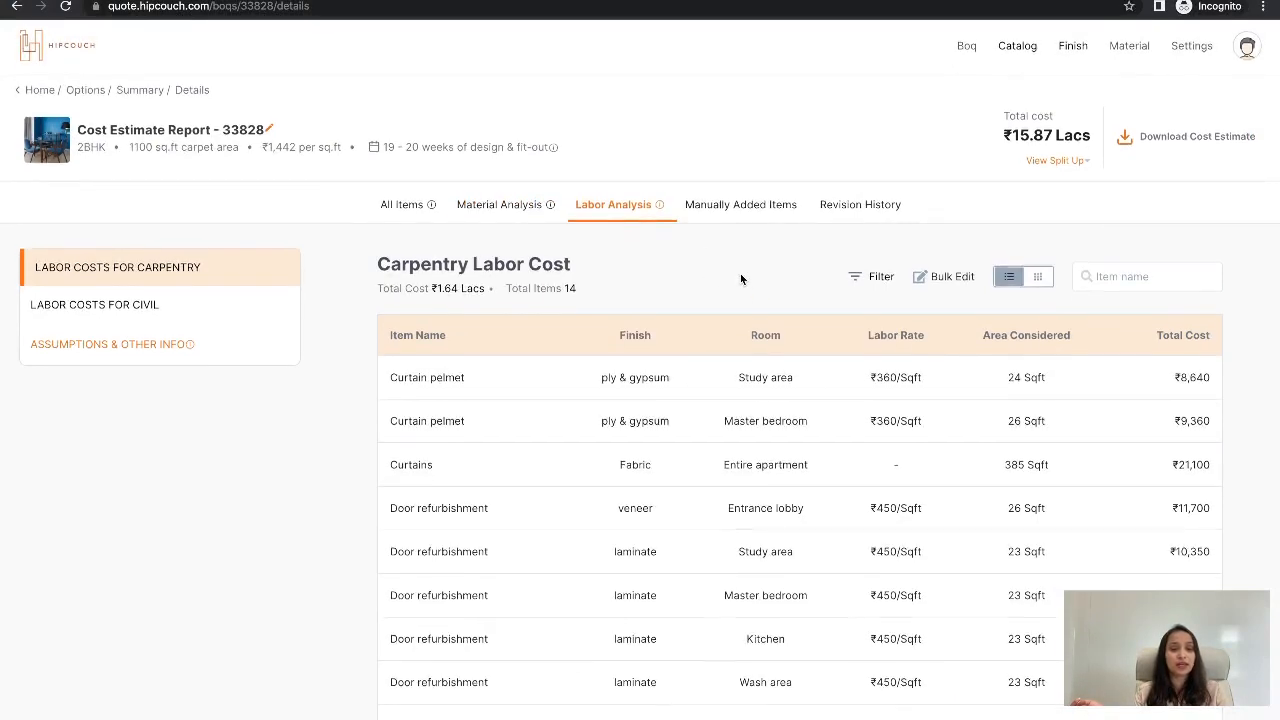
click(896, 376)
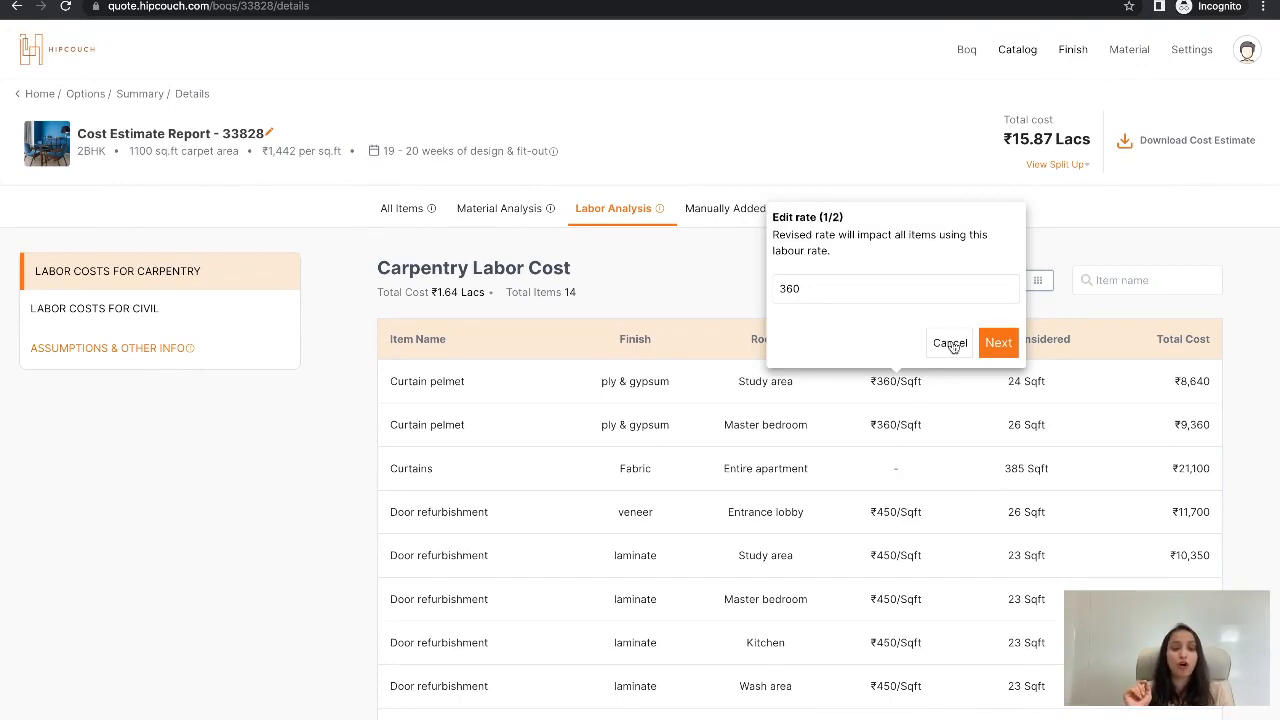
click(948, 342)
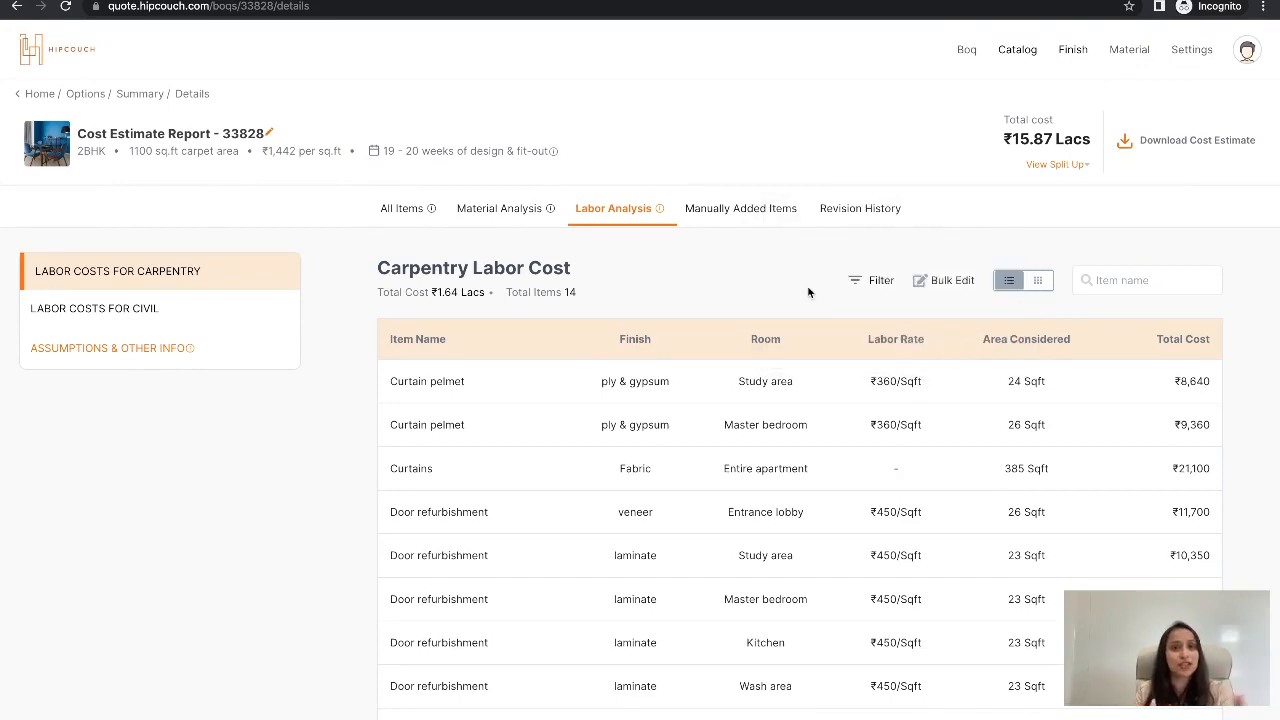